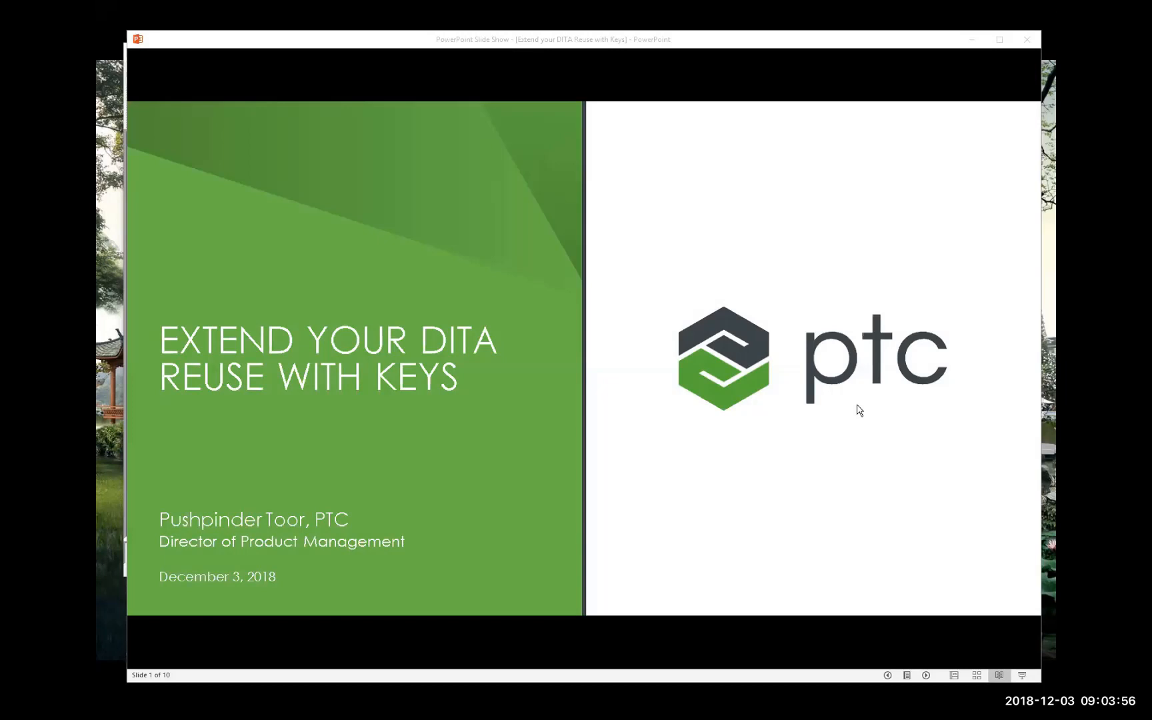
{"action": "mouse_move", "coordinate": [488, 365]}
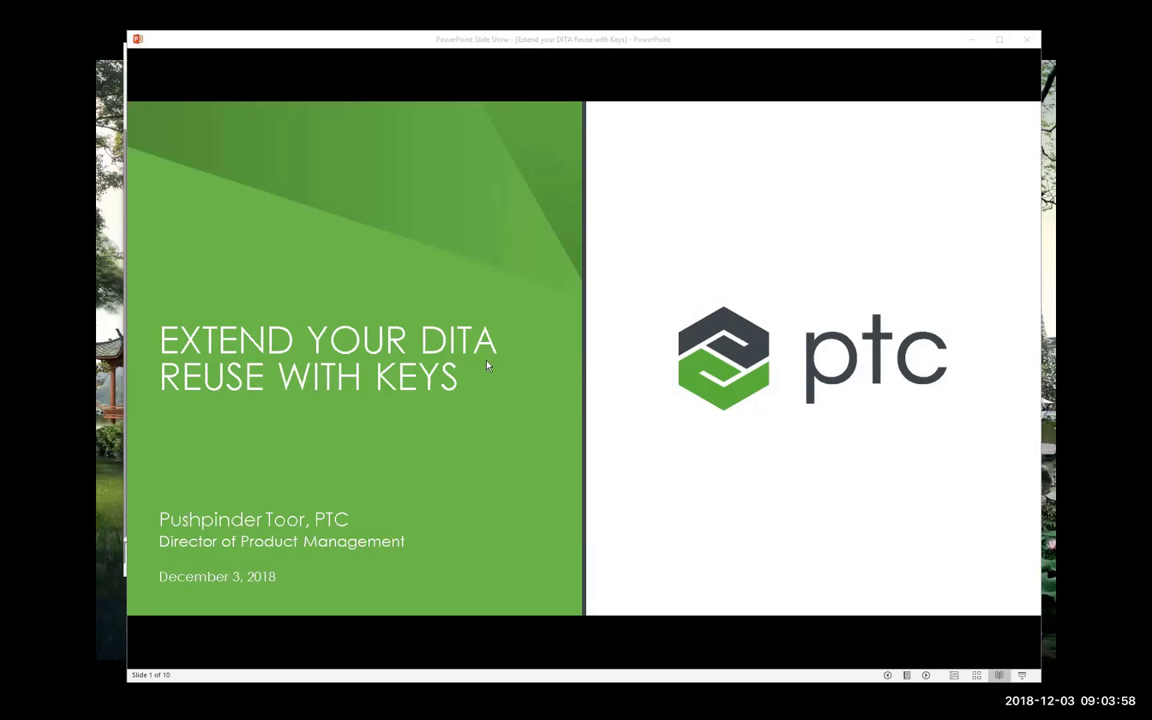
{"action": "mouse_move", "coordinate": [483, 376]}
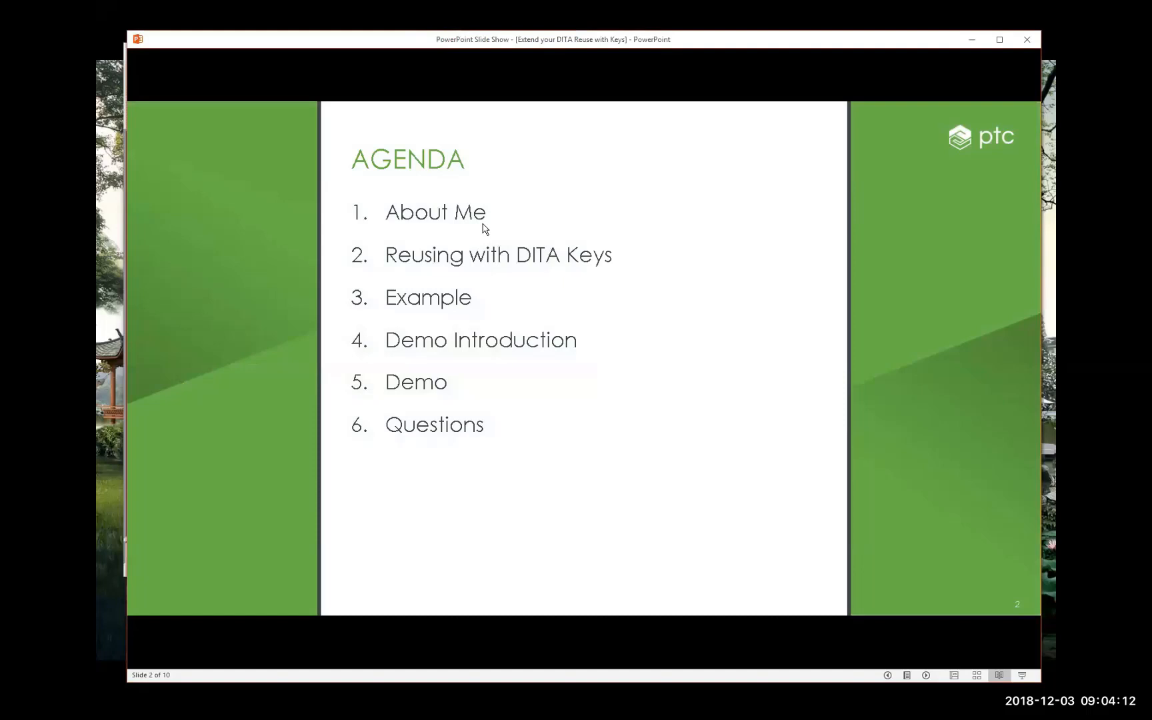
{"action": "mouse_move", "coordinate": [593, 259]}
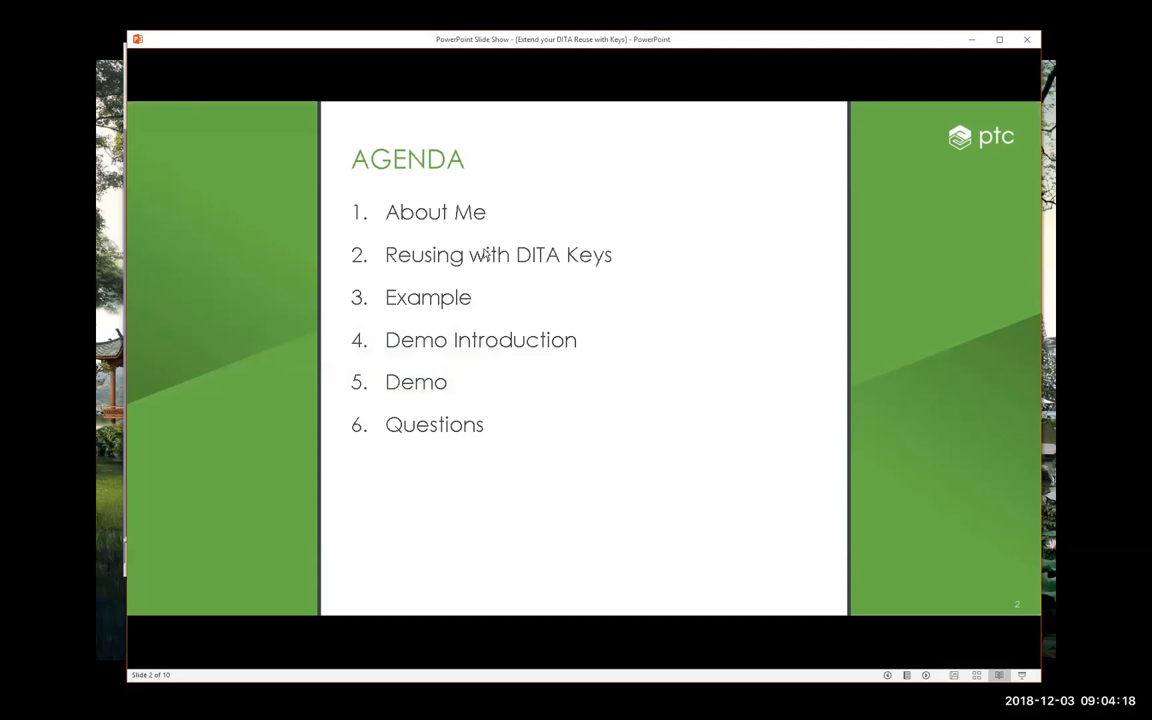
{"action": "mouse_move", "coordinate": [573, 253]}
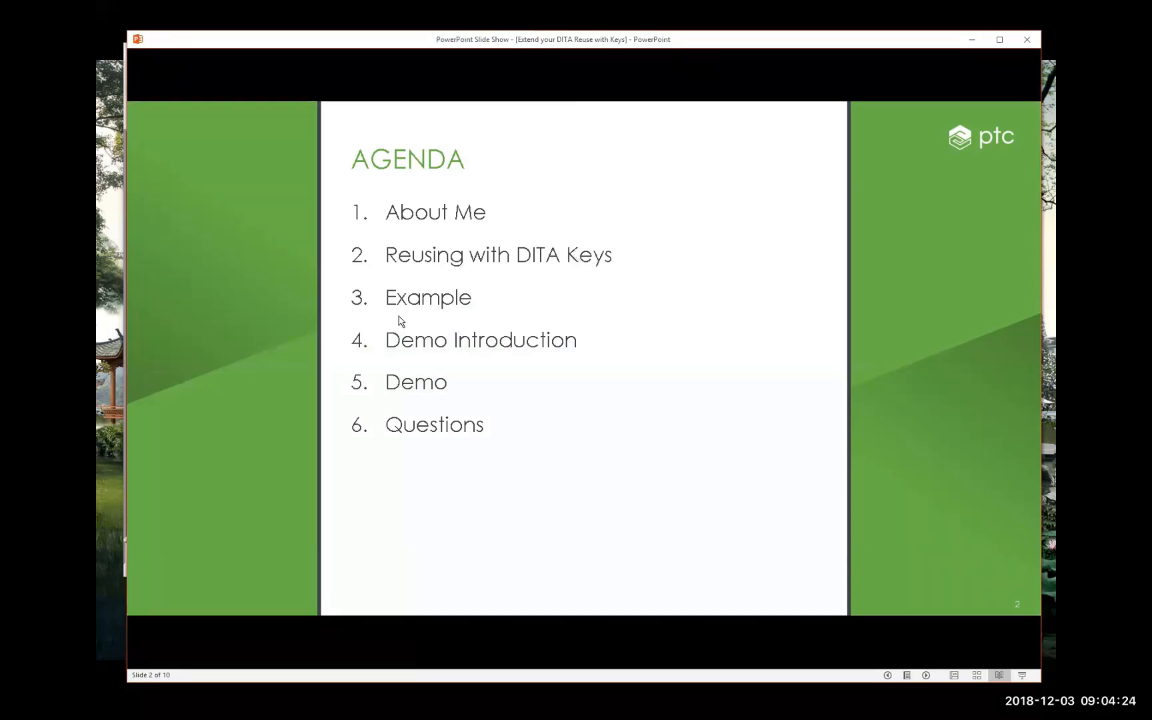
{"action": "mouse_move", "coordinate": [403, 302]}
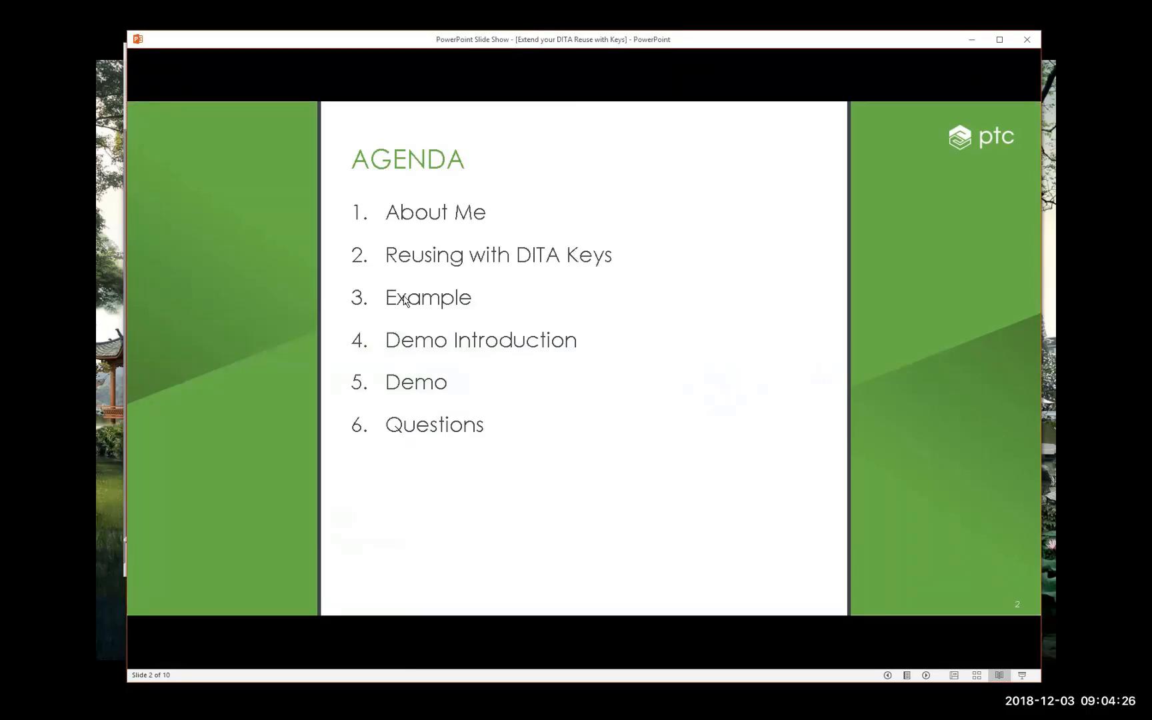
{"action": "mouse_move", "coordinate": [408, 349]}
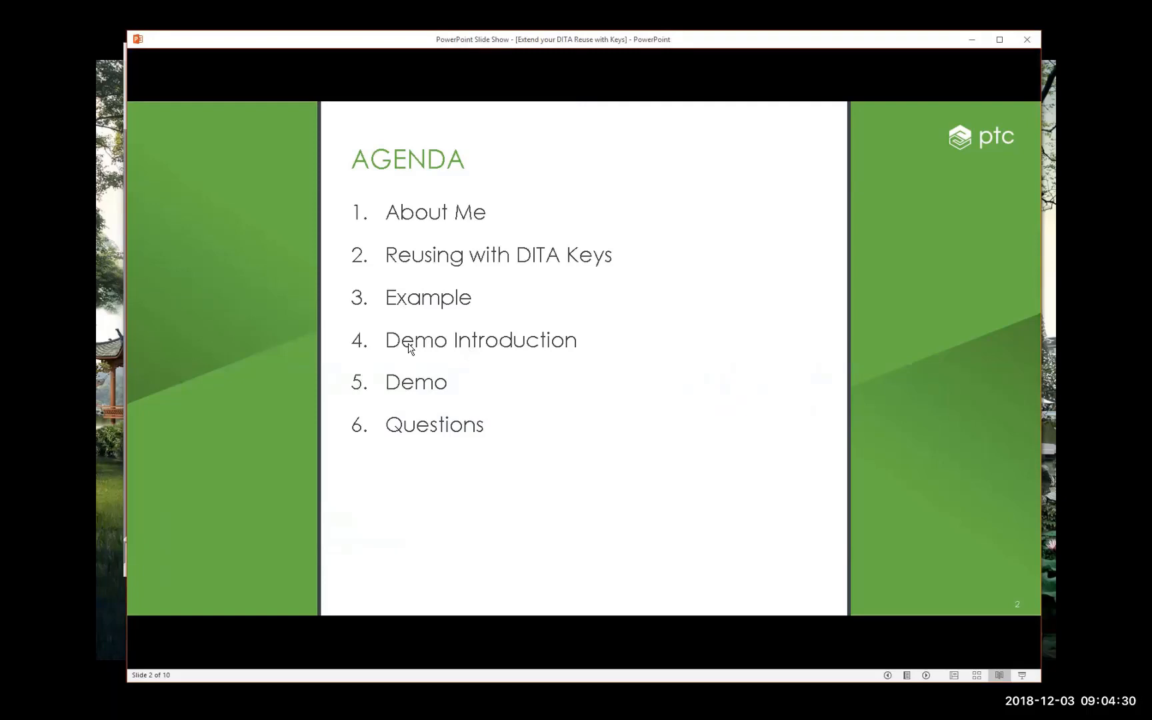
{"action": "mouse_move", "coordinate": [409, 350]}
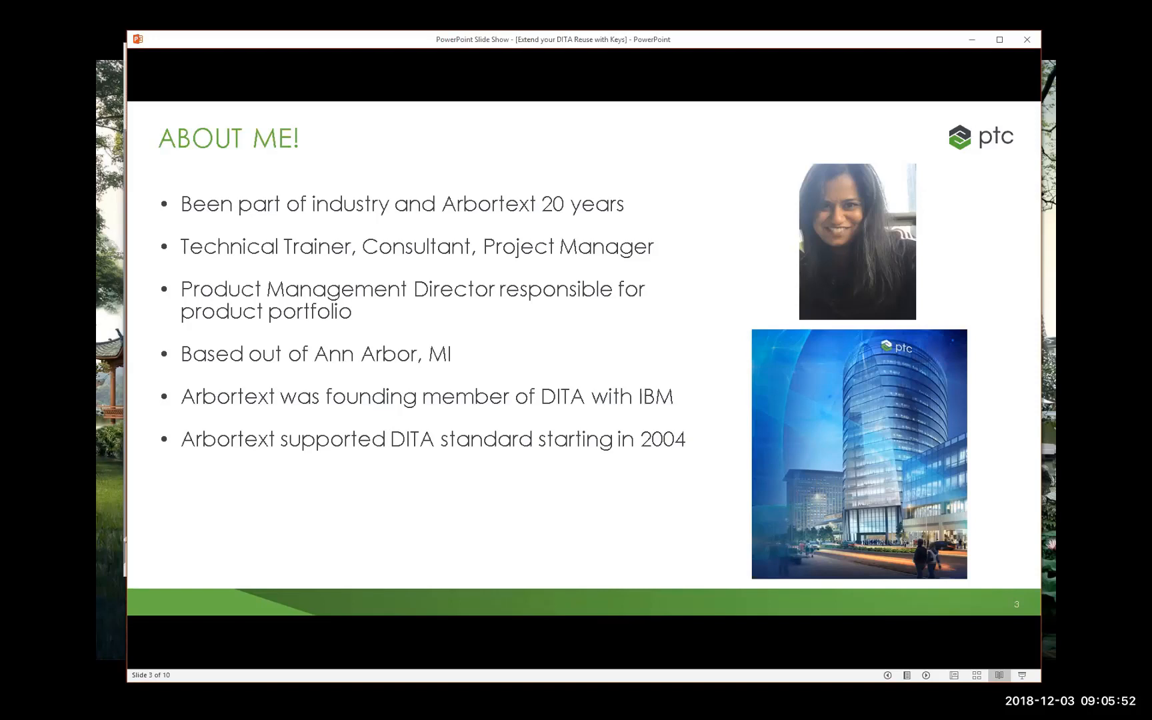
{"action": "mouse_move", "coordinate": [345, 242]}
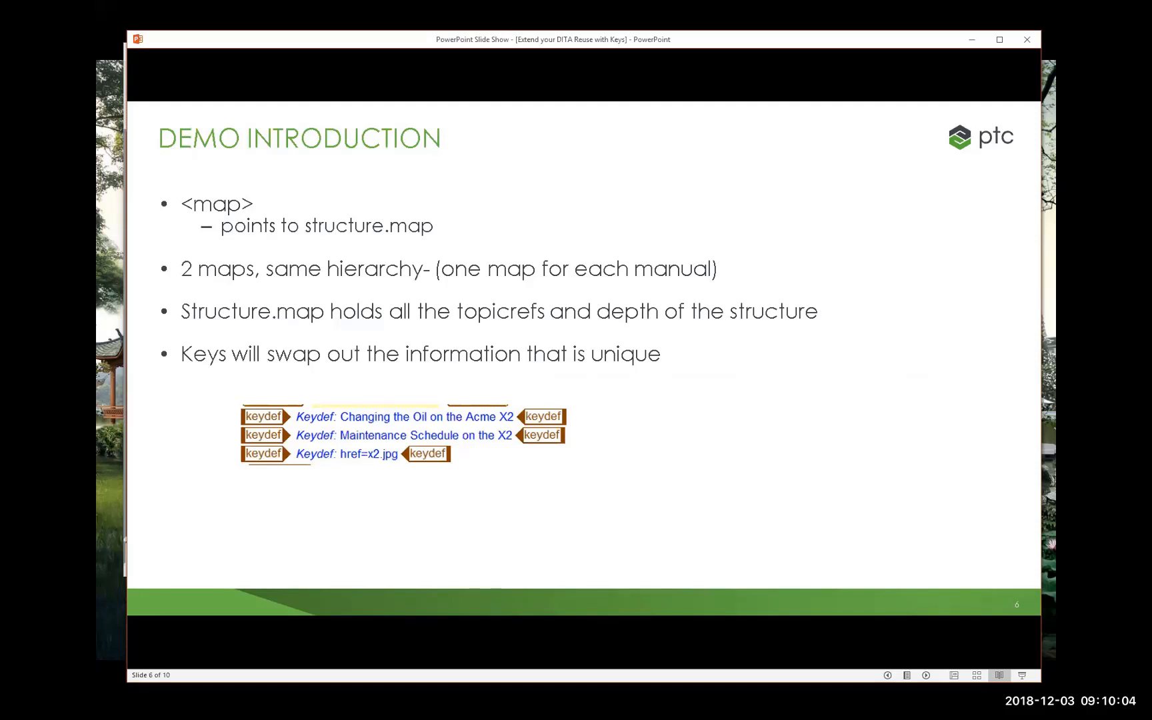
{"action": "mouse_move", "coordinate": [544, 299]}
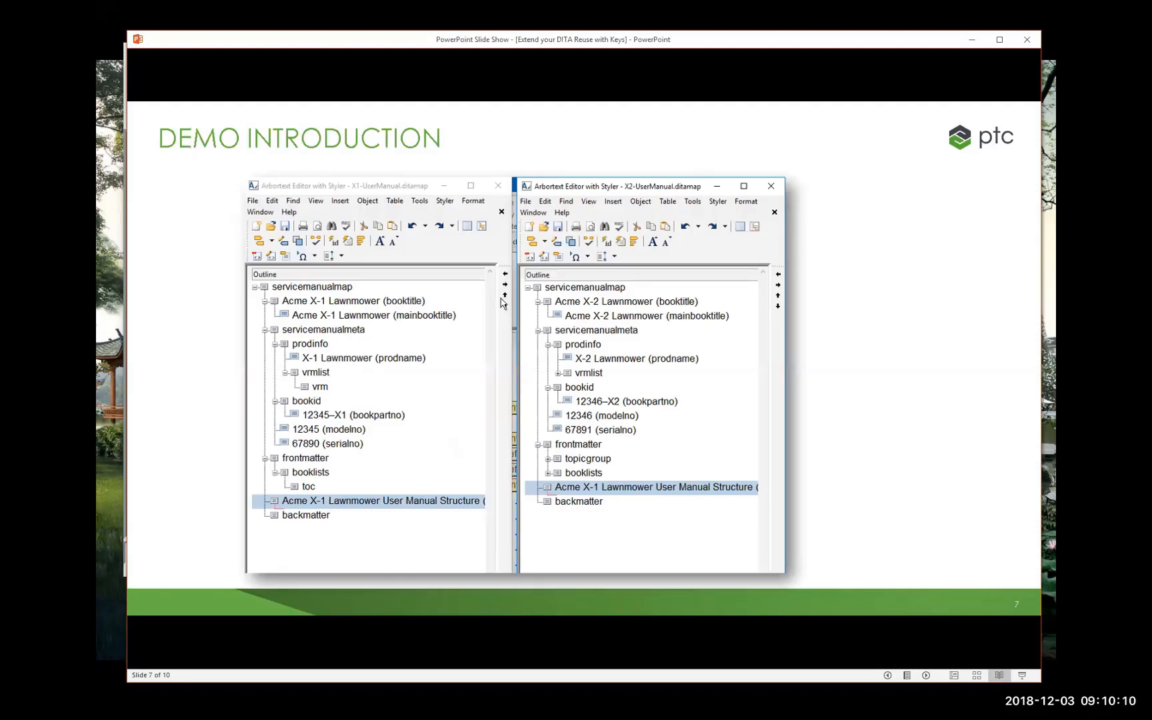
{"action": "mouse_move", "coordinate": [351, 200]}
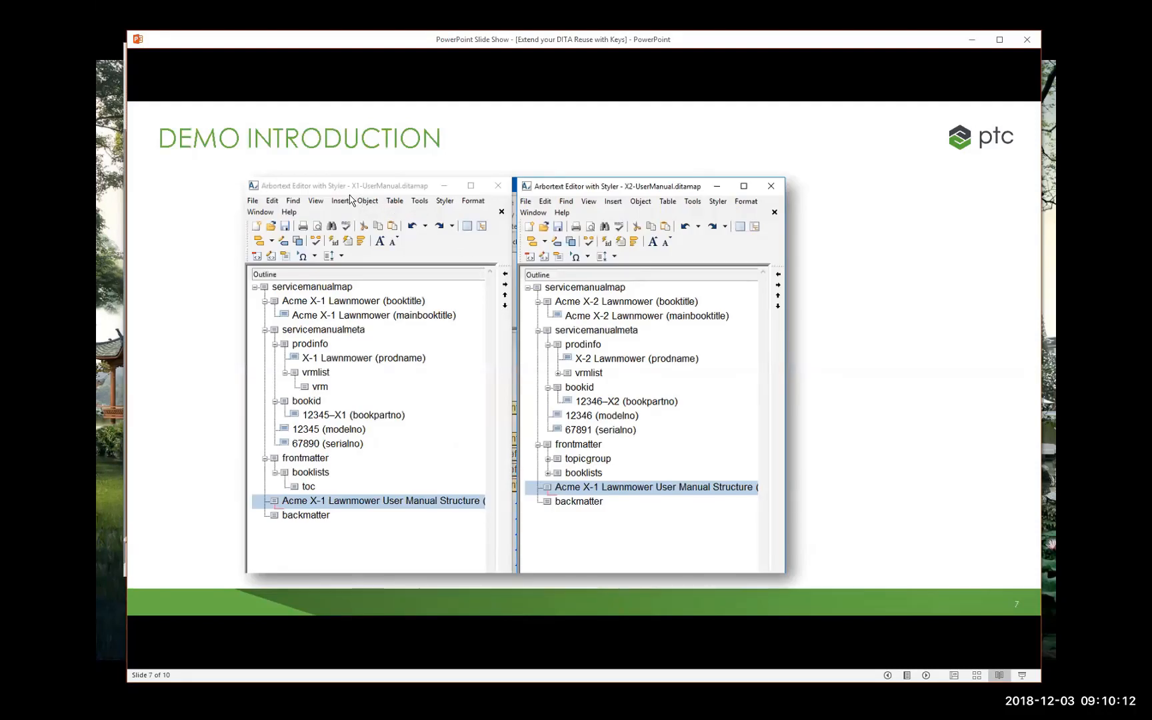
{"action": "mouse_move", "coordinate": [503, 459]}
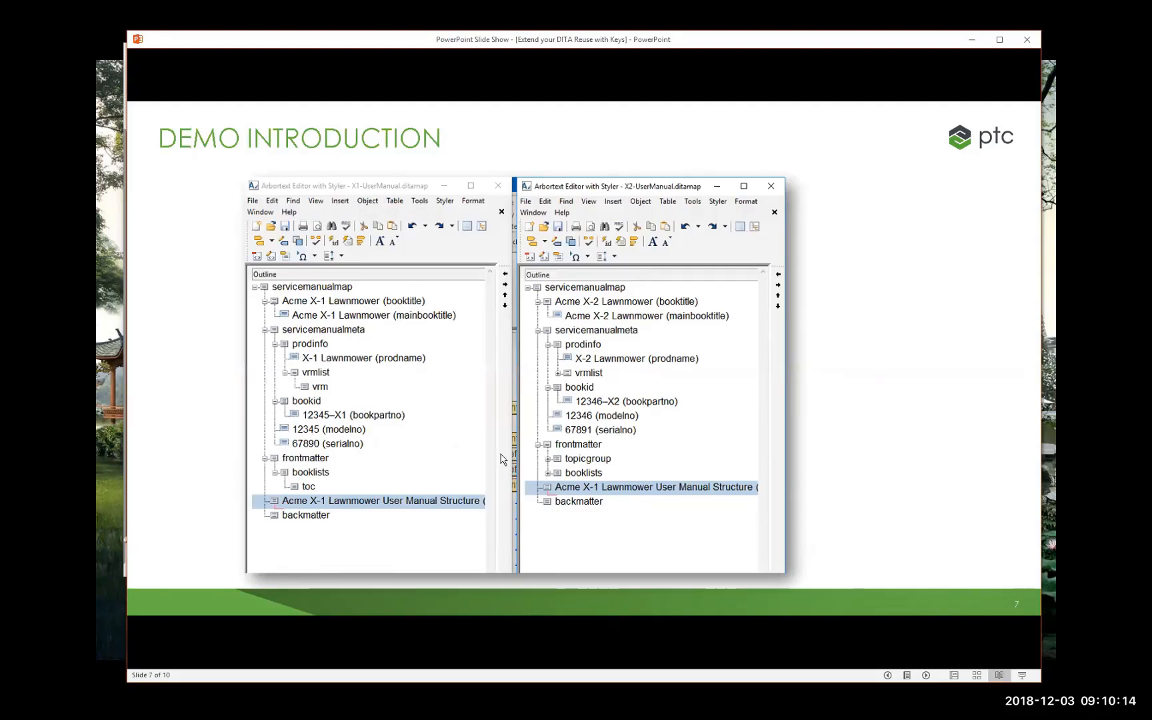
{"action": "mouse_move", "coordinate": [409, 224]}
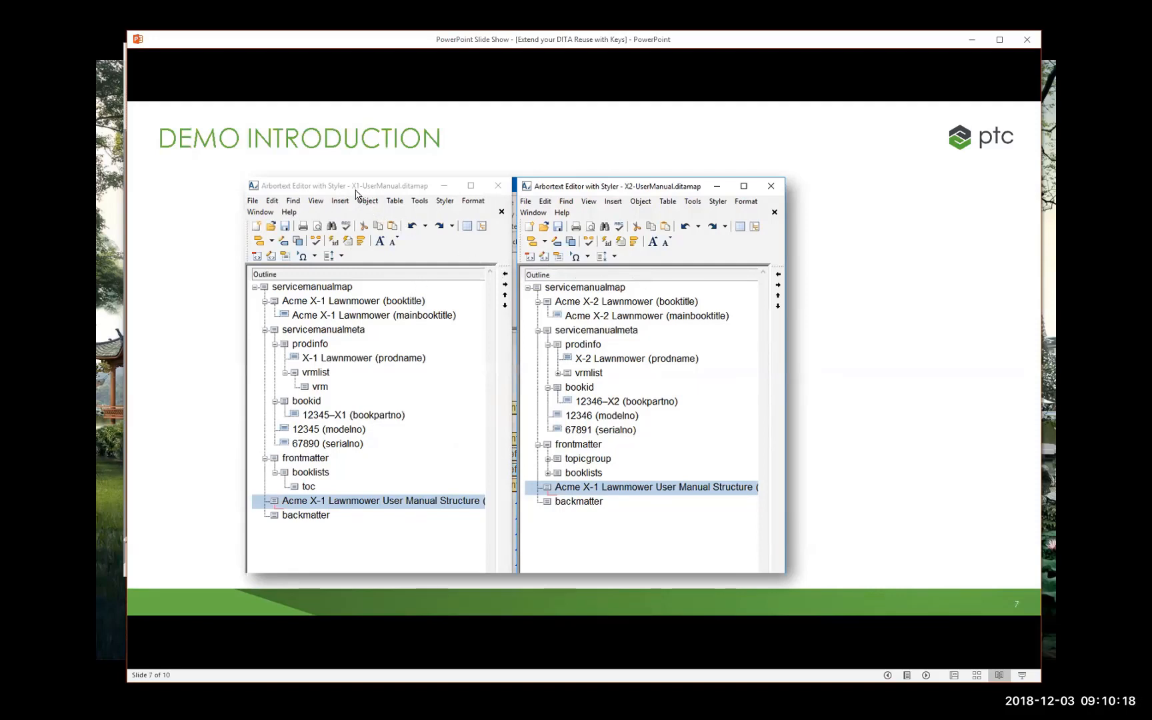
{"action": "mouse_move", "coordinate": [761, 252]}
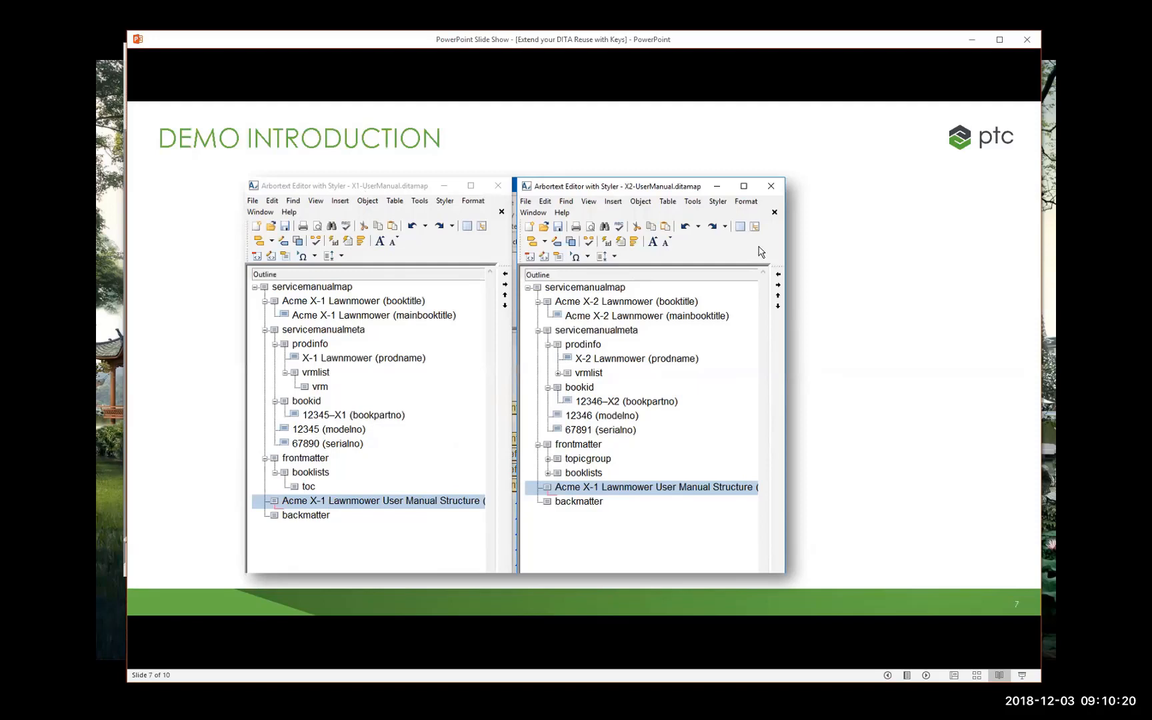
{"action": "mouse_move", "coordinate": [654, 202]}
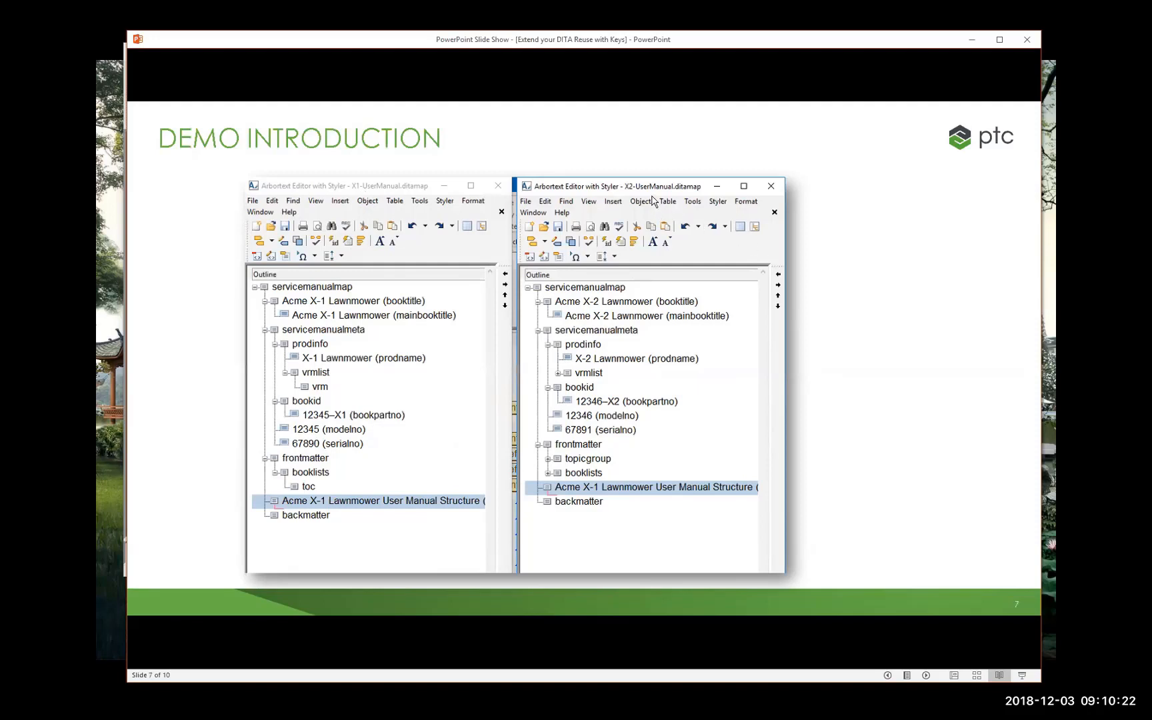
{"action": "mouse_move", "coordinate": [368, 217]}
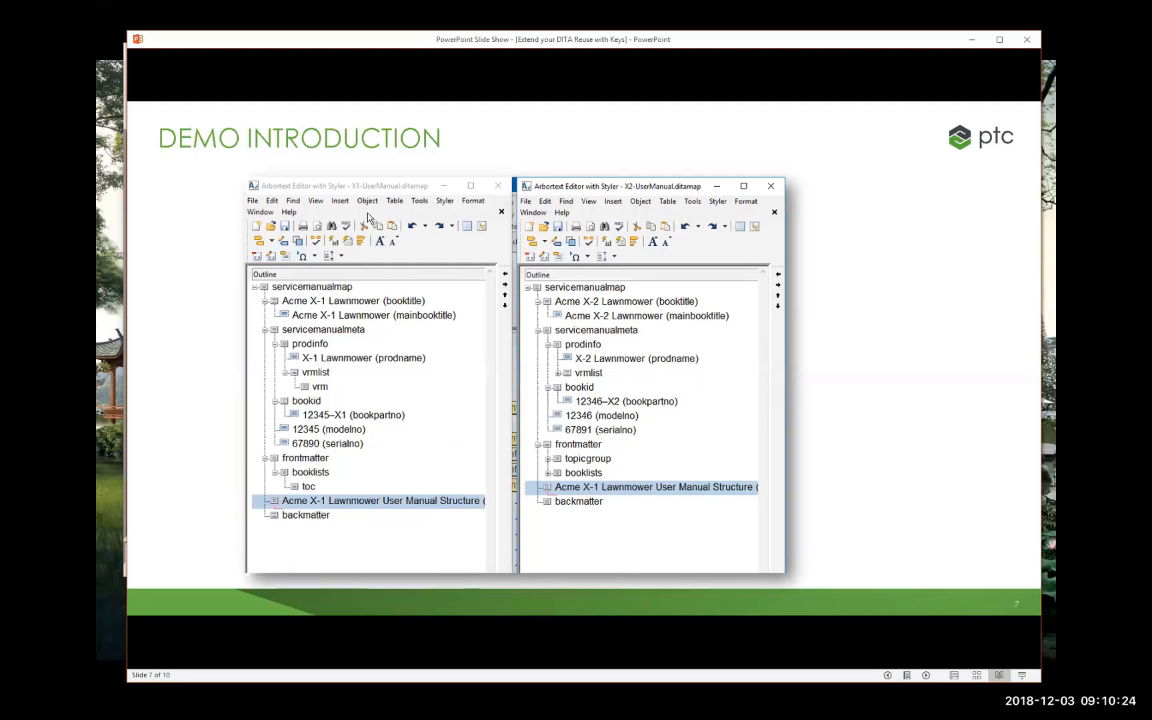
{"action": "mouse_move", "coordinate": [360, 383]}
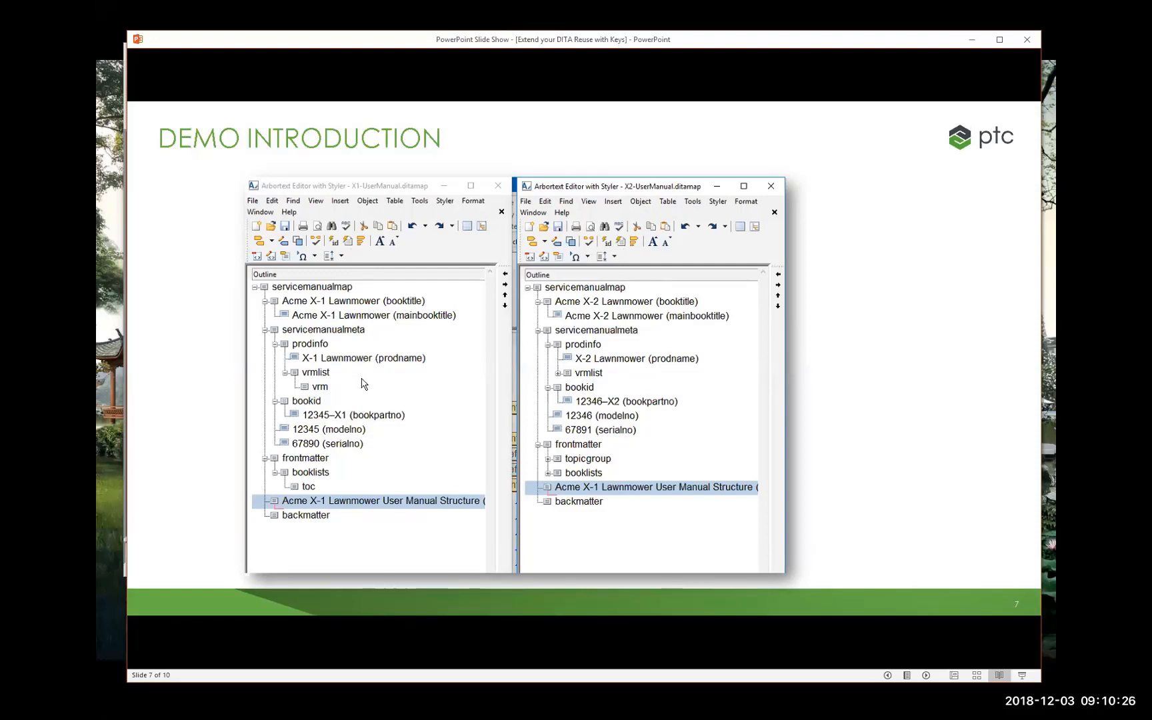
{"action": "mouse_move", "coordinate": [318, 296]}
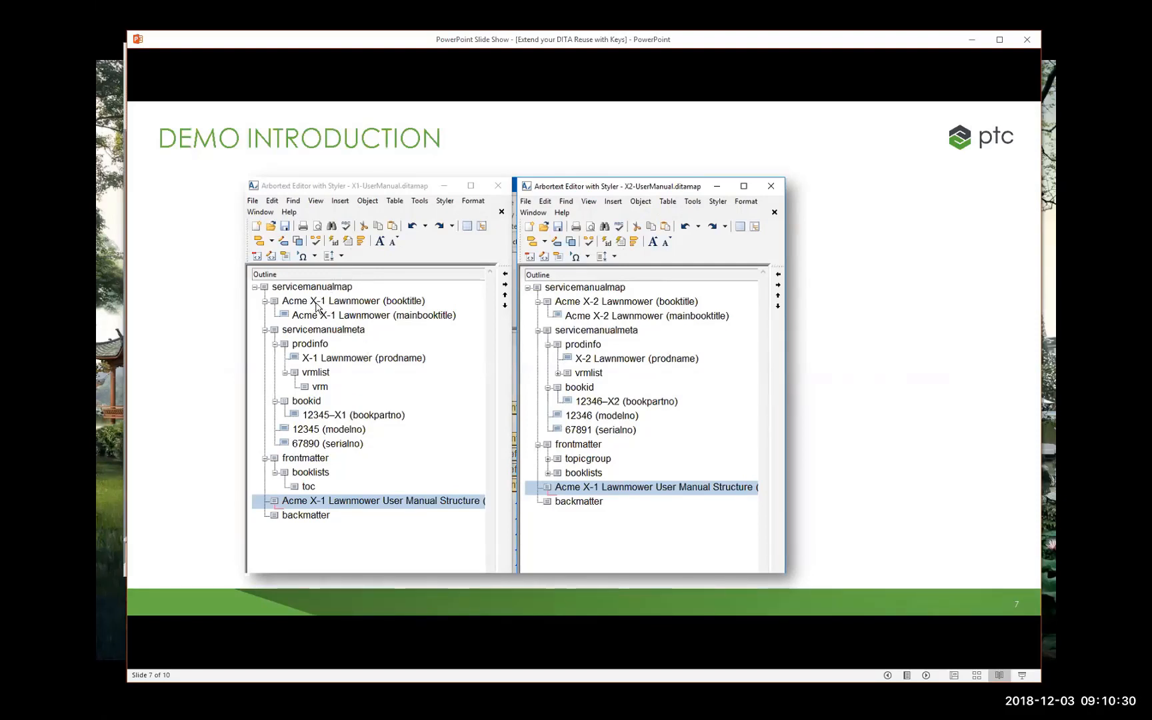
{"action": "mouse_move", "coordinate": [370, 328]}
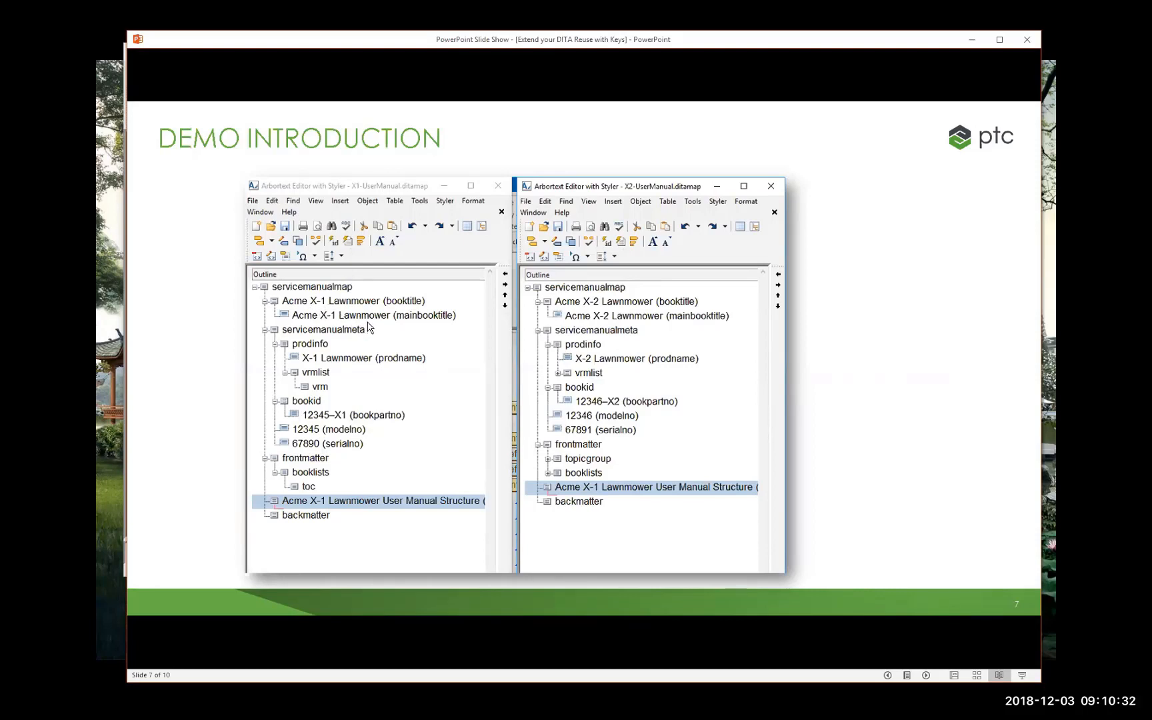
{"action": "mouse_move", "coordinate": [352, 331]}
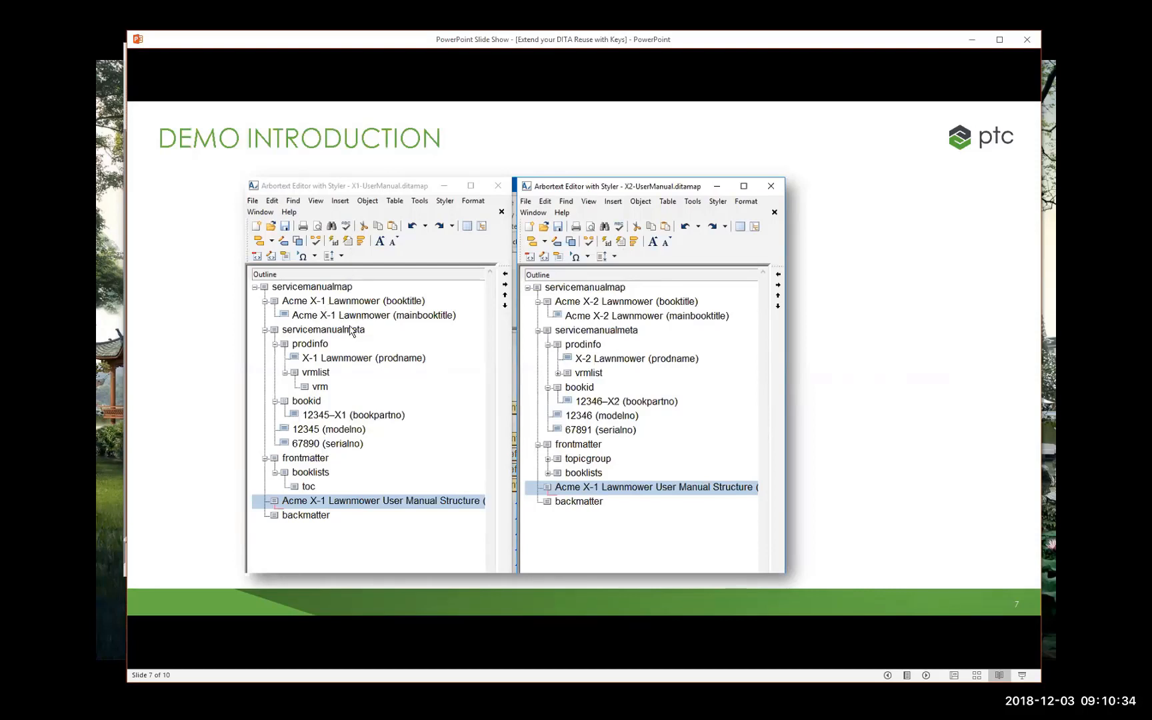
{"action": "mouse_move", "coordinate": [367, 331]}
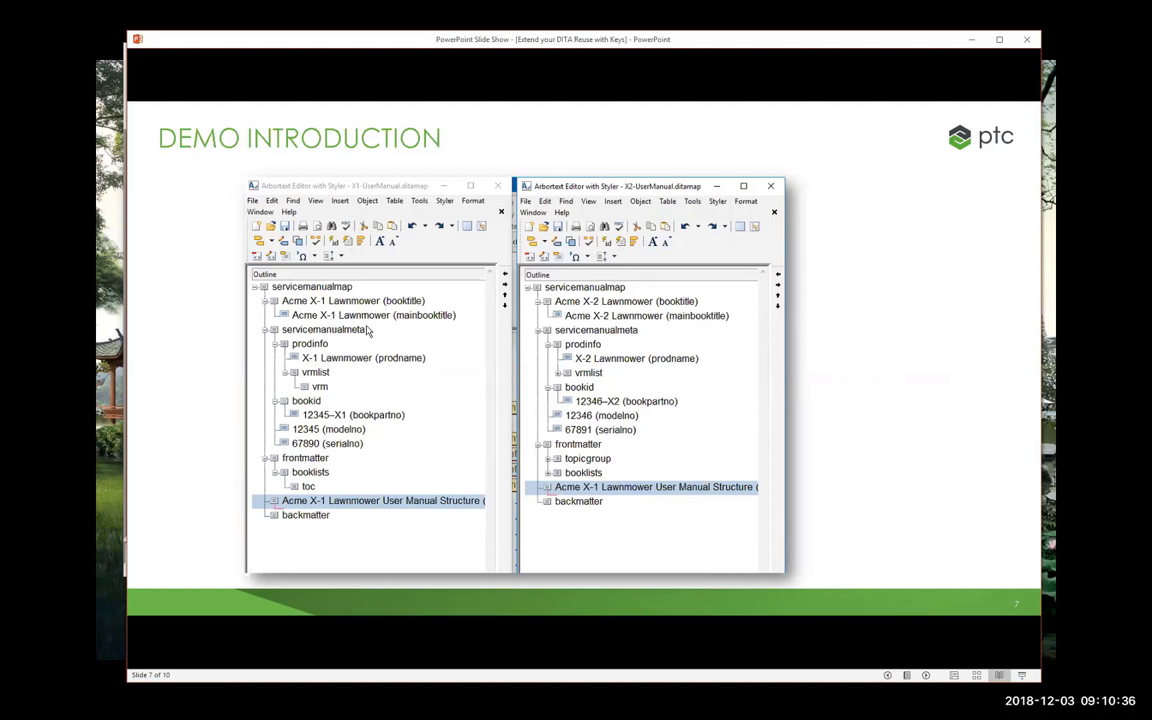
{"action": "mouse_move", "coordinate": [345, 414]}
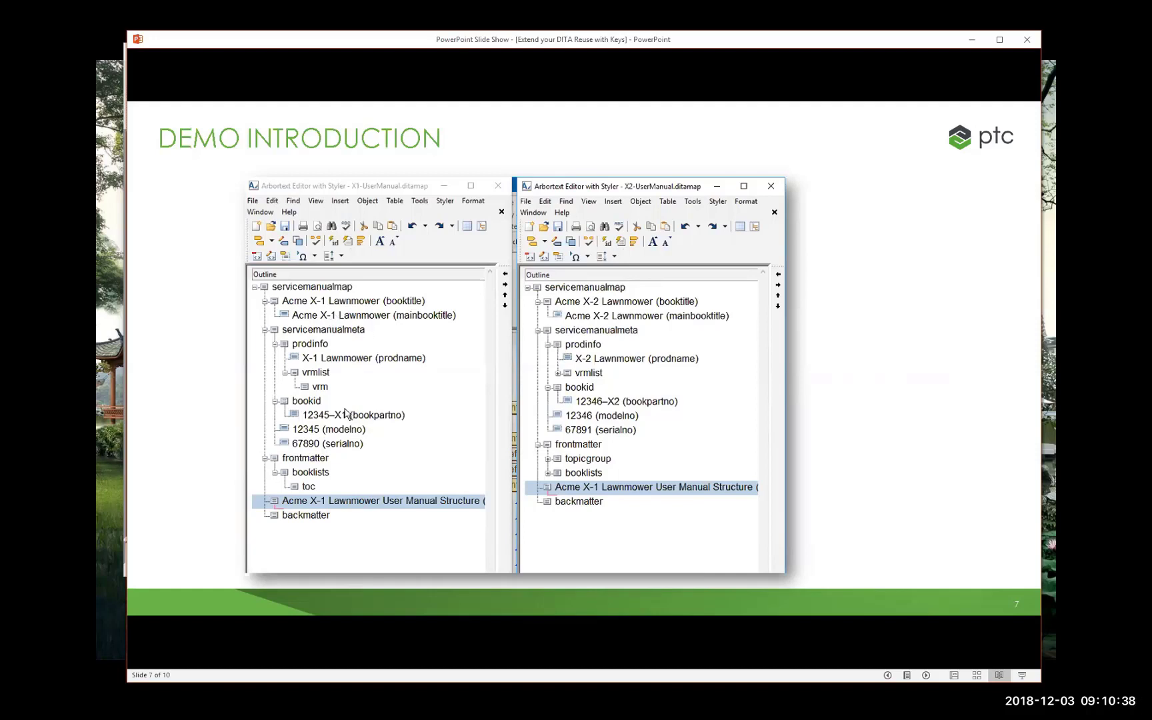
{"action": "mouse_move", "coordinate": [402, 329]}
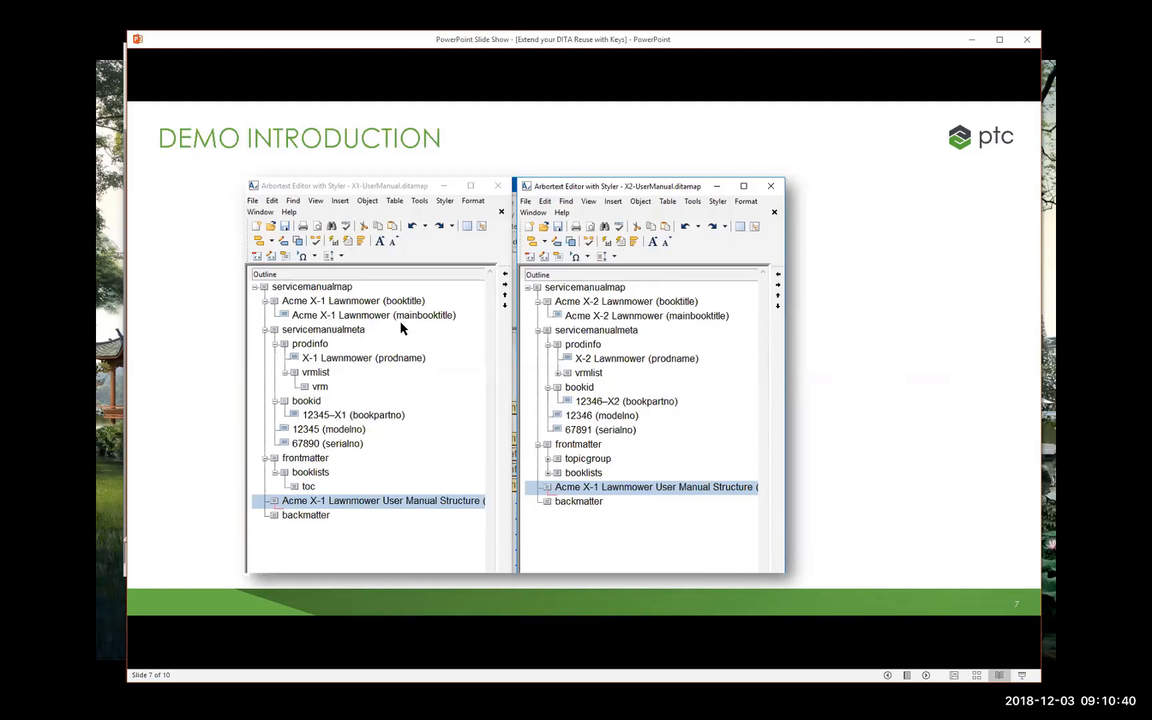
{"action": "mouse_move", "coordinate": [358, 425]}
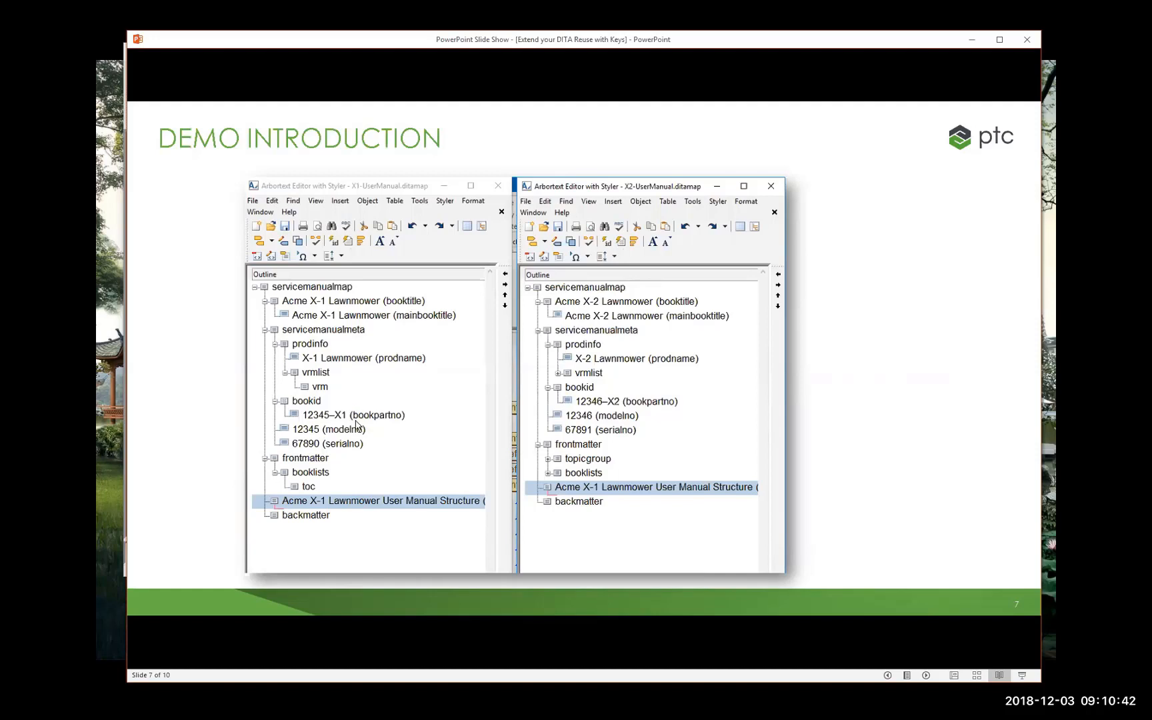
{"action": "mouse_move", "coordinate": [389, 432]}
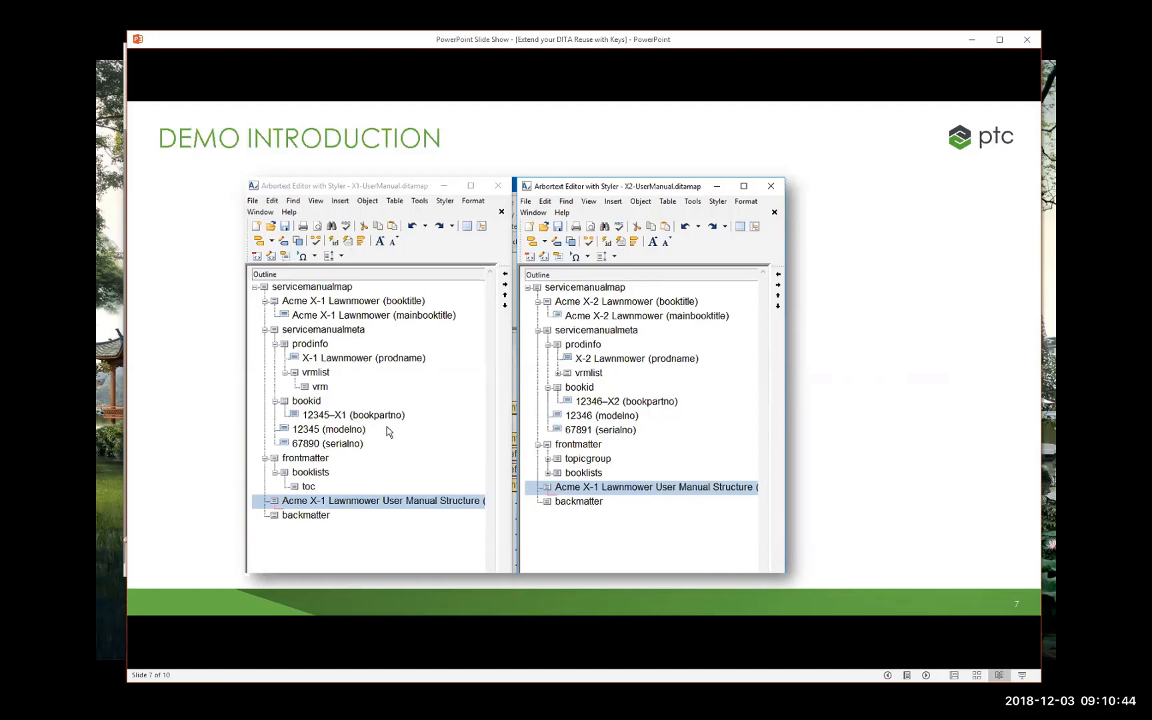
{"action": "mouse_move", "coordinate": [309, 388]}
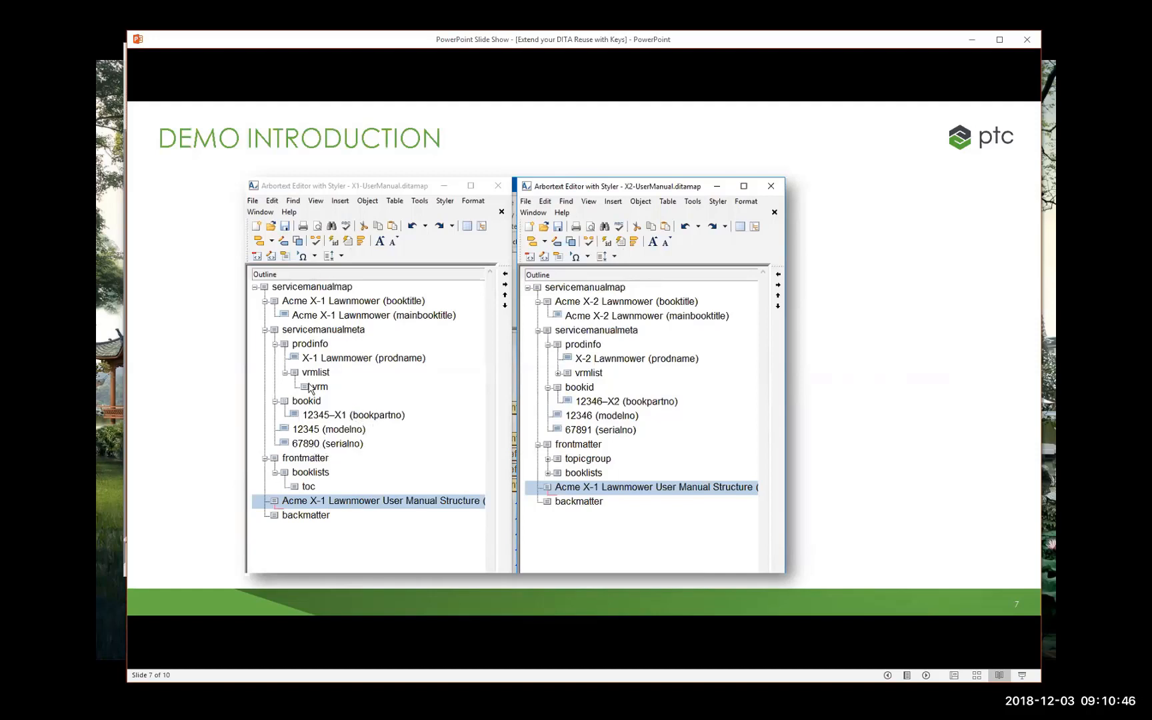
{"action": "mouse_move", "coordinate": [446, 419]}
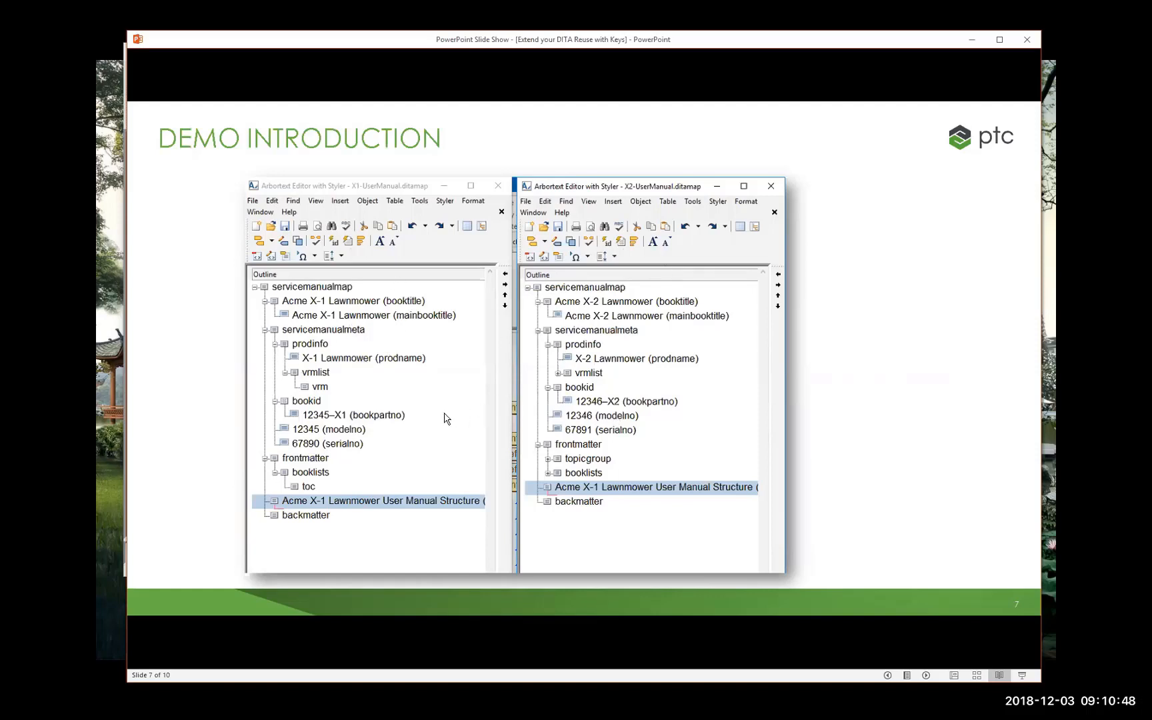
{"action": "mouse_move", "coordinate": [351, 408]}
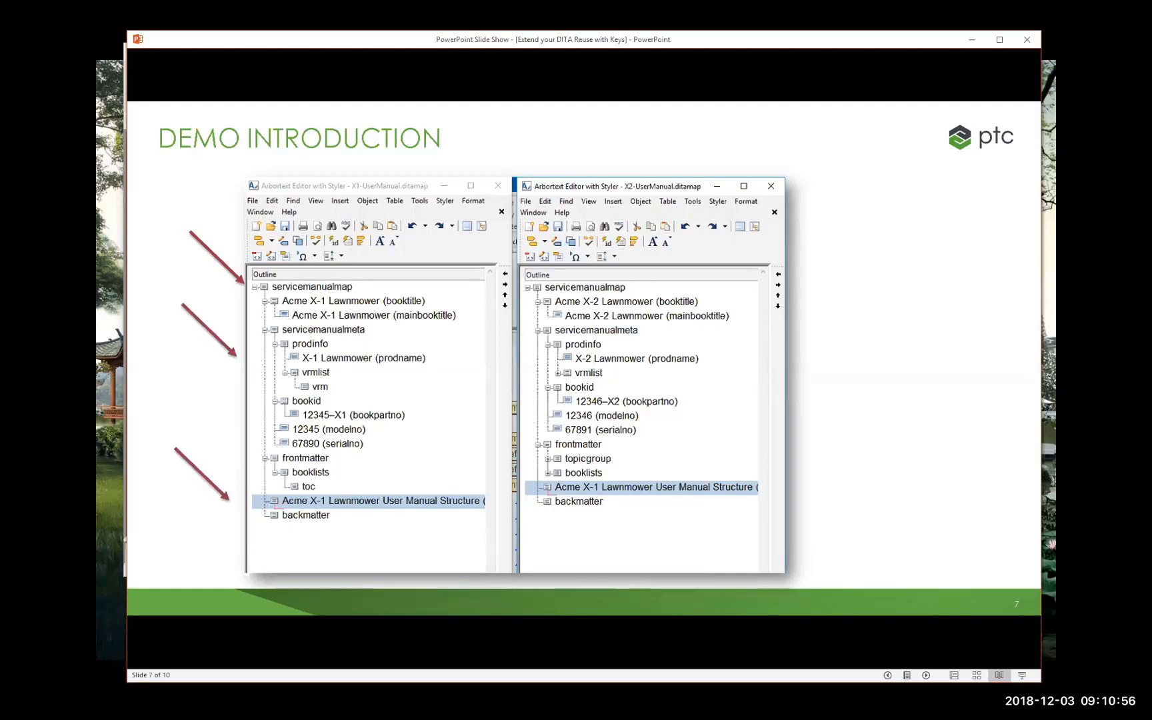
{"action": "mouse_move", "coordinate": [441, 513]}
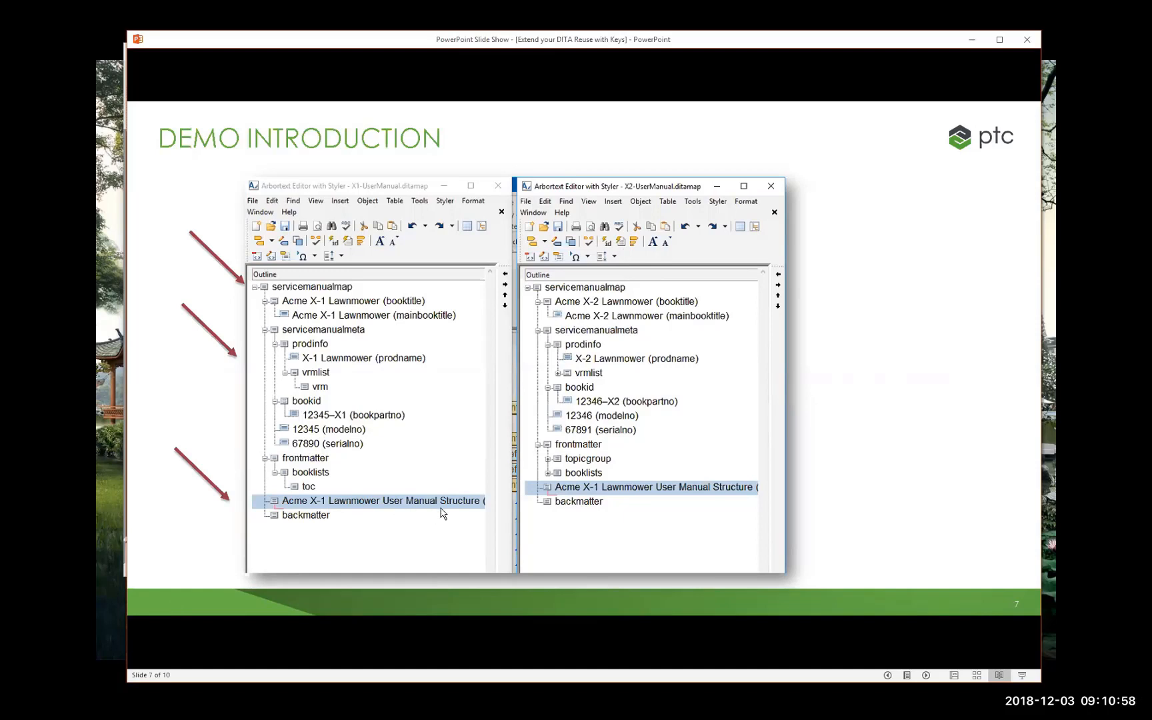
{"action": "mouse_move", "coordinate": [541, 520]}
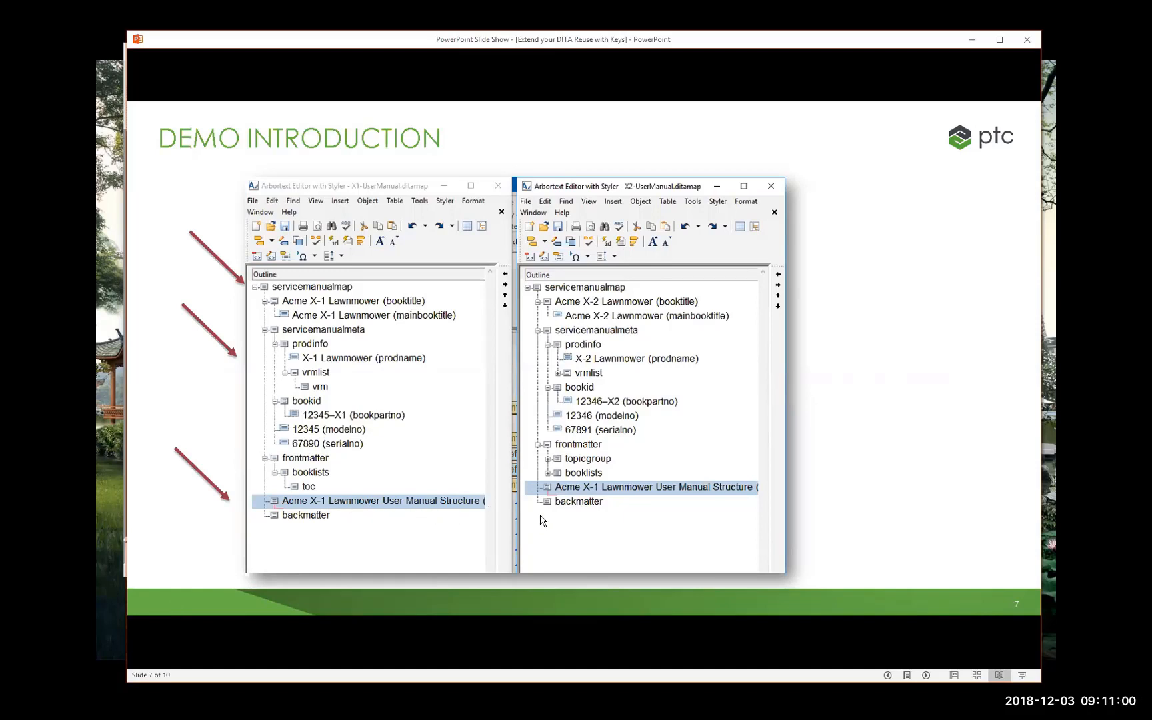
{"action": "mouse_move", "coordinate": [583, 521]}
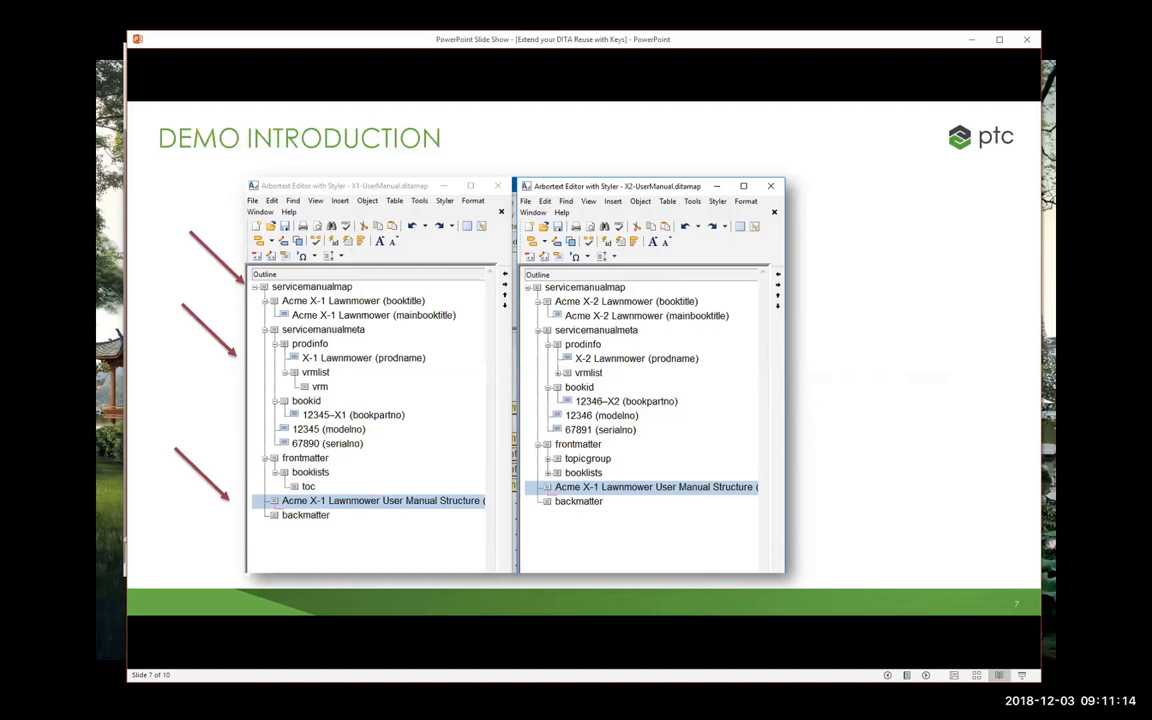
{"action": "mouse_move", "coordinate": [397, 451]}
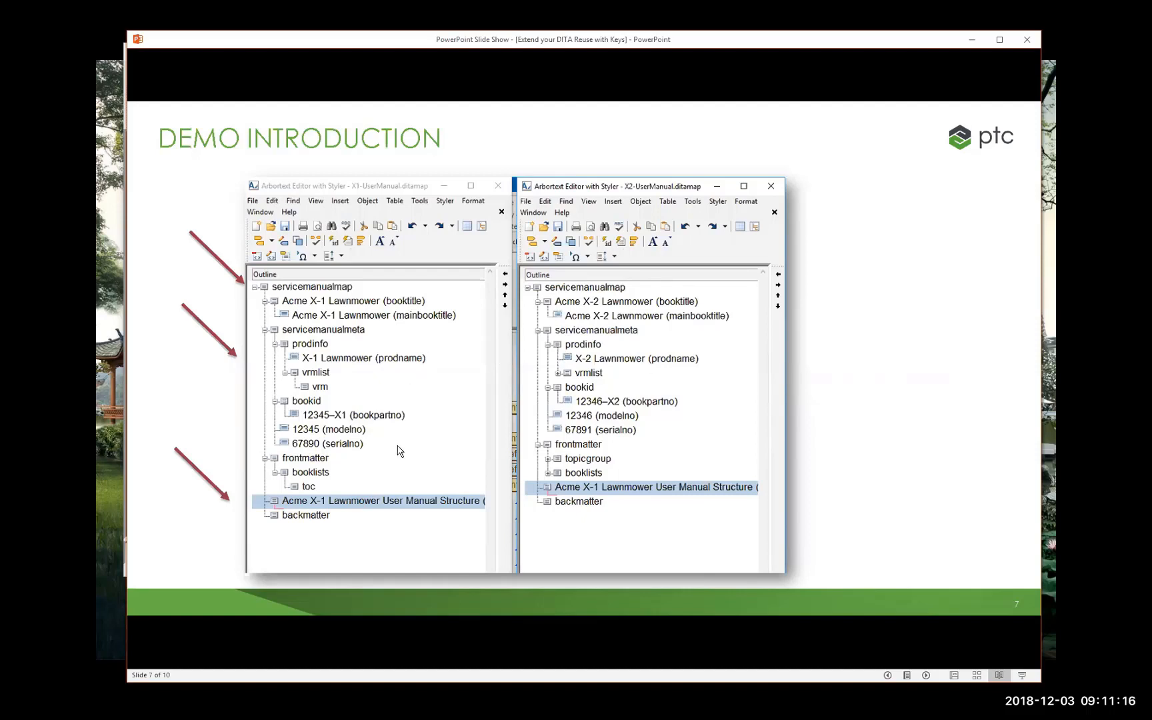
{"action": "mouse_move", "coordinate": [336, 439]}
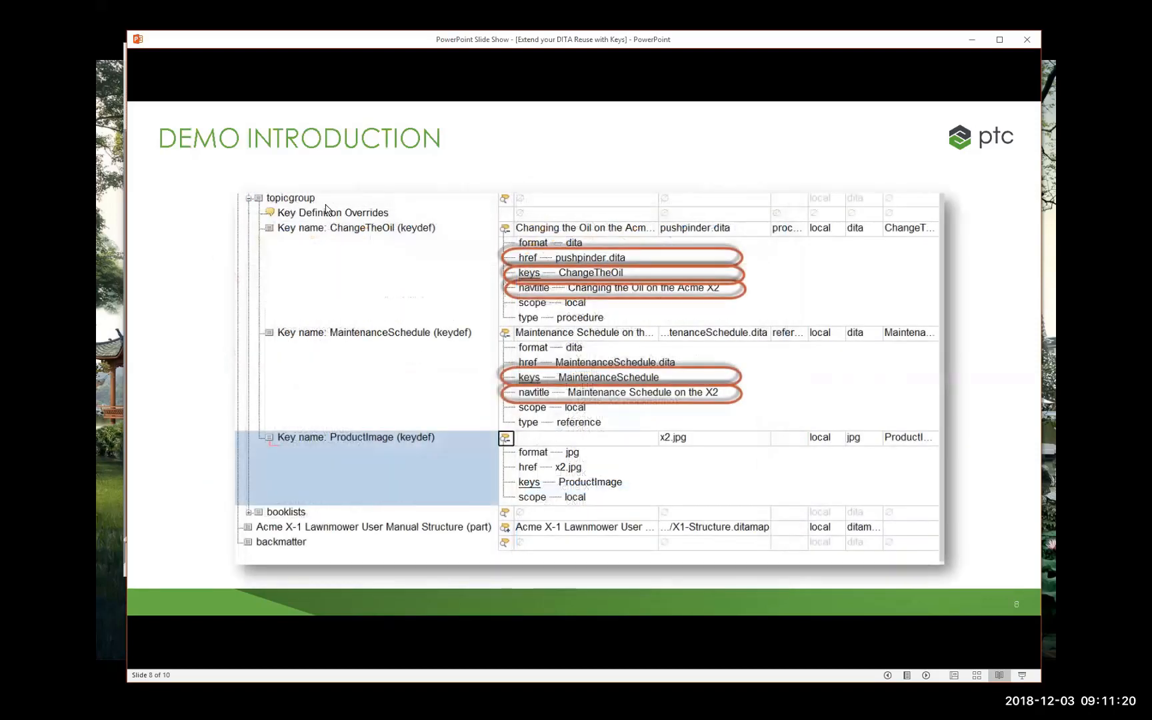
{"action": "mouse_move", "coordinate": [369, 236]}
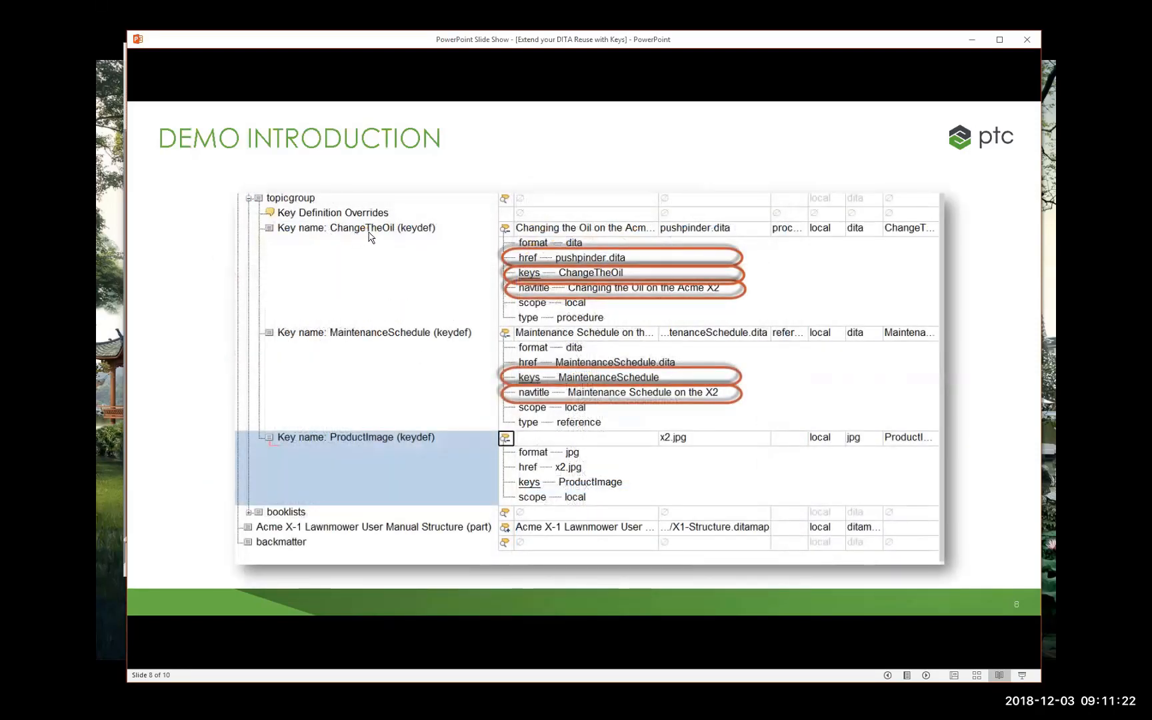
{"action": "mouse_move", "coordinate": [523, 282]}
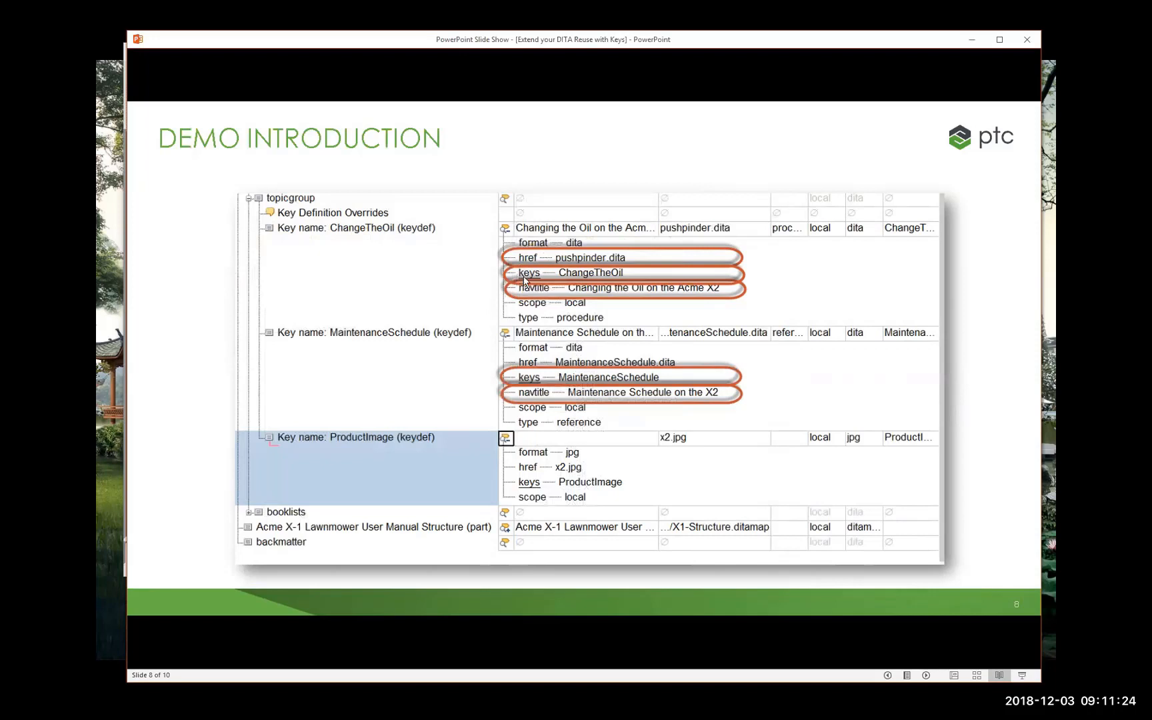
{"action": "mouse_move", "coordinate": [588, 273]}
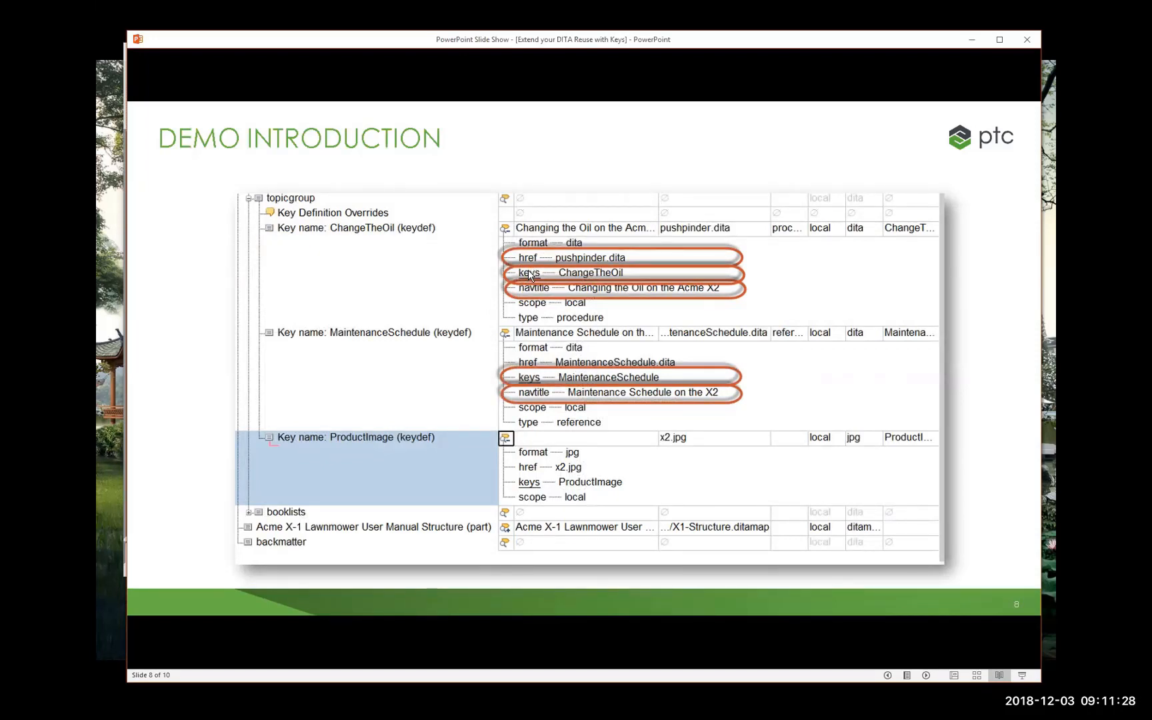
{"action": "mouse_move", "coordinate": [701, 297]}
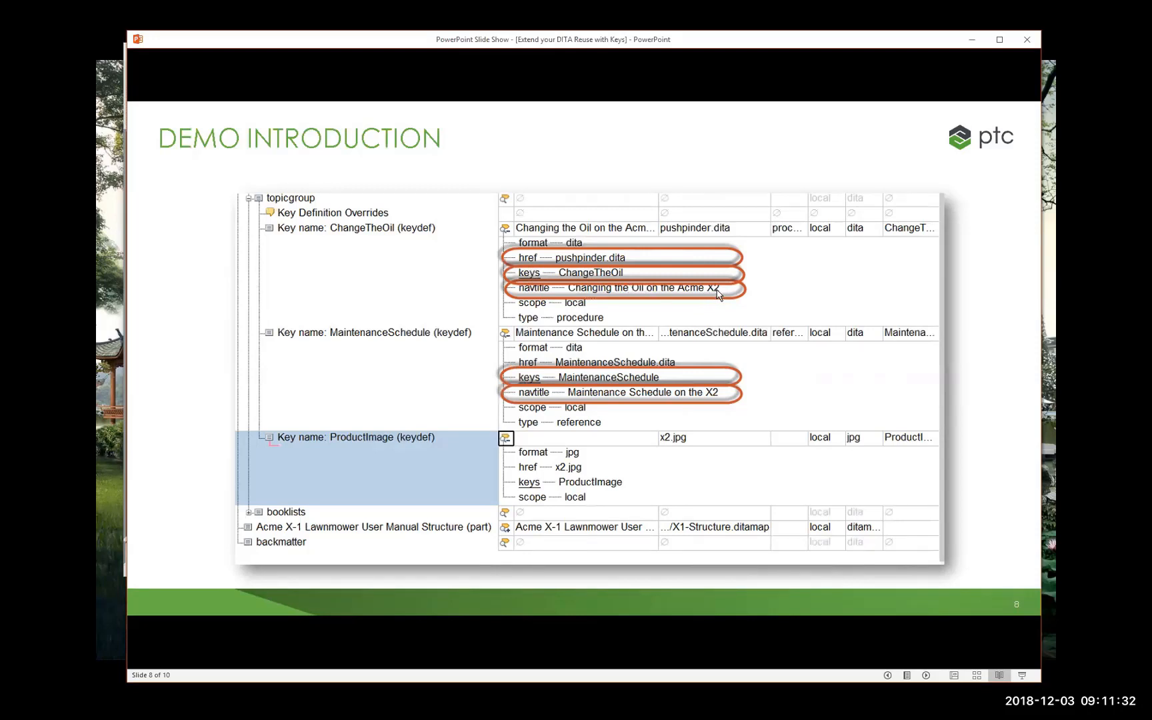
{"action": "mouse_move", "coordinate": [532, 261]}
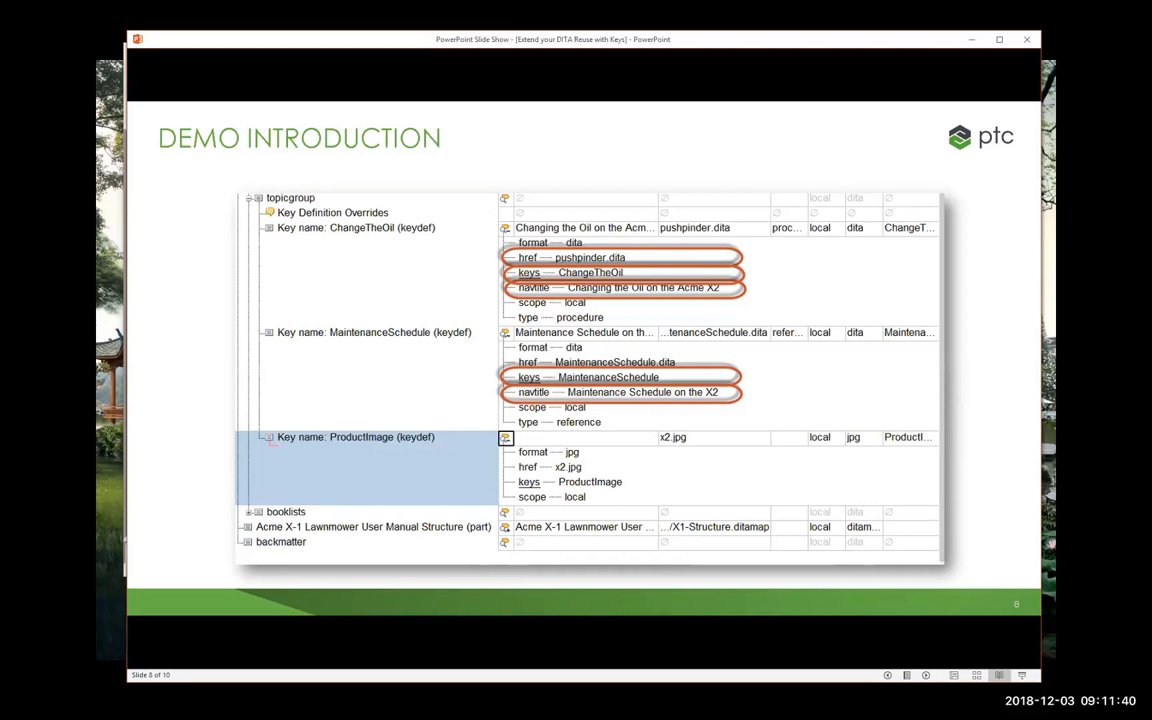
{"action": "mouse_move", "coordinate": [360, 346]}
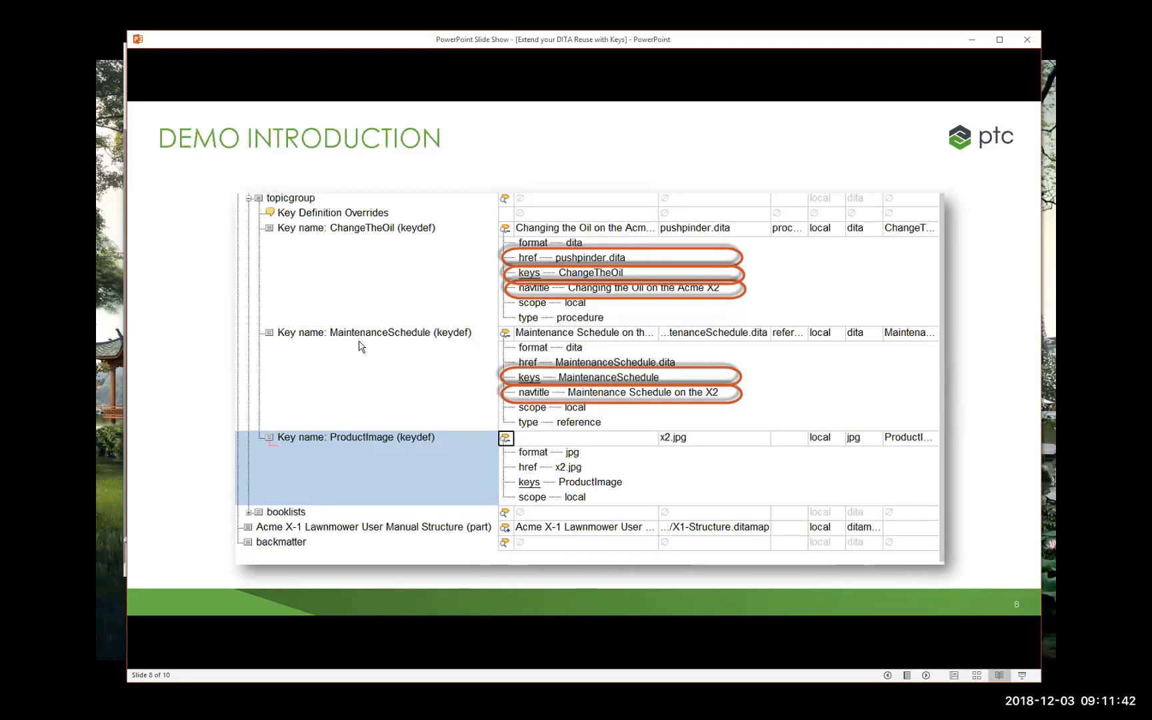
{"action": "mouse_move", "coordinate": [598, 394]}
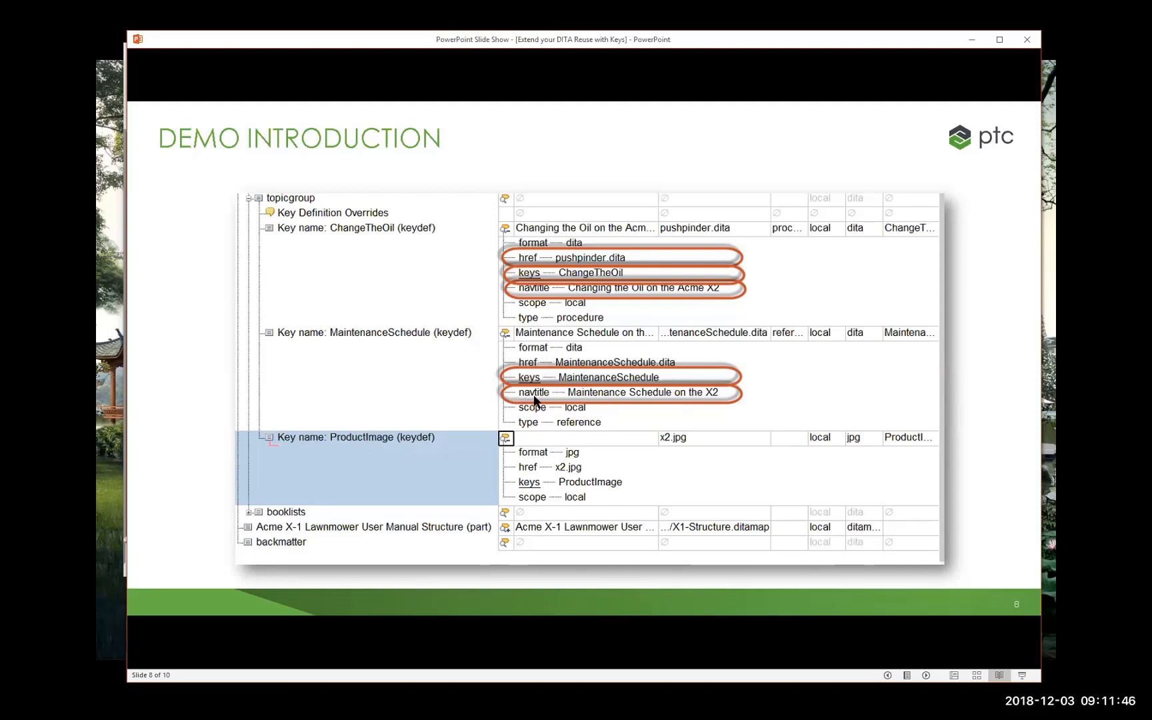
{"action": "mouse_move", "coordinate": [556, 375]}
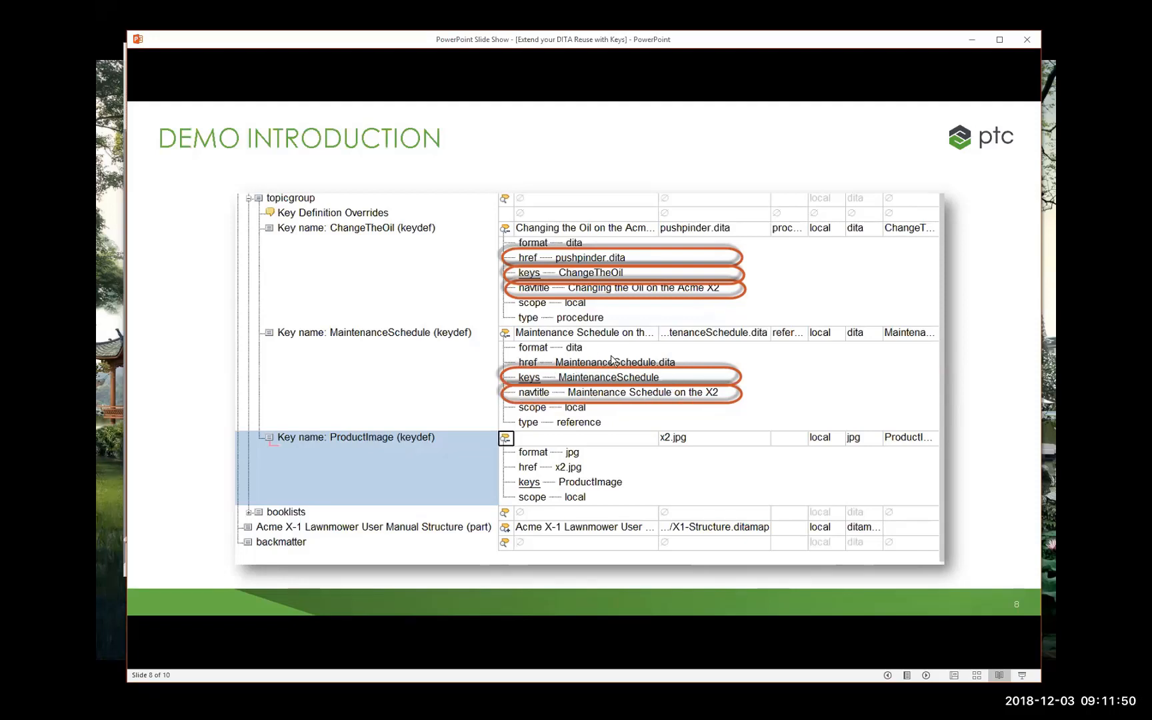
{"action": "mouse_move", "coordinate": [433, 453]}
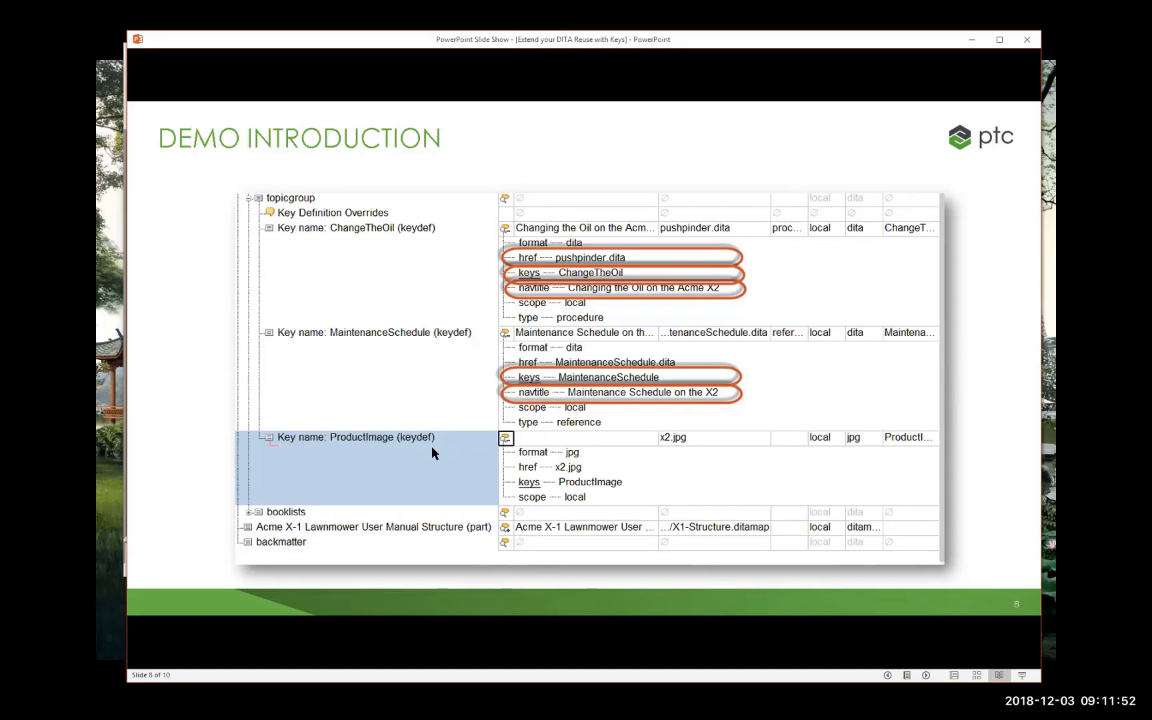
{"action": "mouse_move", "coordinate": [560, 492]}
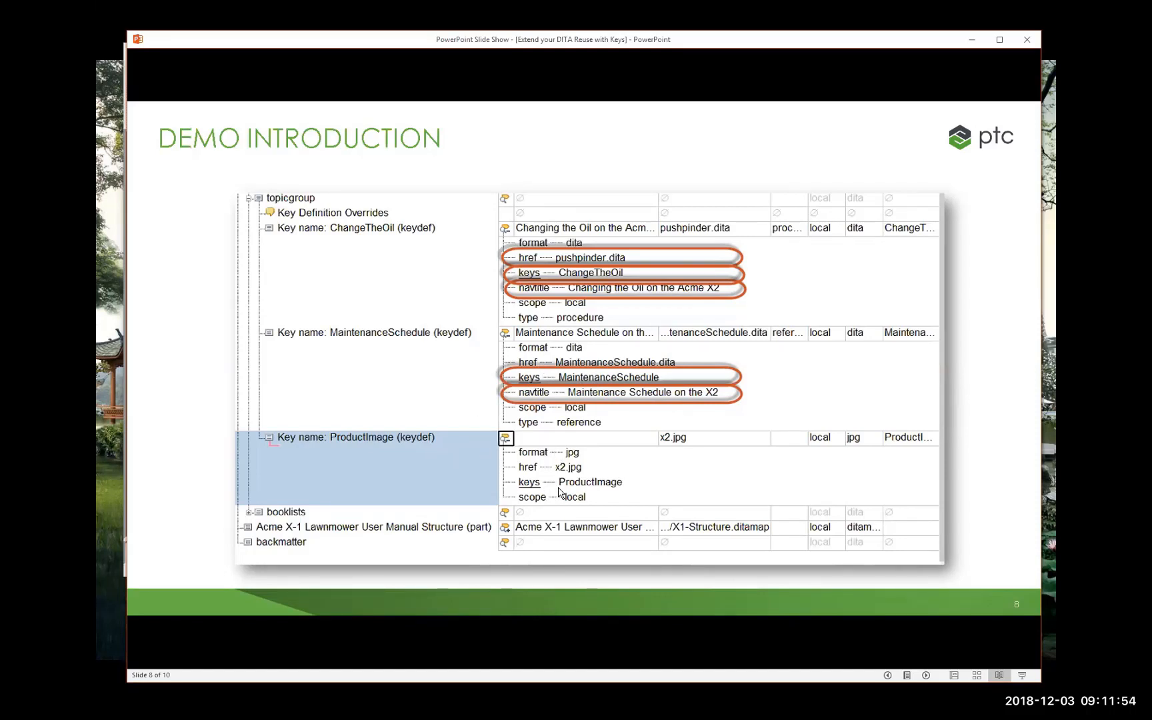
{"action": "mouse_move", "coordinate": [619, 490]}
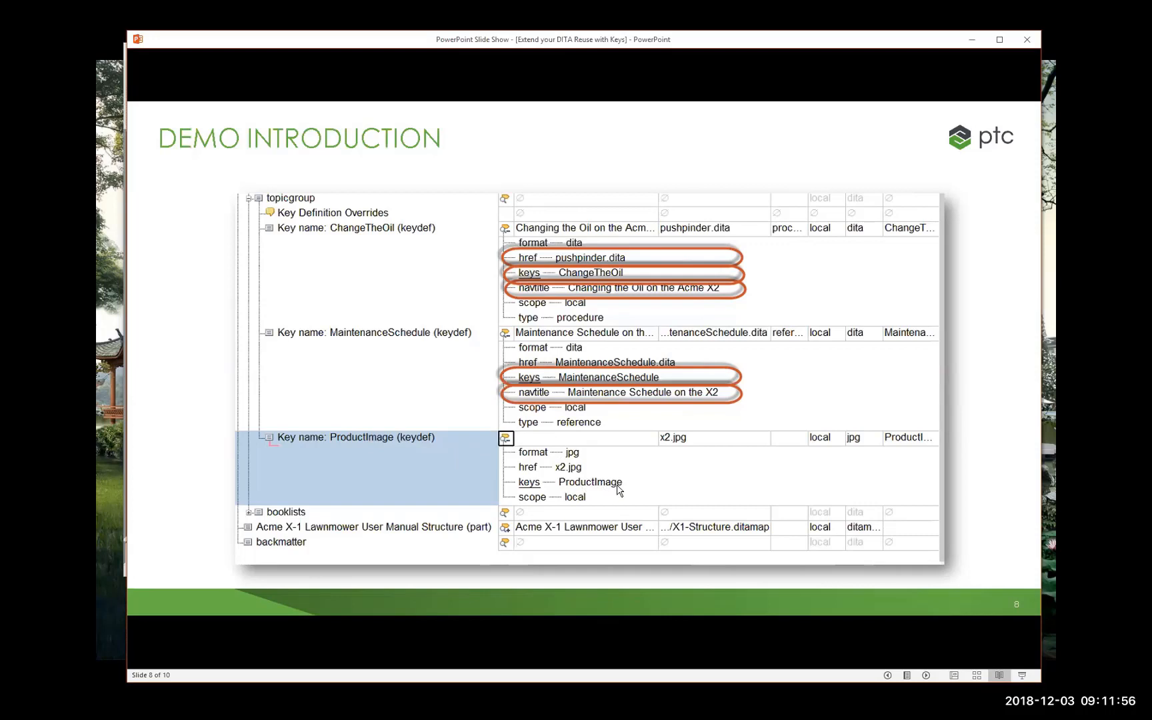
{"action": "mouse_move", "coordinate": [562, 476]}
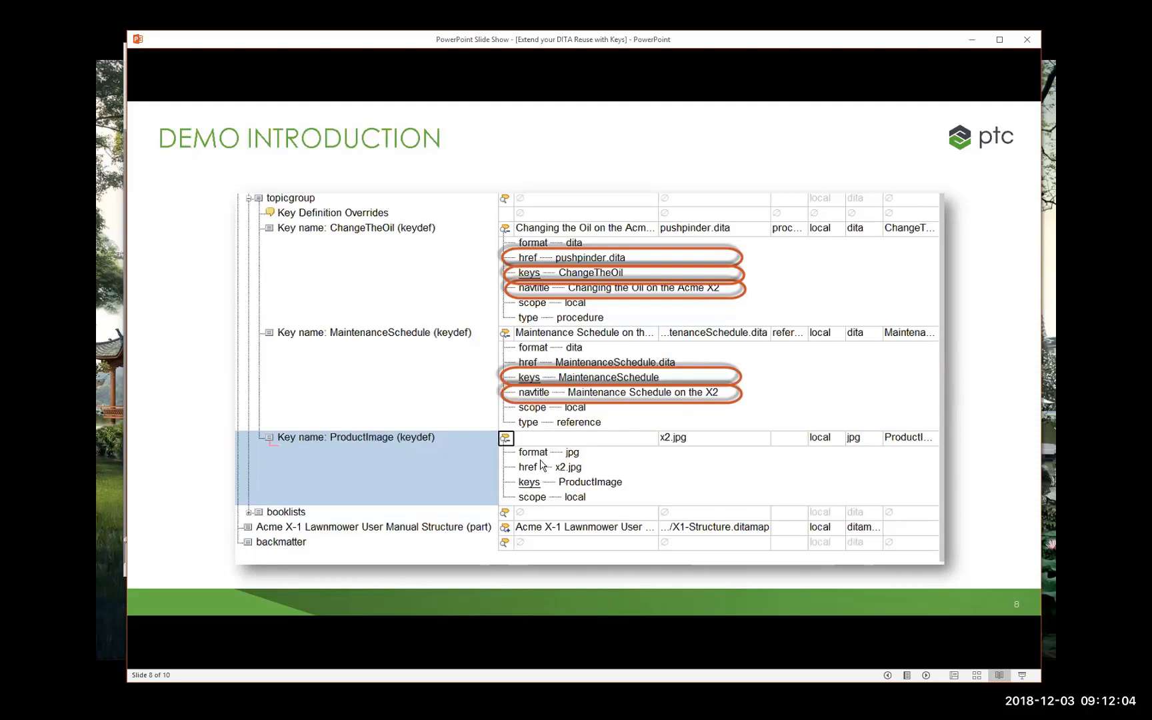
{"action": "mouse_move", "coordinate": [424, 379]}
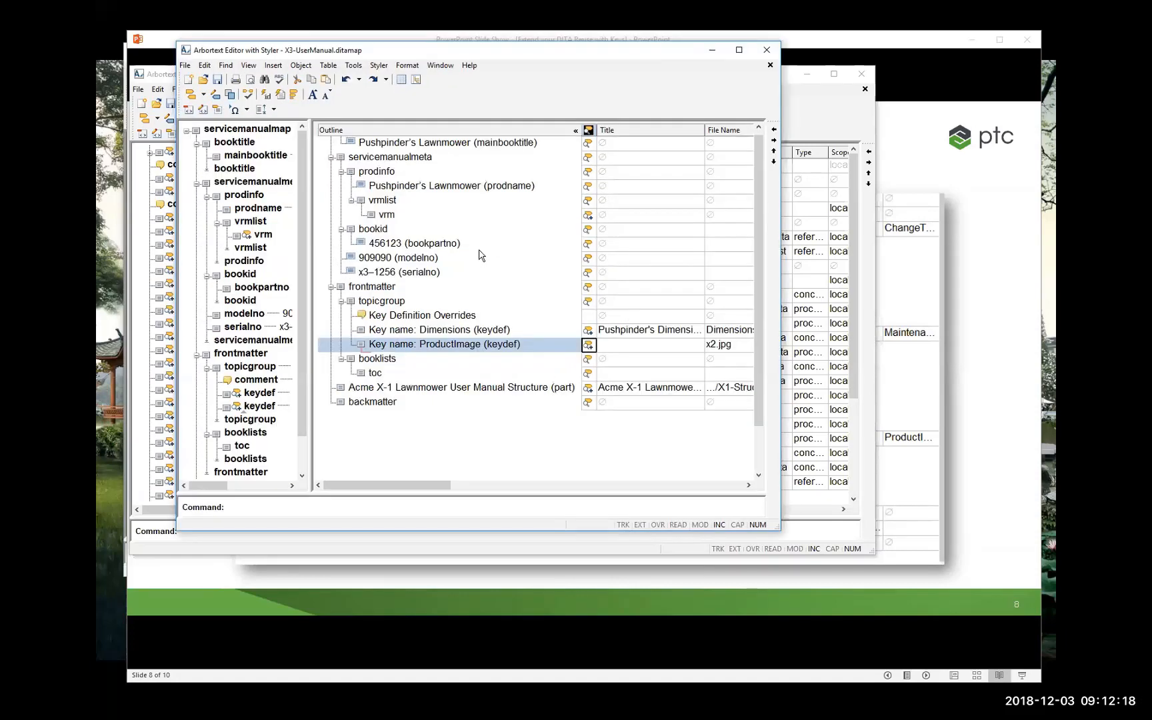
{"action": "mouse_move", "coordinate": [729, 65]}
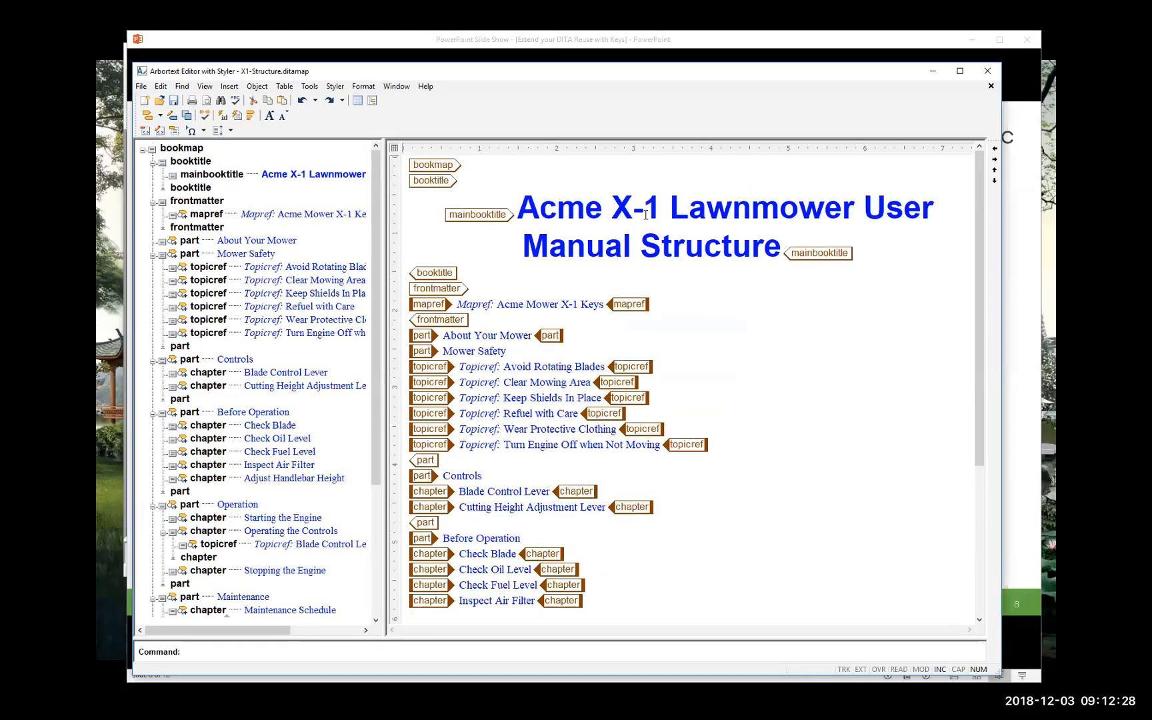
{"action": "scroll", "scroll_direction": "down", "scroll_amount": 3}
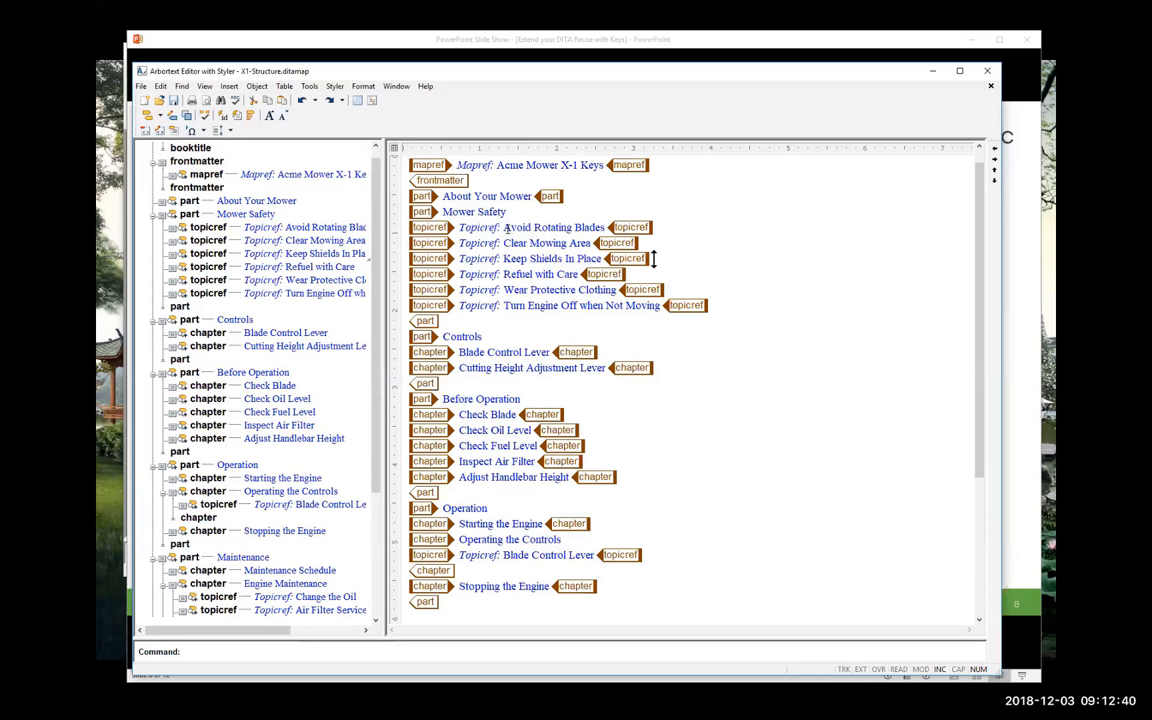
{"action": "mouse_move", "coordinate": [625, 272]}
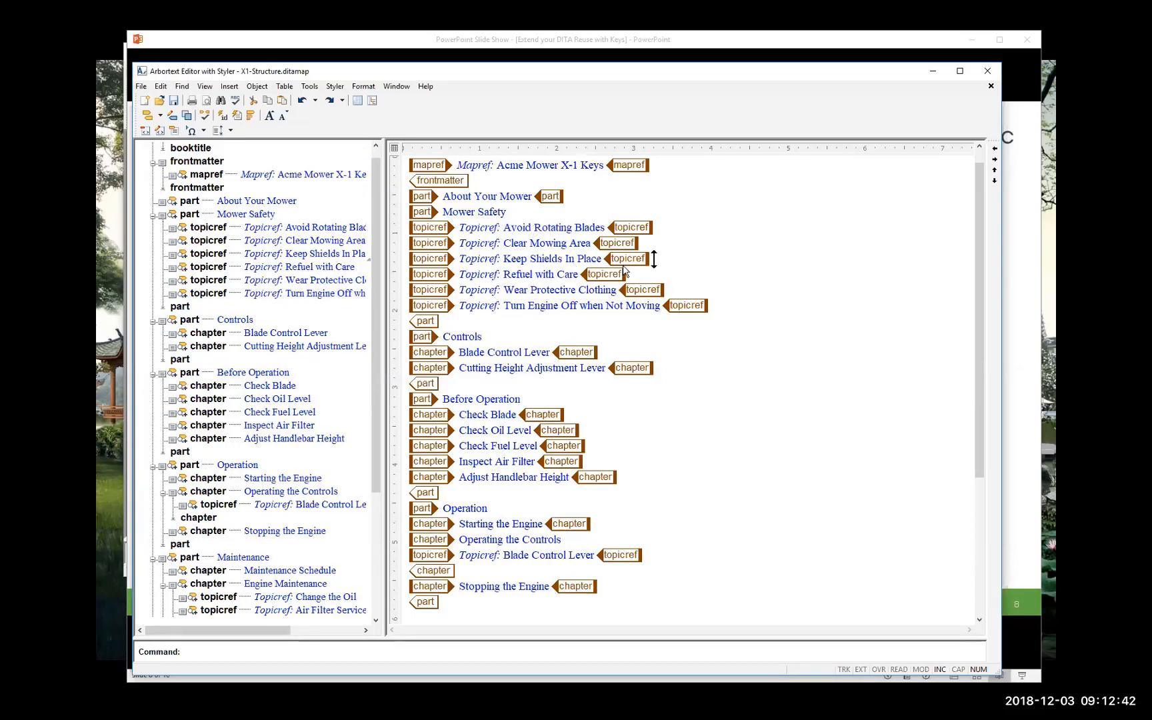
{"action": "mouse_move", "coordinate": [600, 281]}
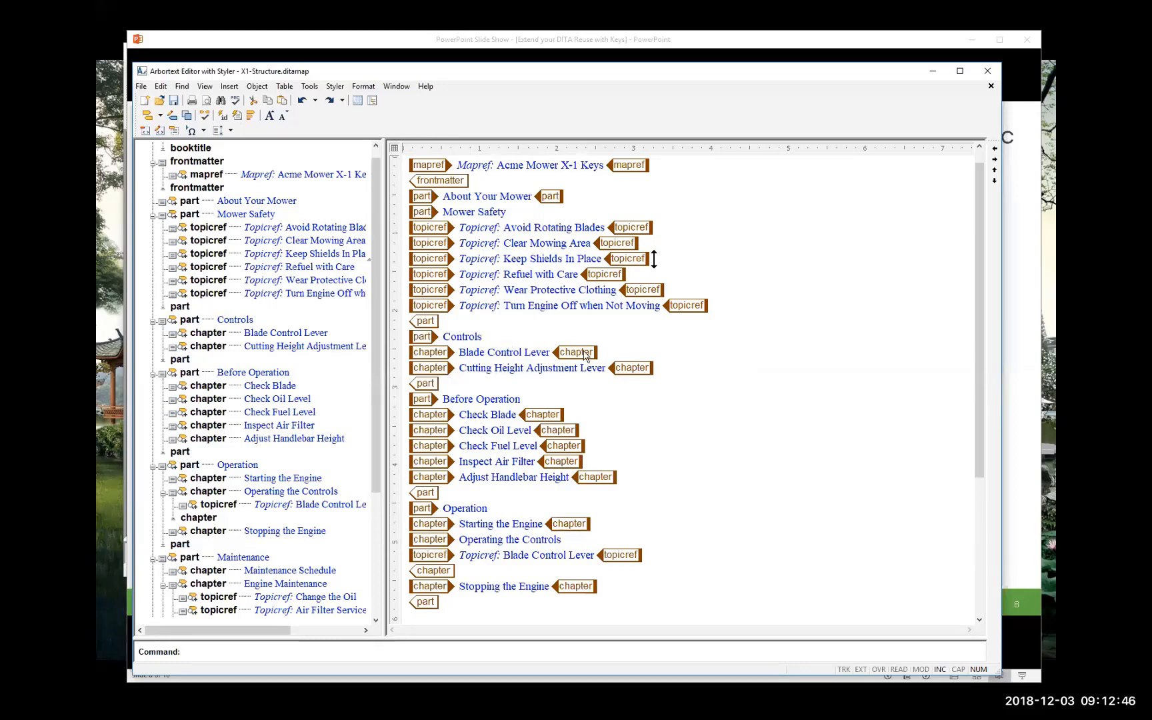
{"action": "scroll", "scroll_direction": "down", "scroll_amount": 3}
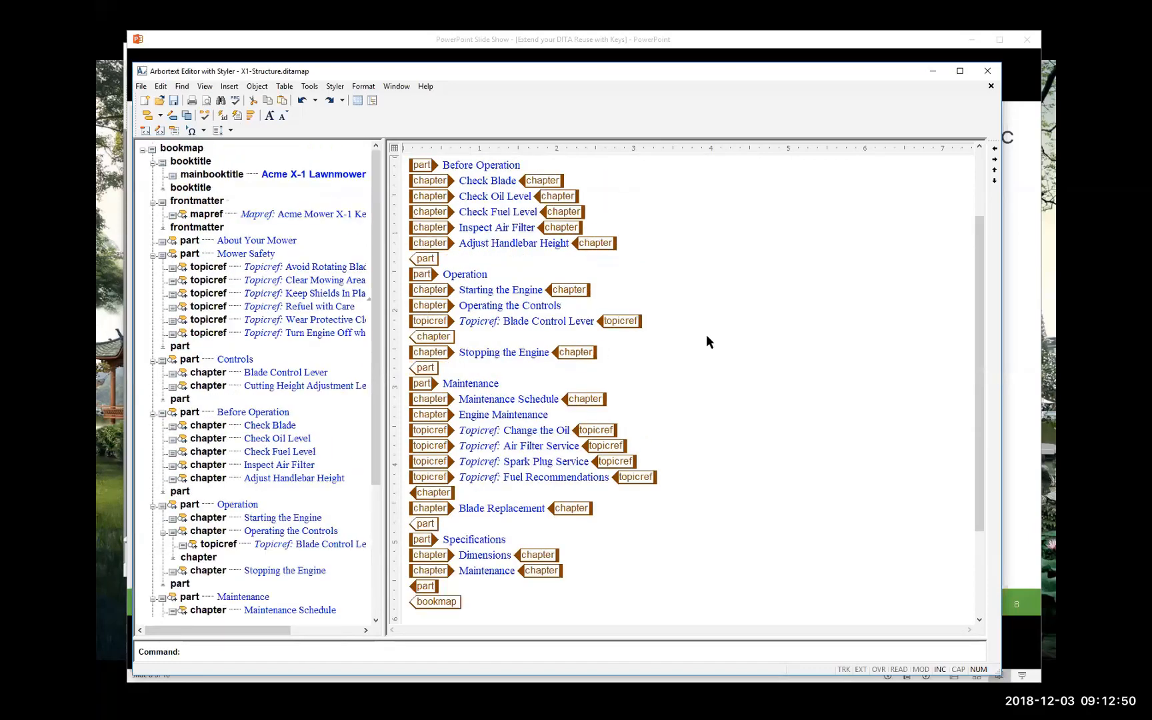
{"action": "scroll", "scroll_direction": "up", "scroll_amount": 3}
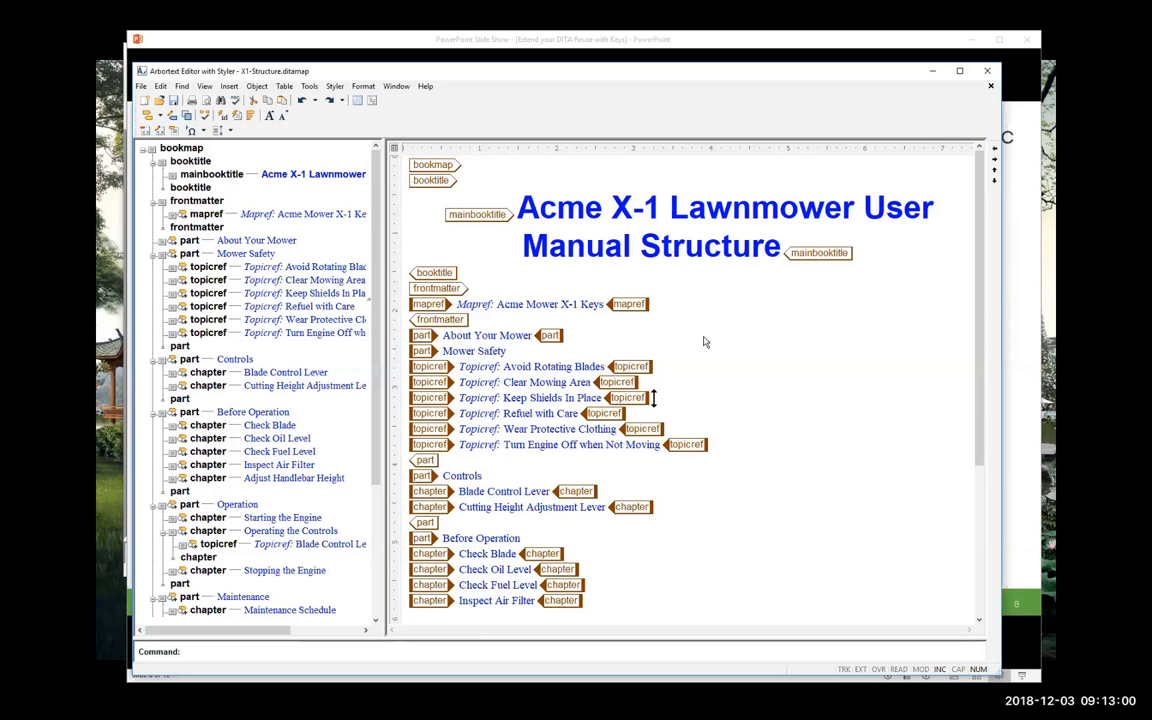
{"action": "mouse_move", "coordinate": [629, 303]}
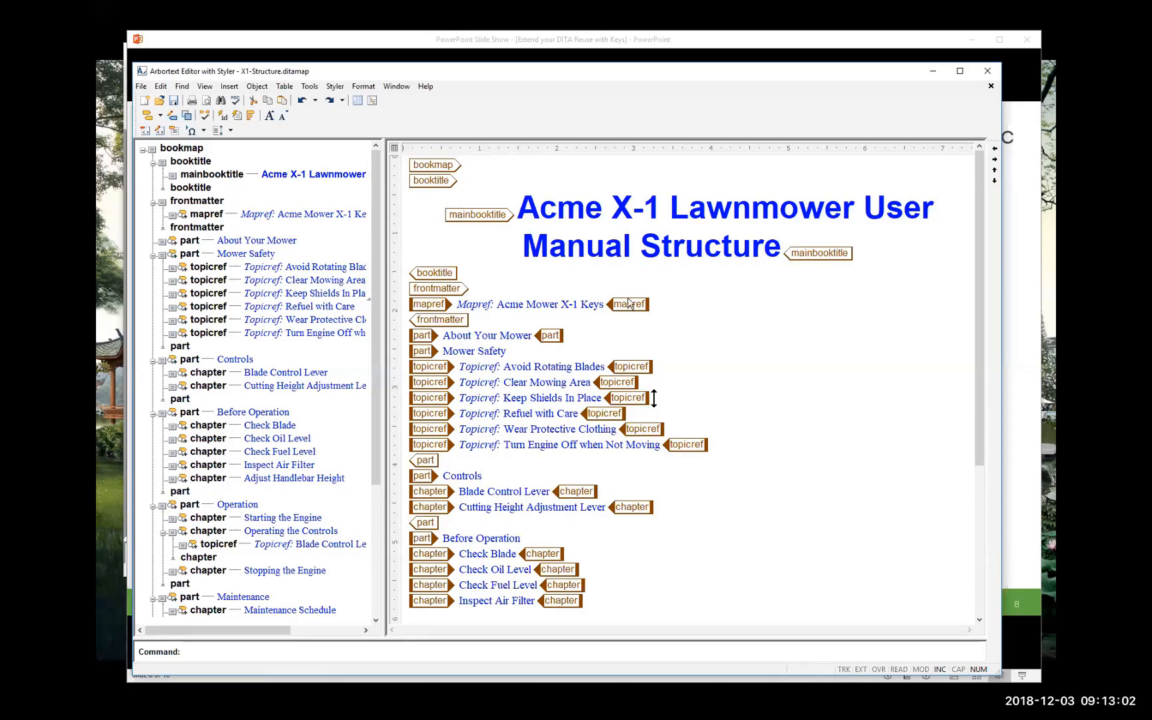
{"action": "mouse_move", "coordinate": [433, 311]}
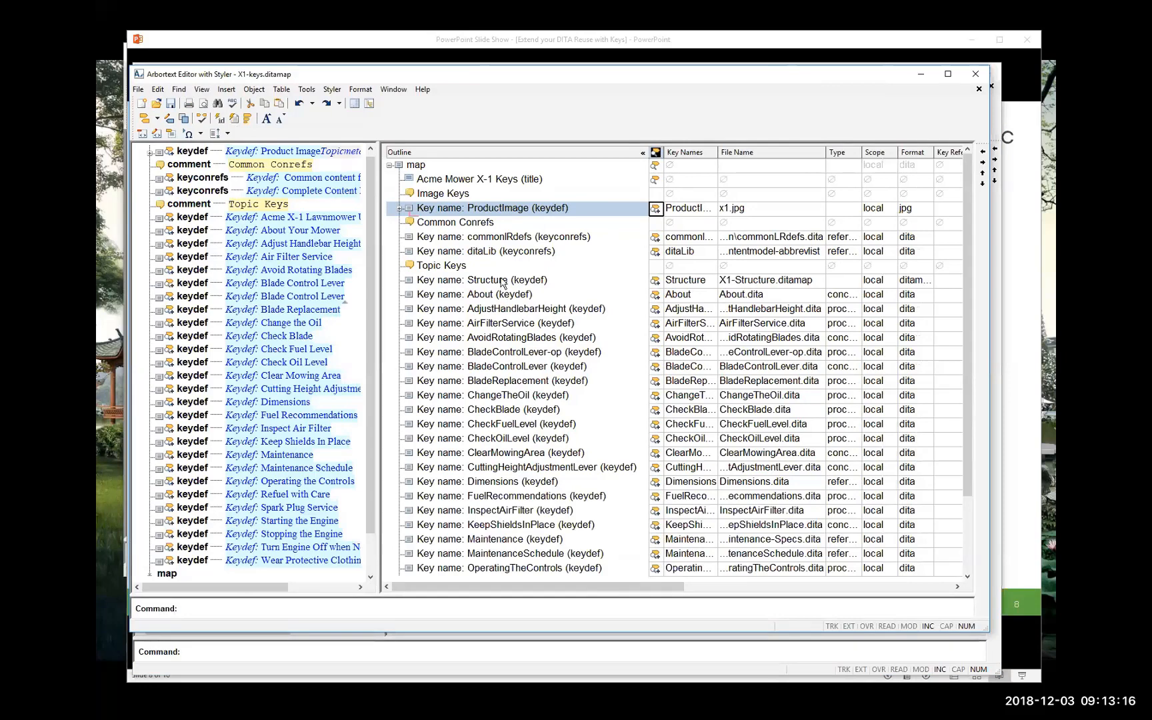
{"action": "mouse_move", "coordinate": [645, 215]}
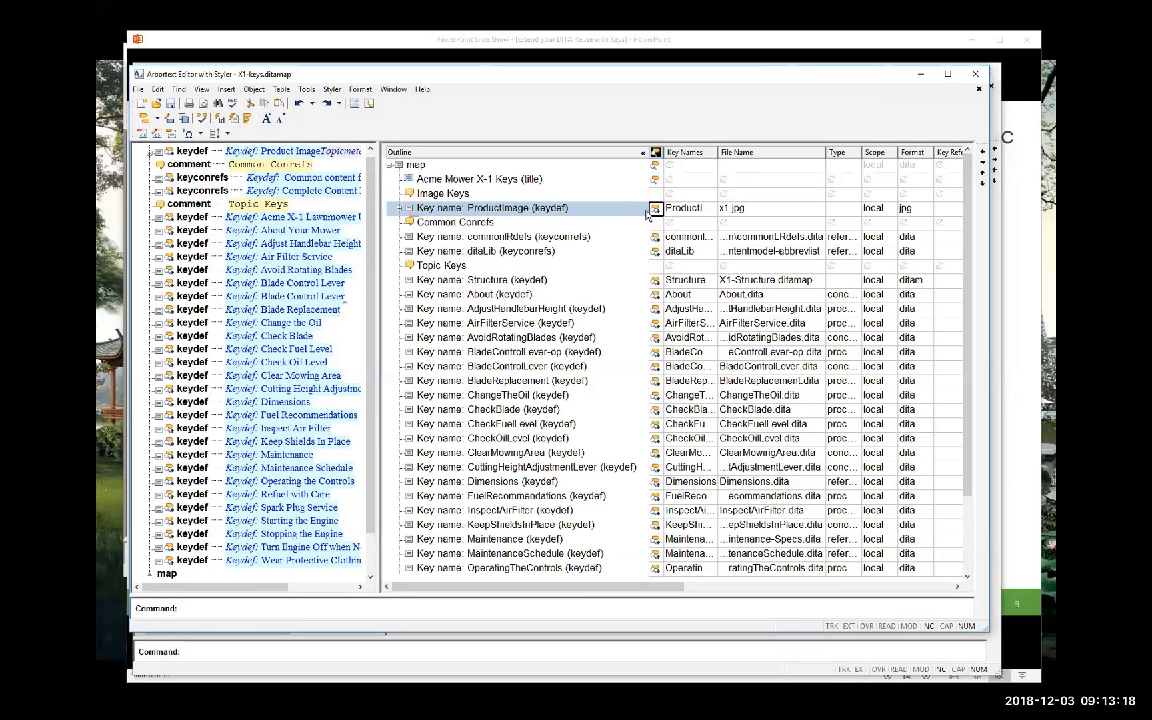
Step: Expand the ProductImage keydef and its metadata, showing jpg format, x1.jpg href and local scope
{"action": "left_click", "coordinate": [408, 208]}
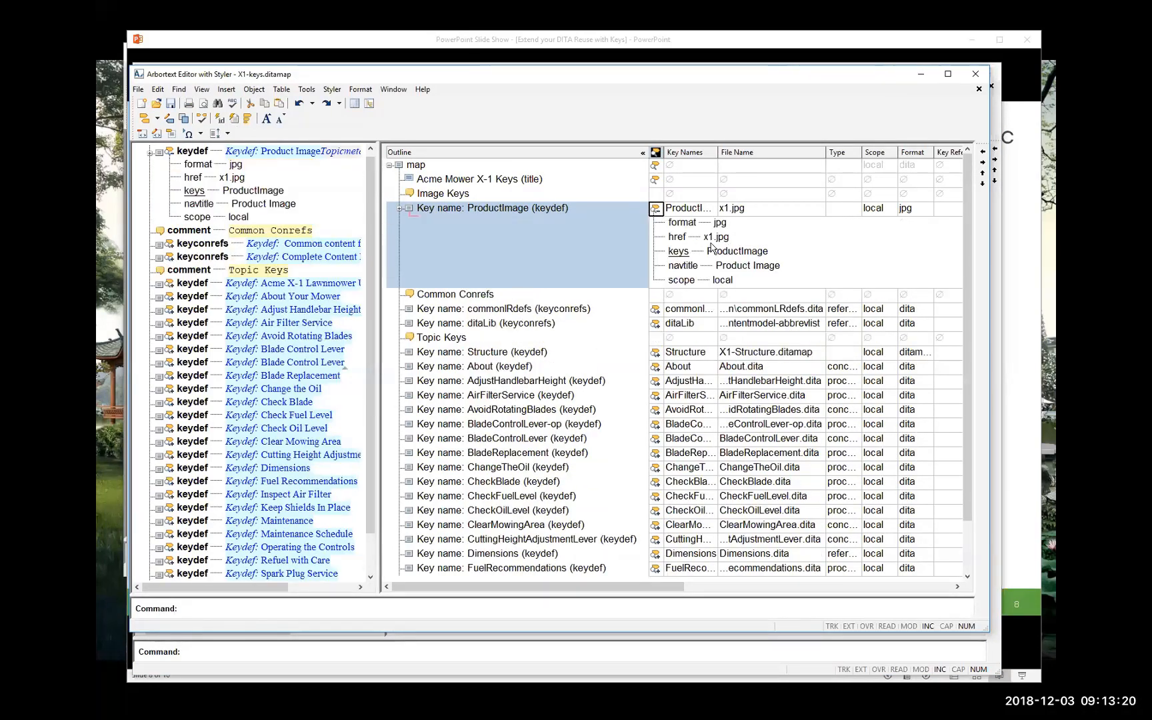
{"action": "mouse_move", "coordinate": [701, 245]}
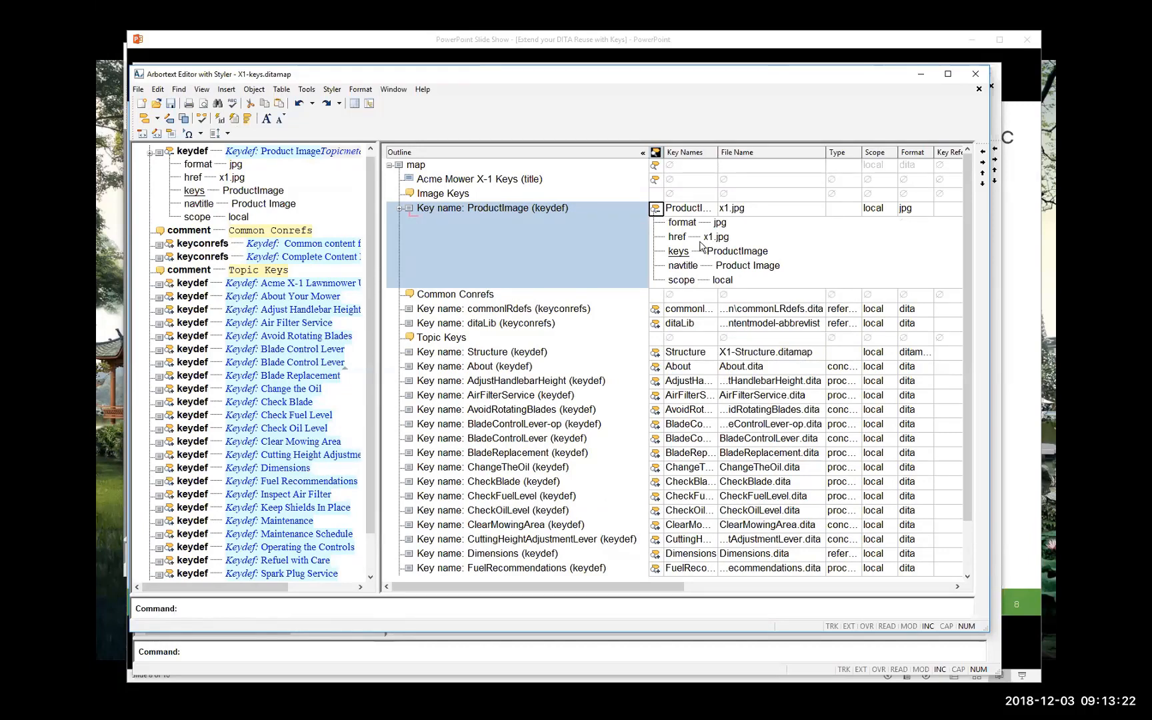
{"action": "mouse_move", "coordinate": [721, 247]}
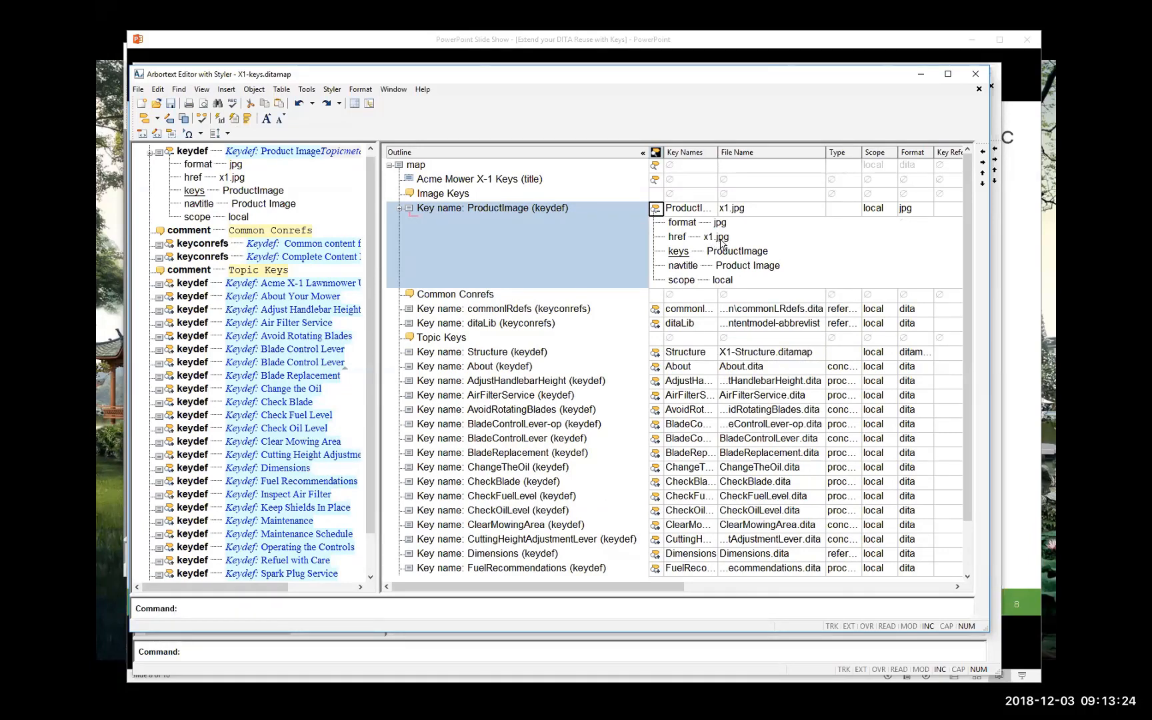
{"action": "mouse_move", "coordinate": [403, 214]}
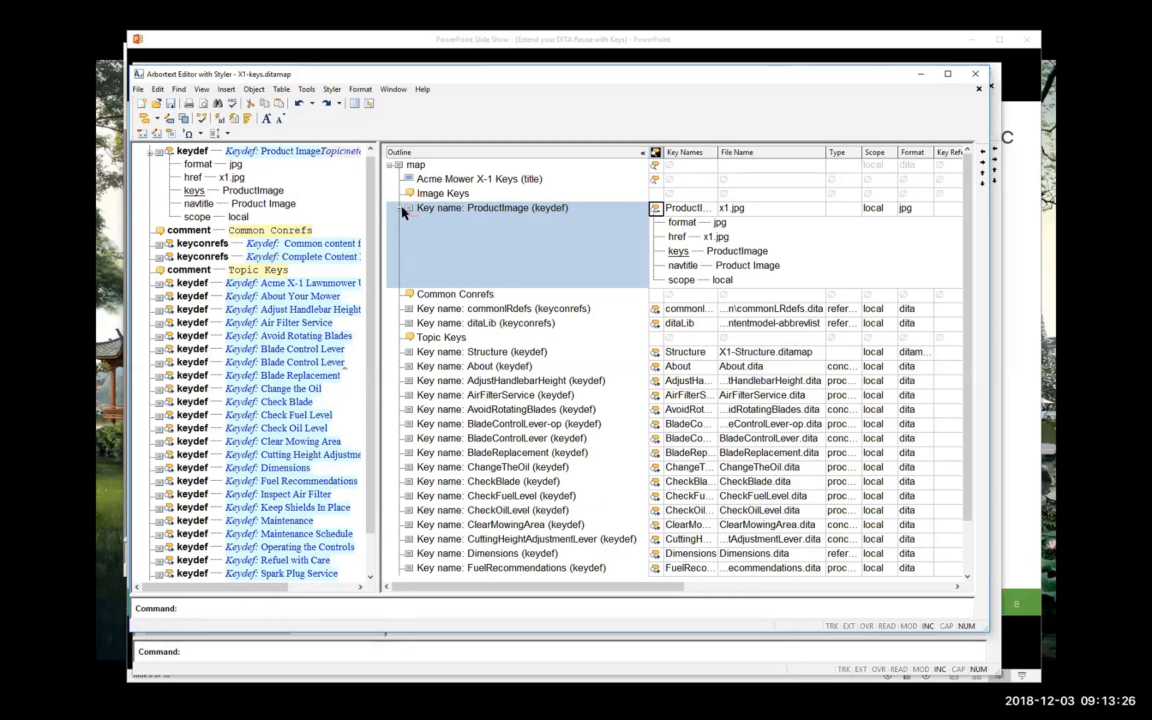
{"action": "left_click", "coordinate": [410, 208]}
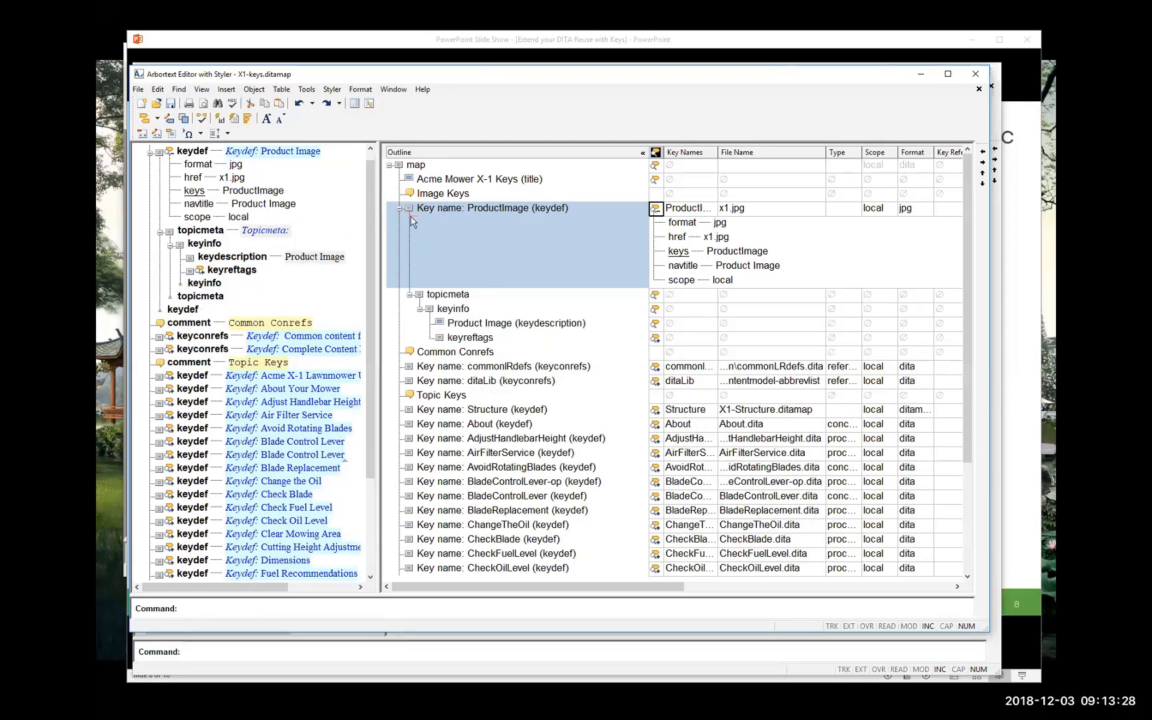
{"action": "scroll", "scroll_direction": "down", "scroll_amount": 3}
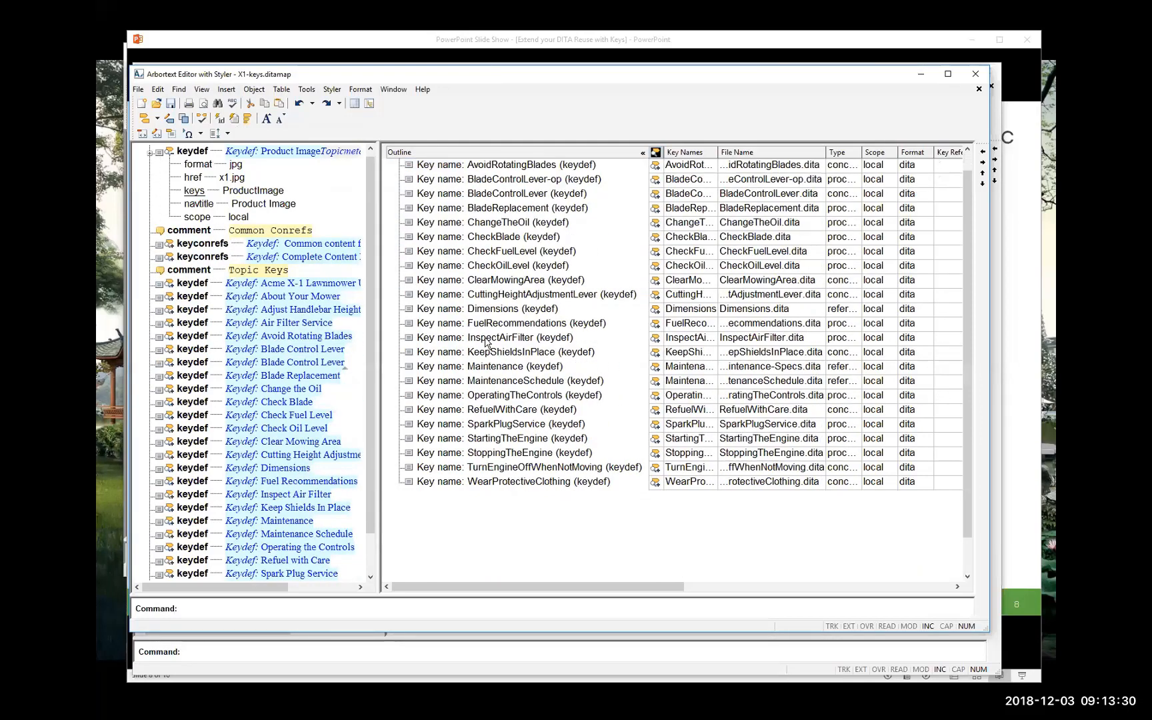
{"action": "mouse_move", "coordinate": [517, 387]}
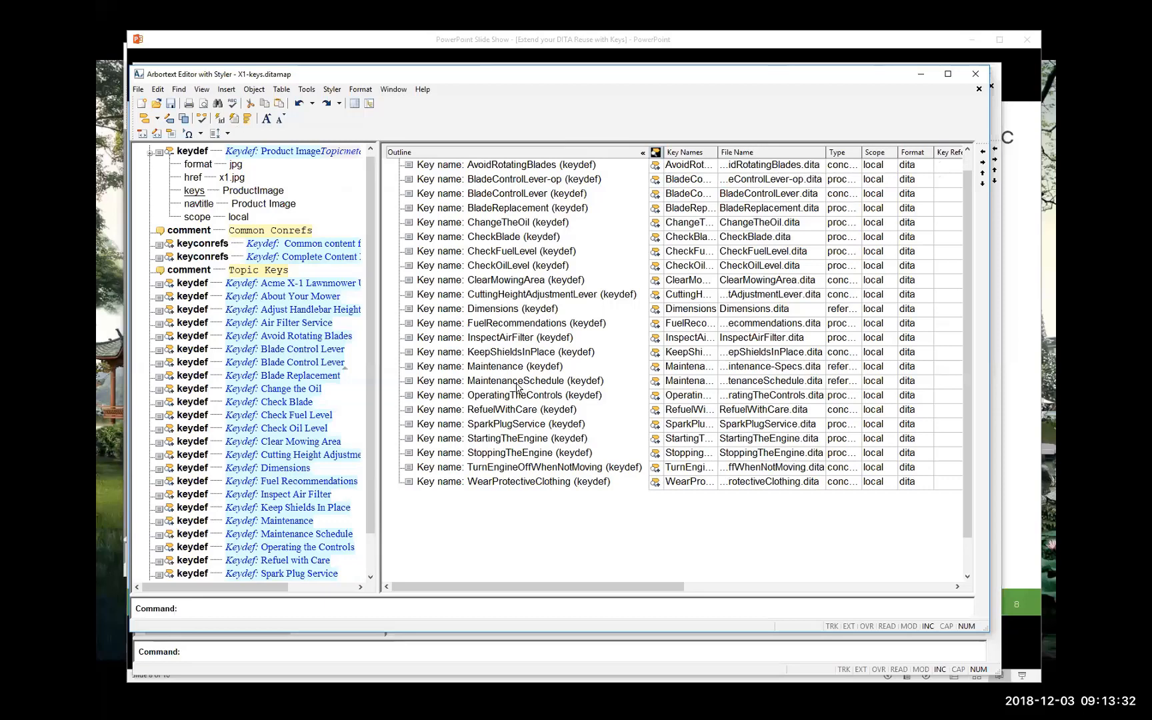
{"action": "mouse_move", "coordinate": [582, 383]}
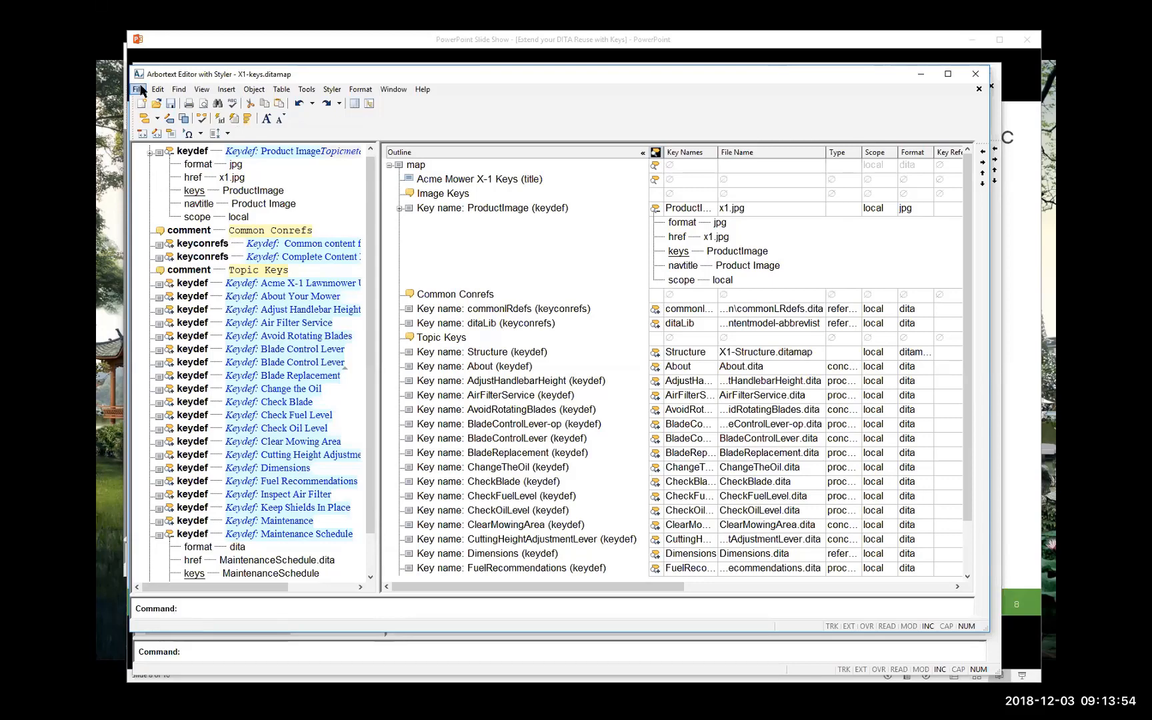
Step: Reopen X2-UserManual.ditamap to review its ChangeTheOil, MaintenanceSchedule and ProductImage key overrides
{"action": "left_click", "coordinate": [137, 88]}
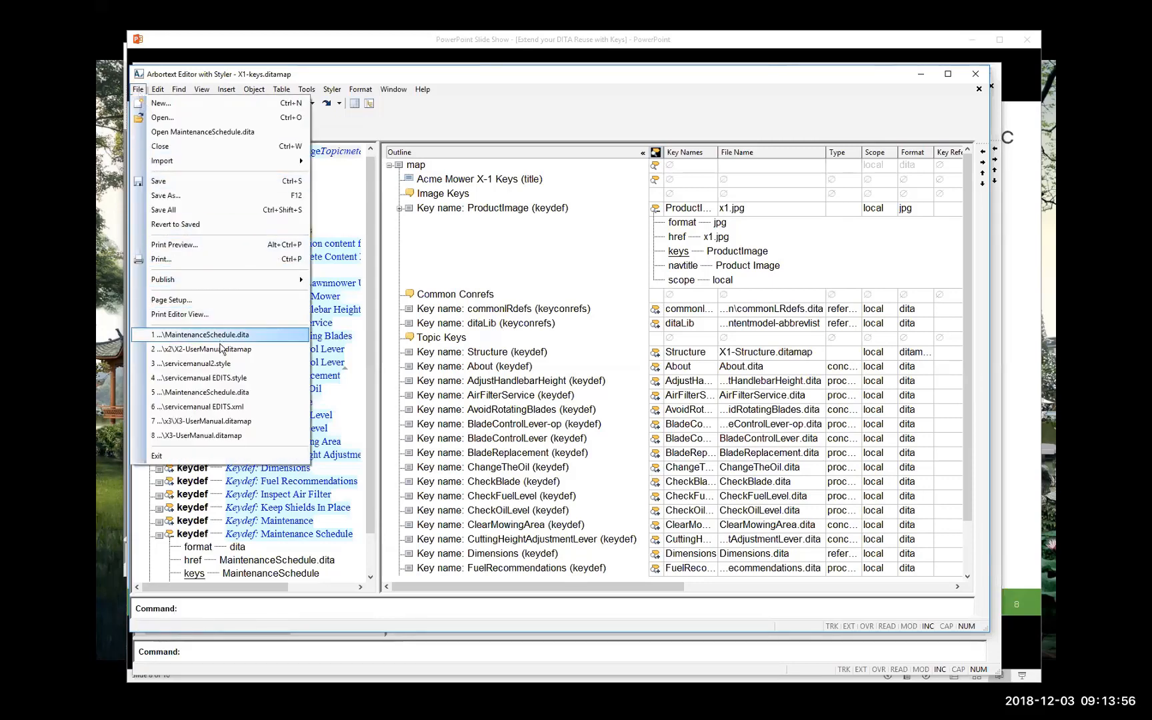
{"action": "left_click", "coordinate": [204, 348]}
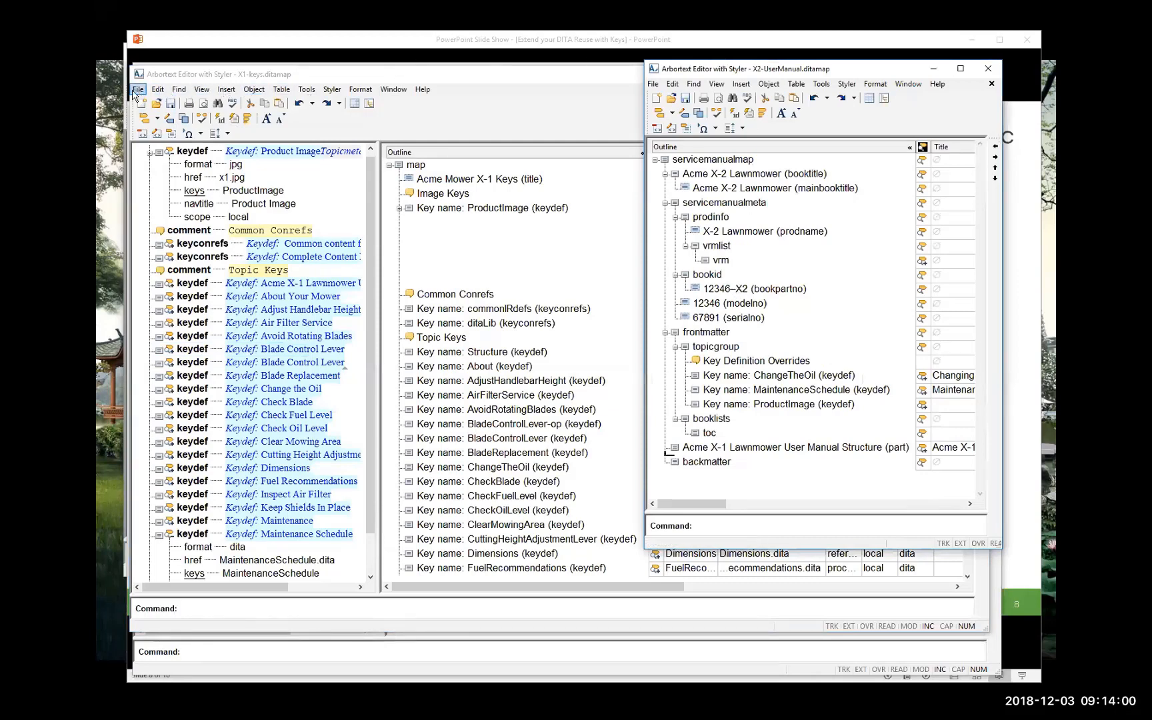
{"action": "left_click", "coordinate": [137, 88]}
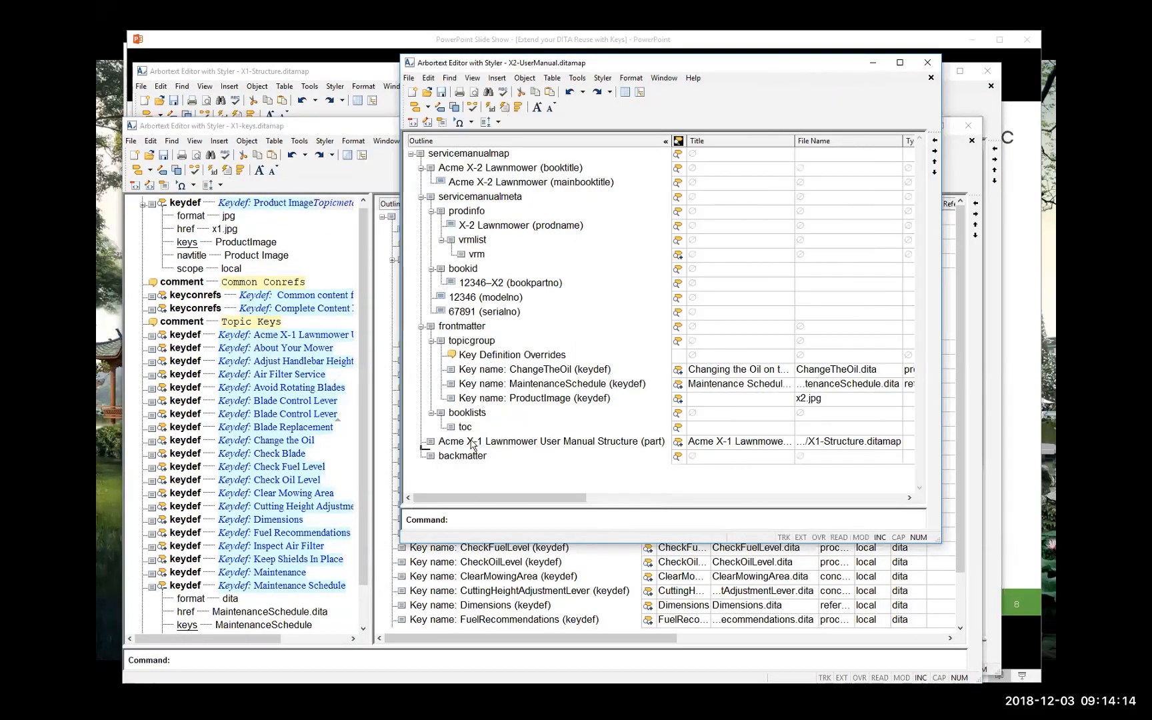
{"action": "mouse_move", "coordinate": [498, 453]}
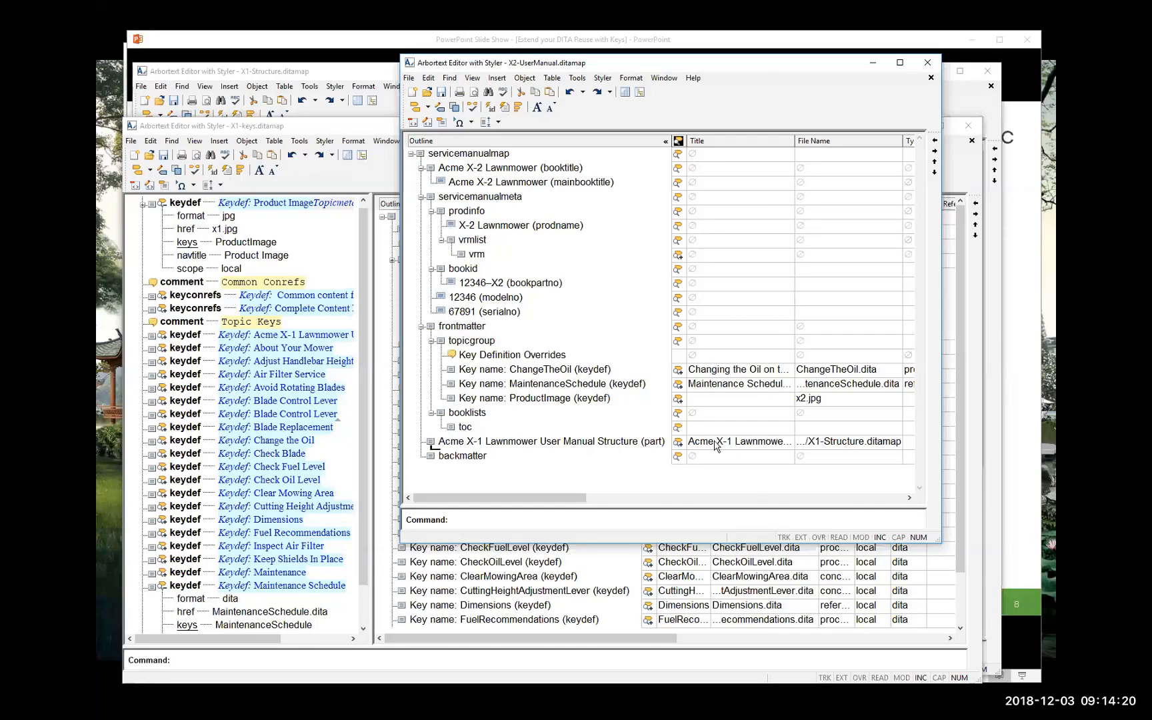
{"action": "mouse_move", "coordinate": [711, 441]}
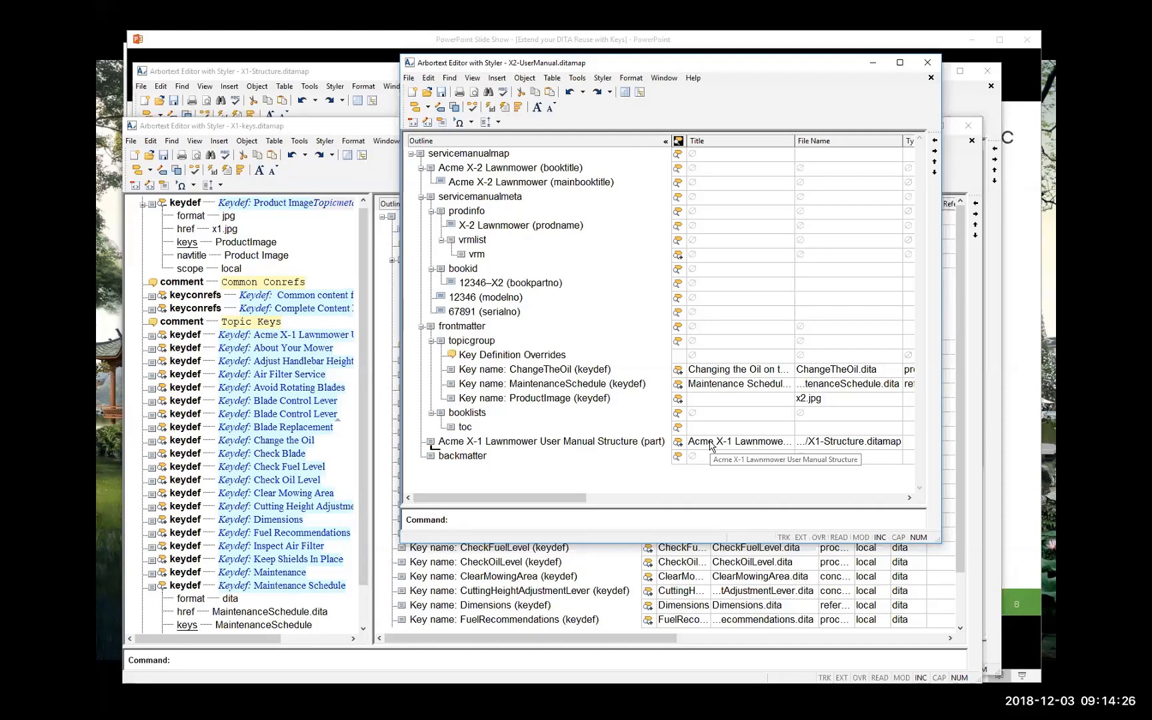
{"action": "mouse_move", "coordinate": [570, 389]}
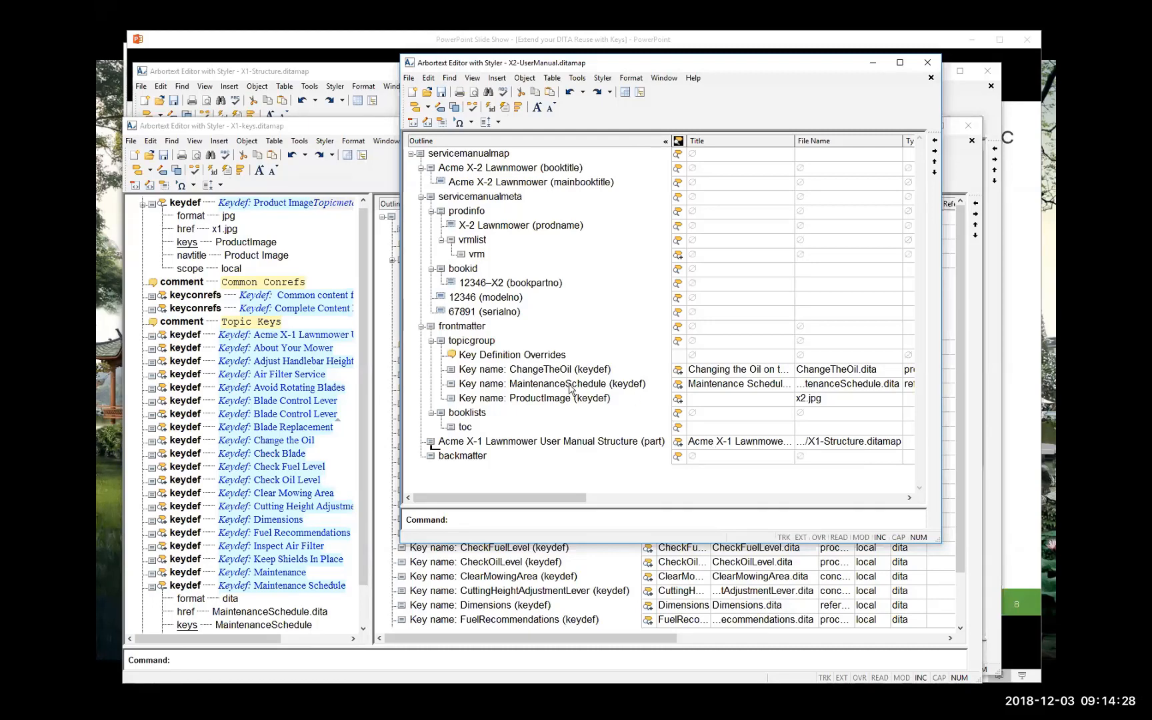
{"action": "mouse_move", "coordinate": [675, 374]}
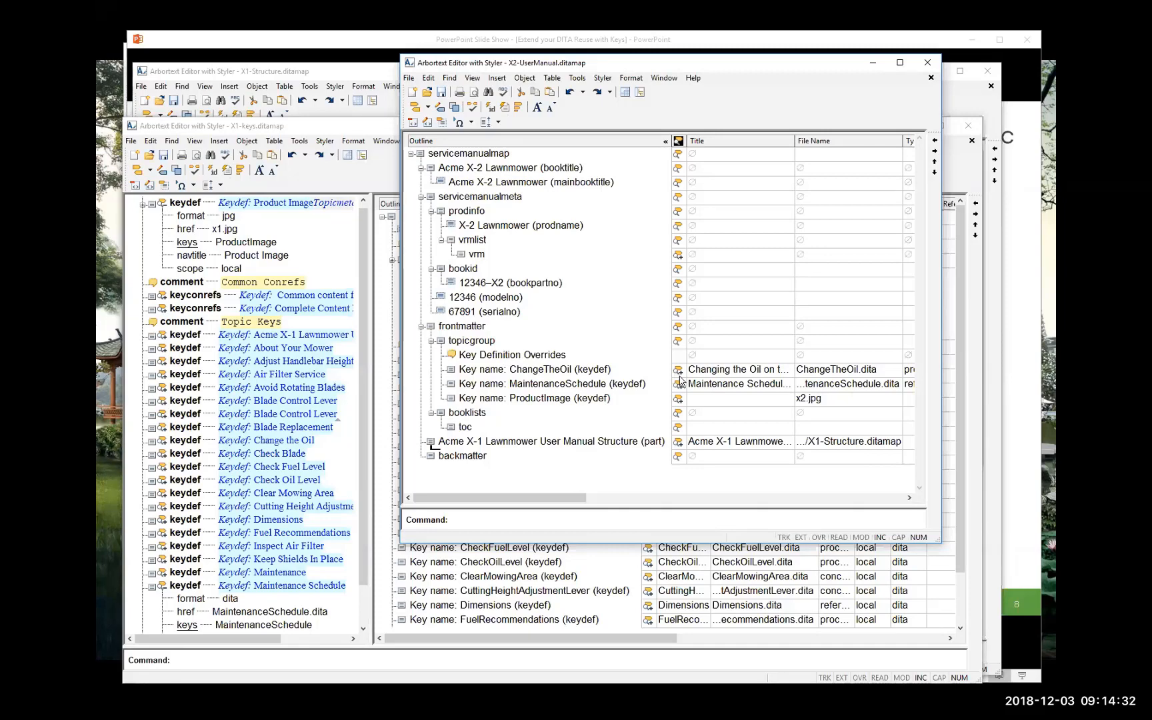
{"action": "mouse_move", "coordinate": [664, 386]}
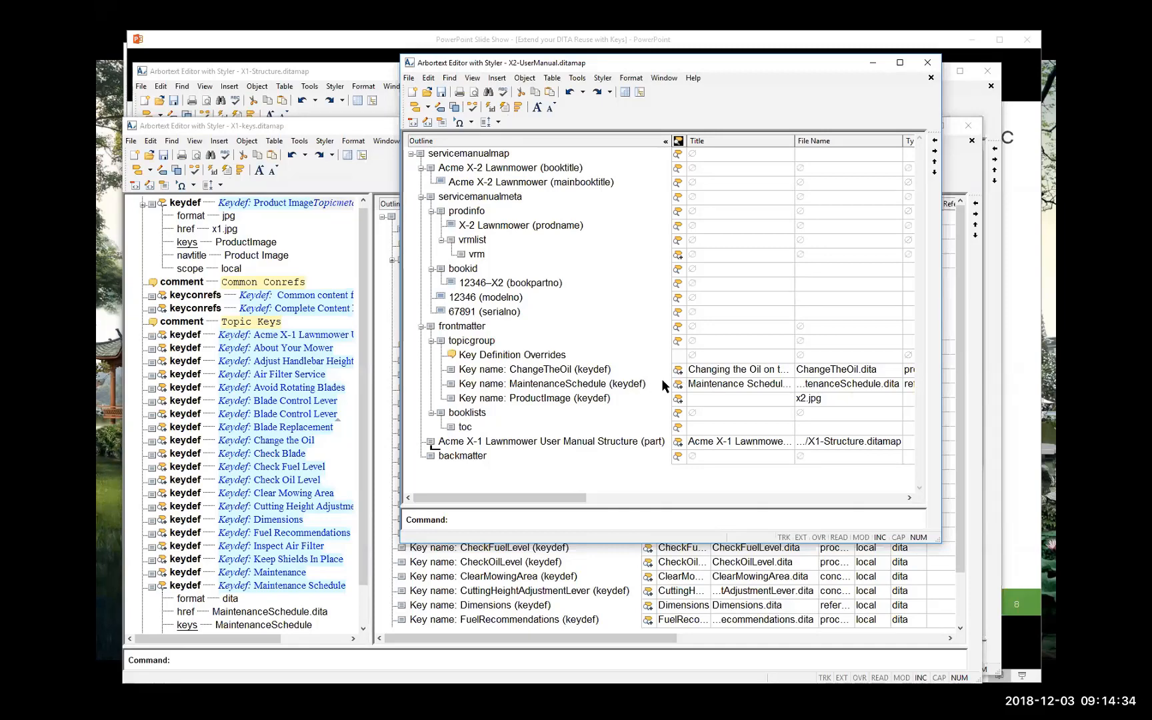
{"action": "mouse_move", "coordinate": [681, 408]}
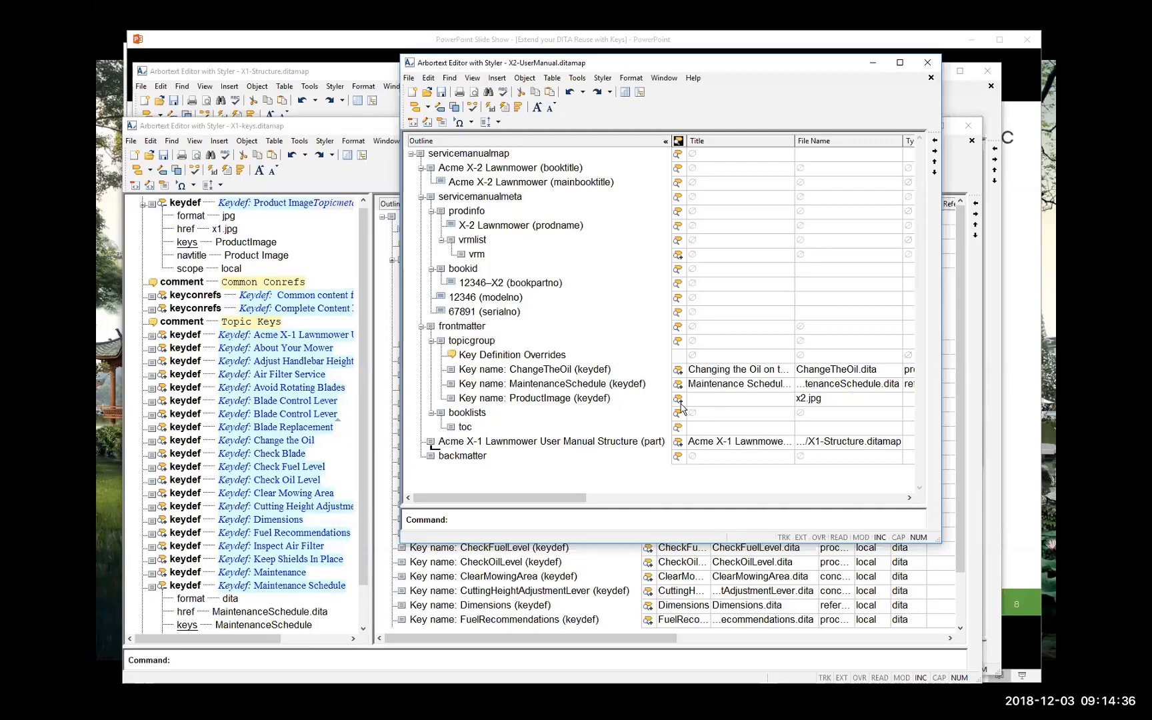
Step: Expand the ProductImage and MaintenanceSchedule override attributes, showing MaintenanceSchedule.dita with local scope
{"action": "left_click", "coordinate": [431, 397]}
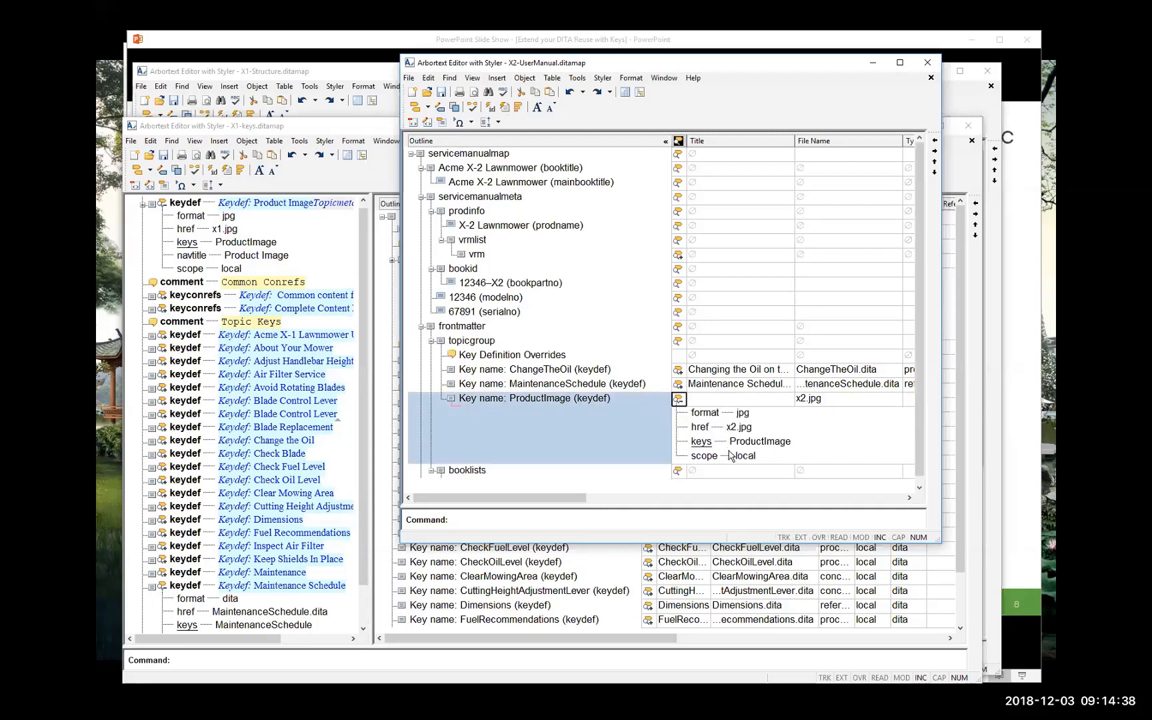
{"action": "mouse_move", "coordinate": [738, 432]}
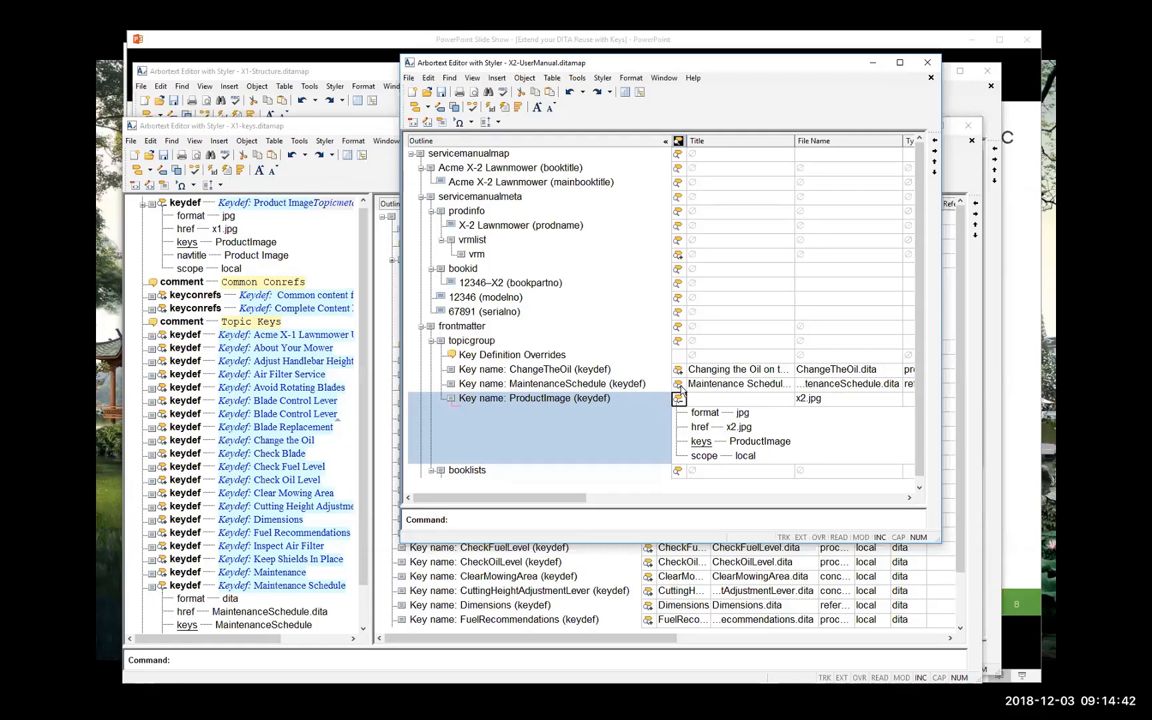
{"action": "left_click", "coordinate": [547, 383]}
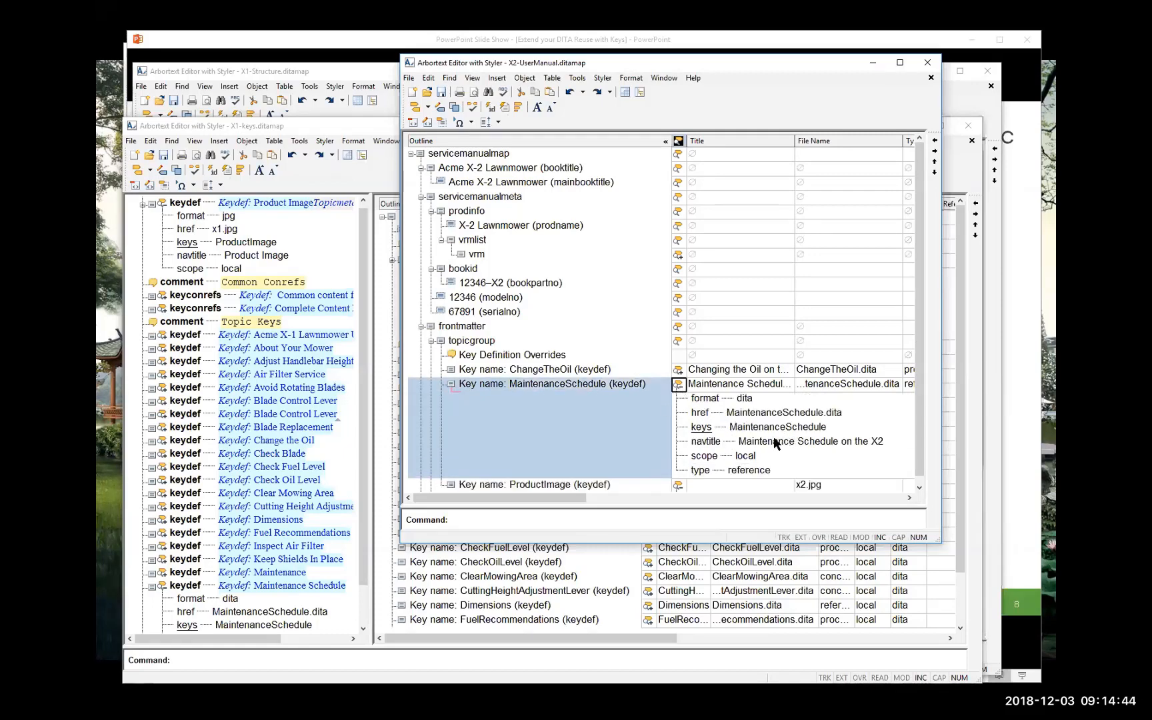
{"action": "left_click", "coordinate": [532, 368]}
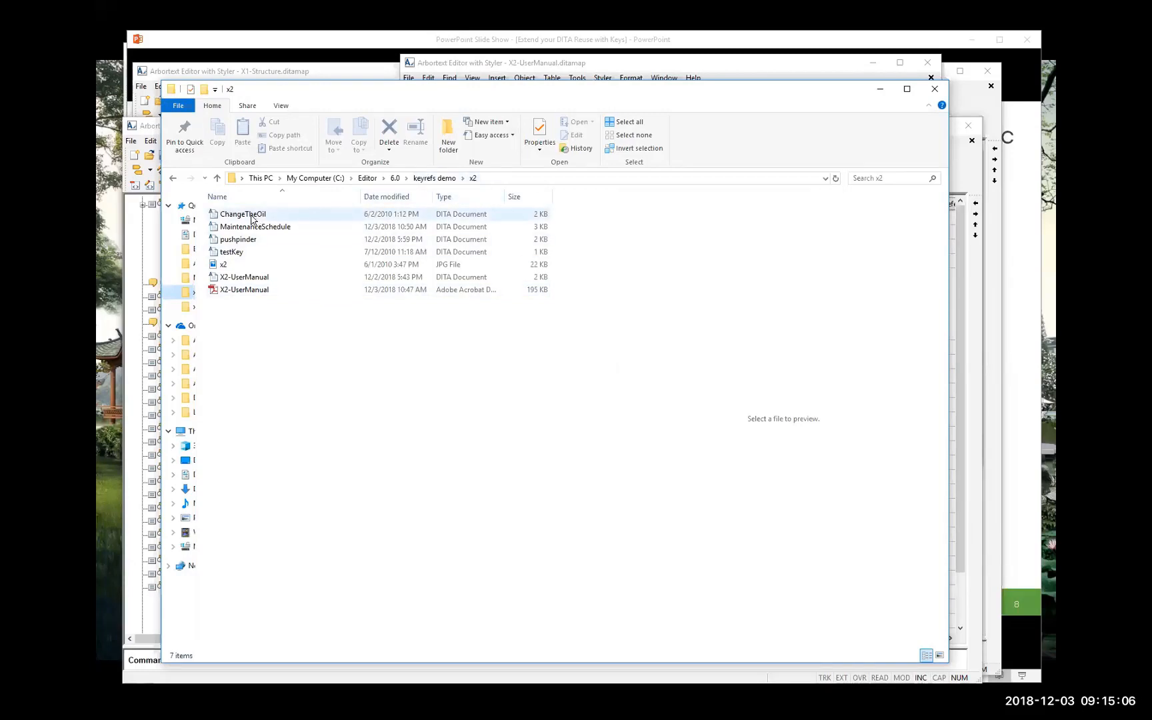
Step: Preview the green x2.jpg mower image full-size, then start opening ChangeTheOil.dita
{"action": "left_click", "coordinate": [255, 226]}
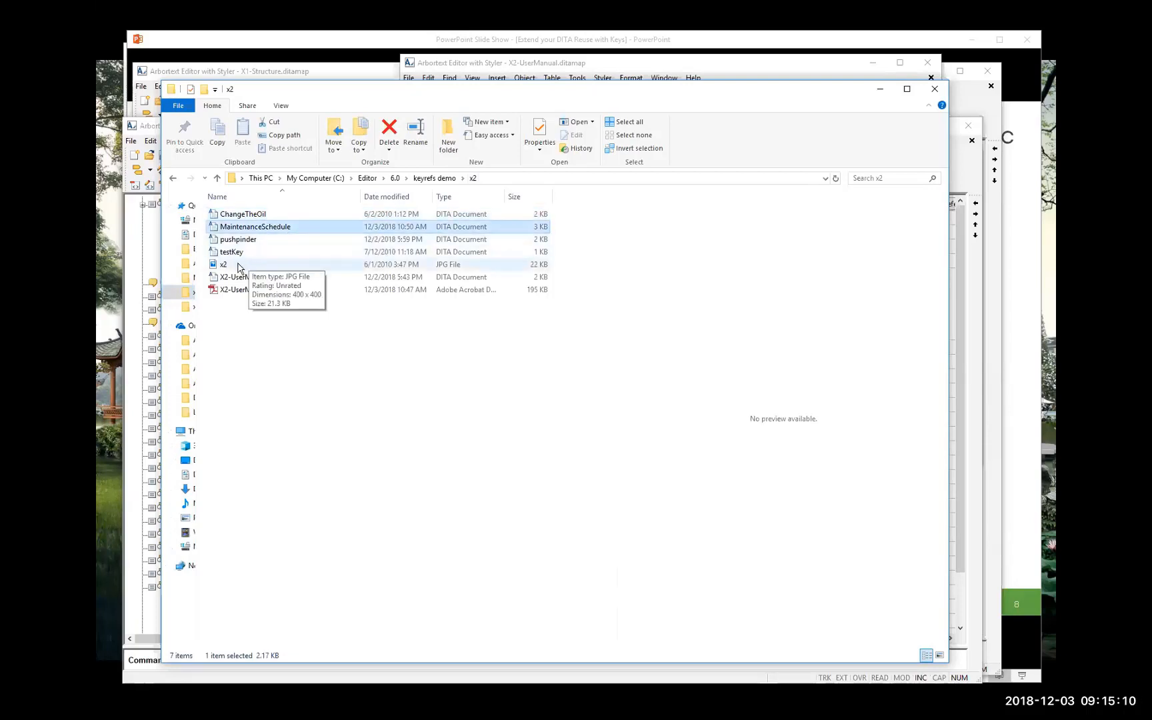
{"action": "left_click", "coordinate": [223, 264]}
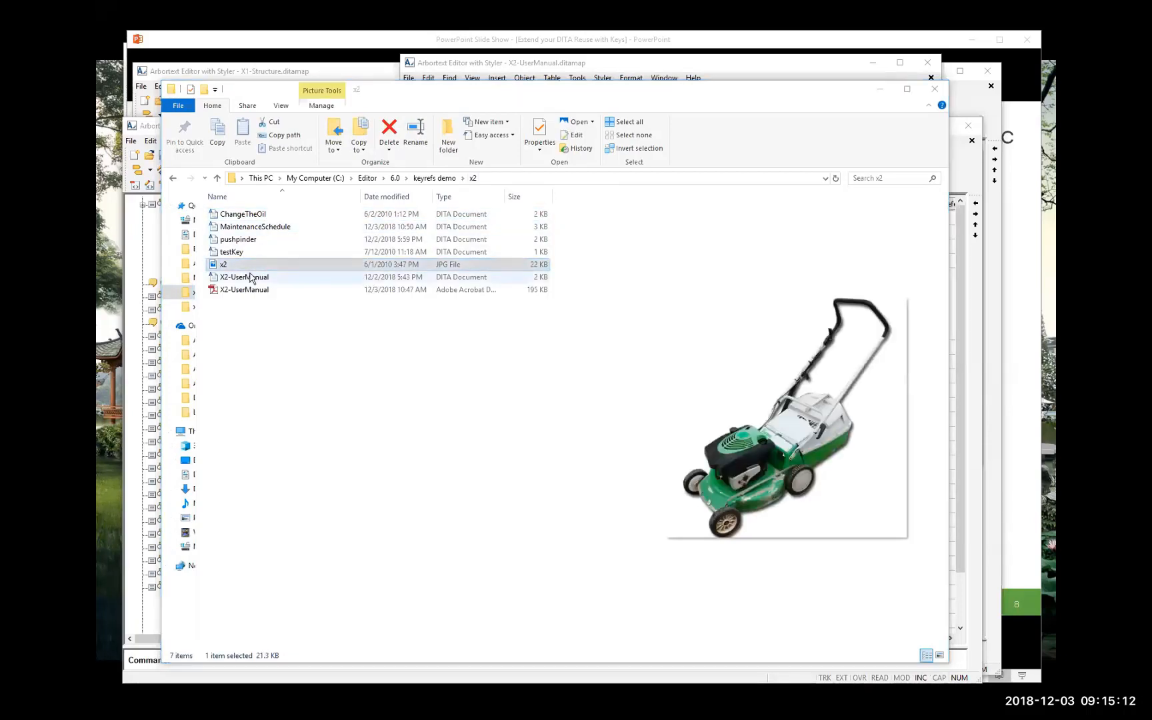
{"action": "double_click", "coordinate": [223, 264]}
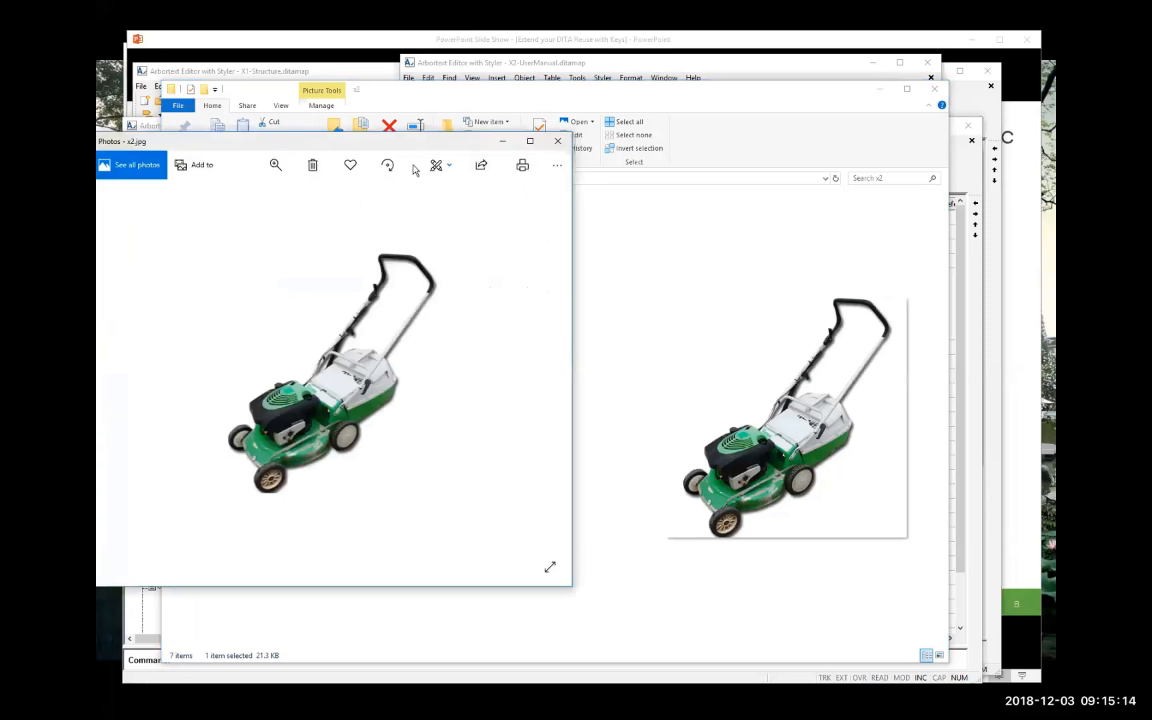
{"action": "left_click", "coordinate": [557, 141]}
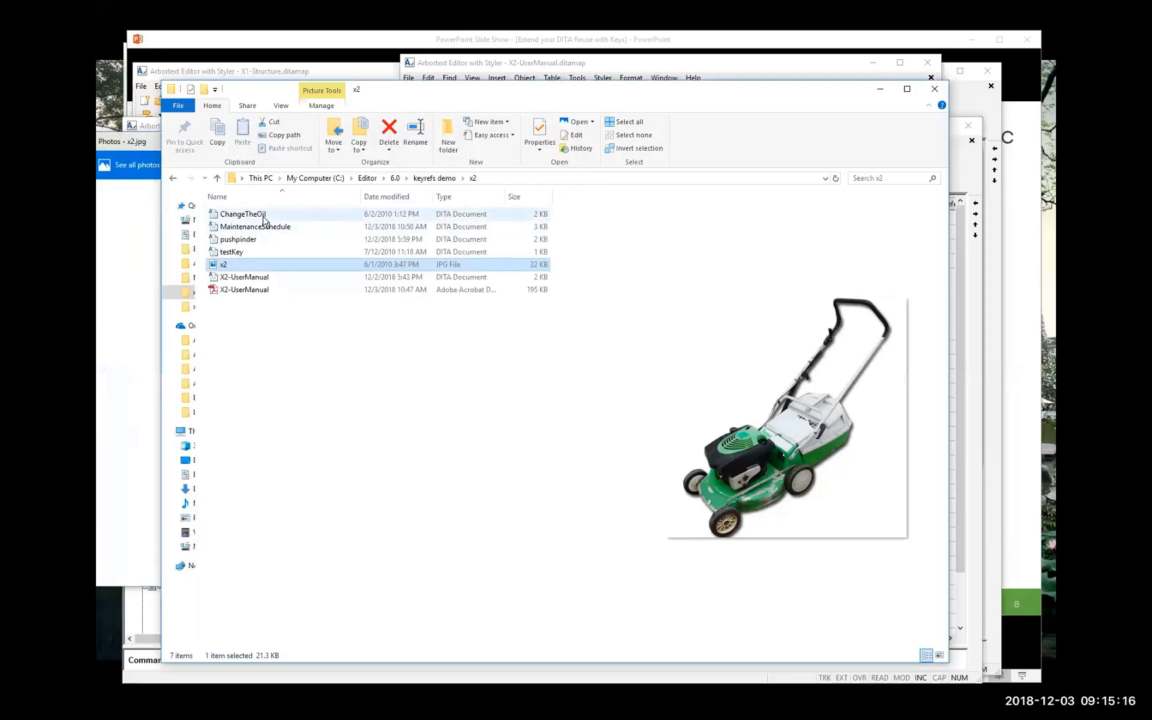
{"action": "double_click", "coordinate": [243, 214]}
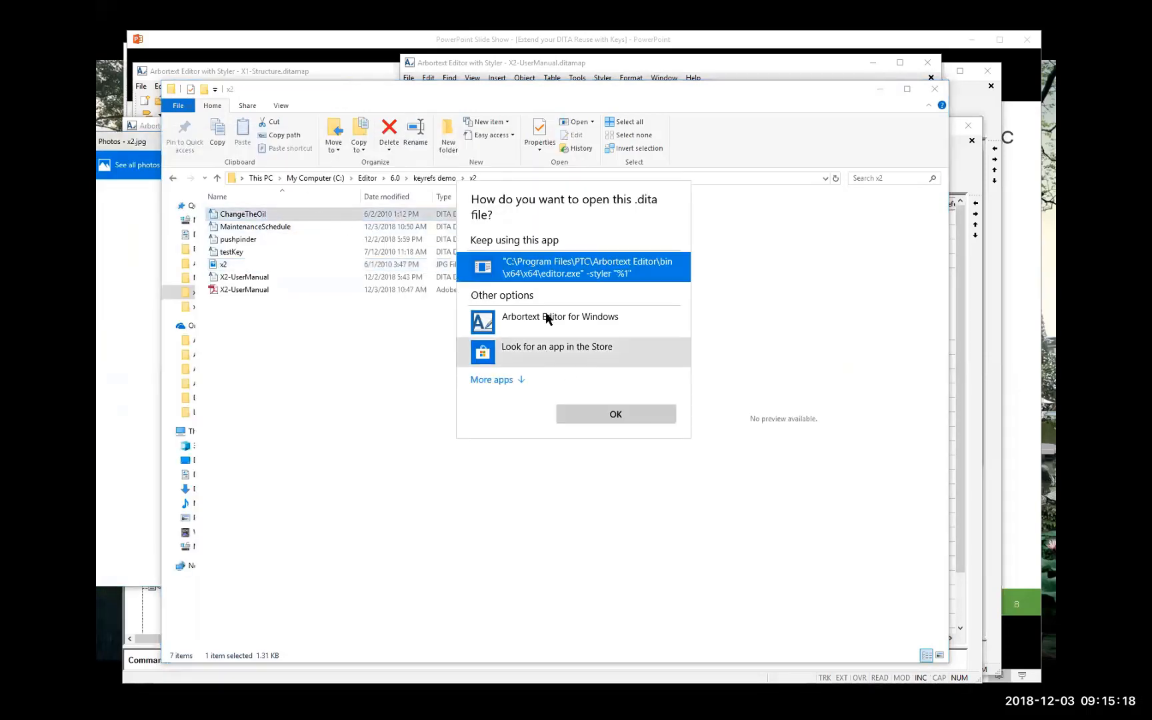
Step: Open ChangeTheOil.dita in Arbortext Editor, showing the Changing the Oil on the Acme X2 procedure
{"action": "left_click", "coordinate": [615, 413]}
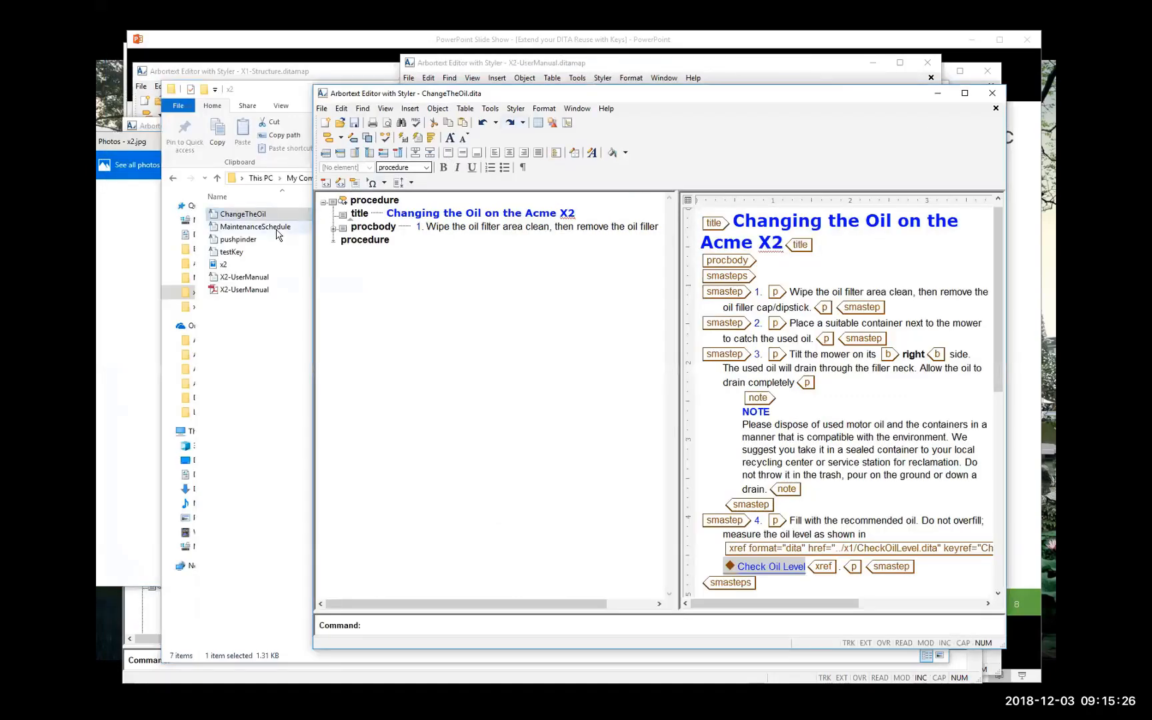
{"action": "mouse_move", "coordinate": [300, 184]}
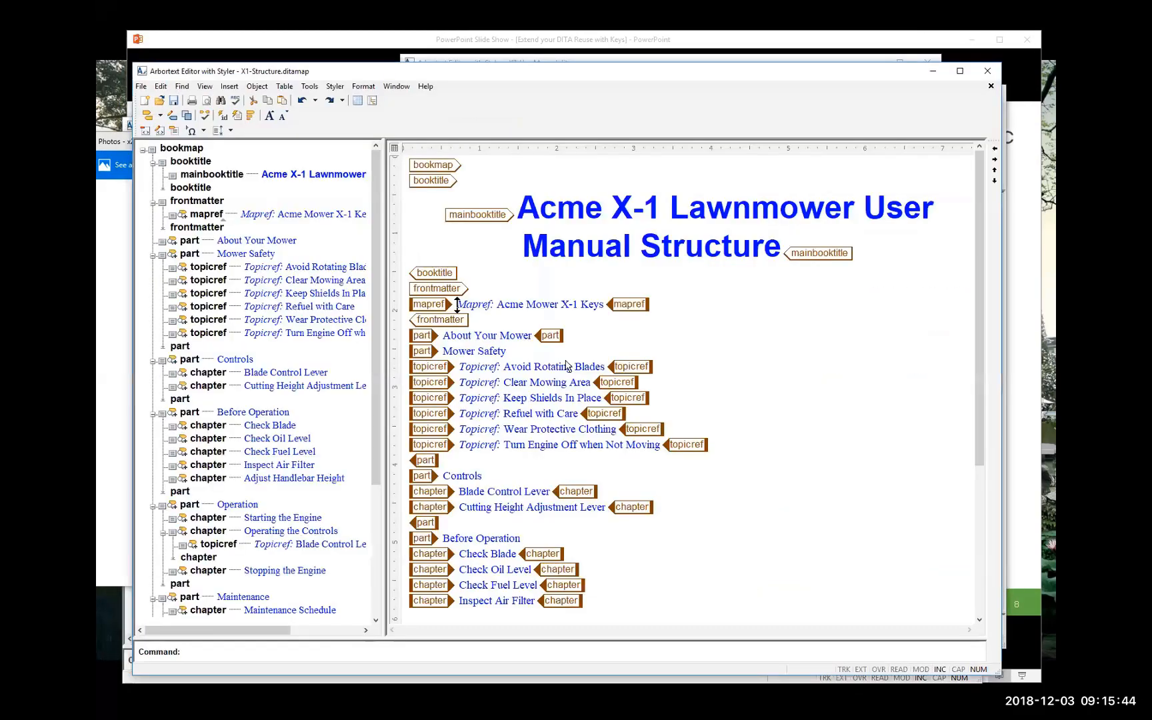
Step: Scroll through the X1-Structure.ditamap outline
{"action": "scroll", "scroll_direction": "down", "scroll_amount": 3}
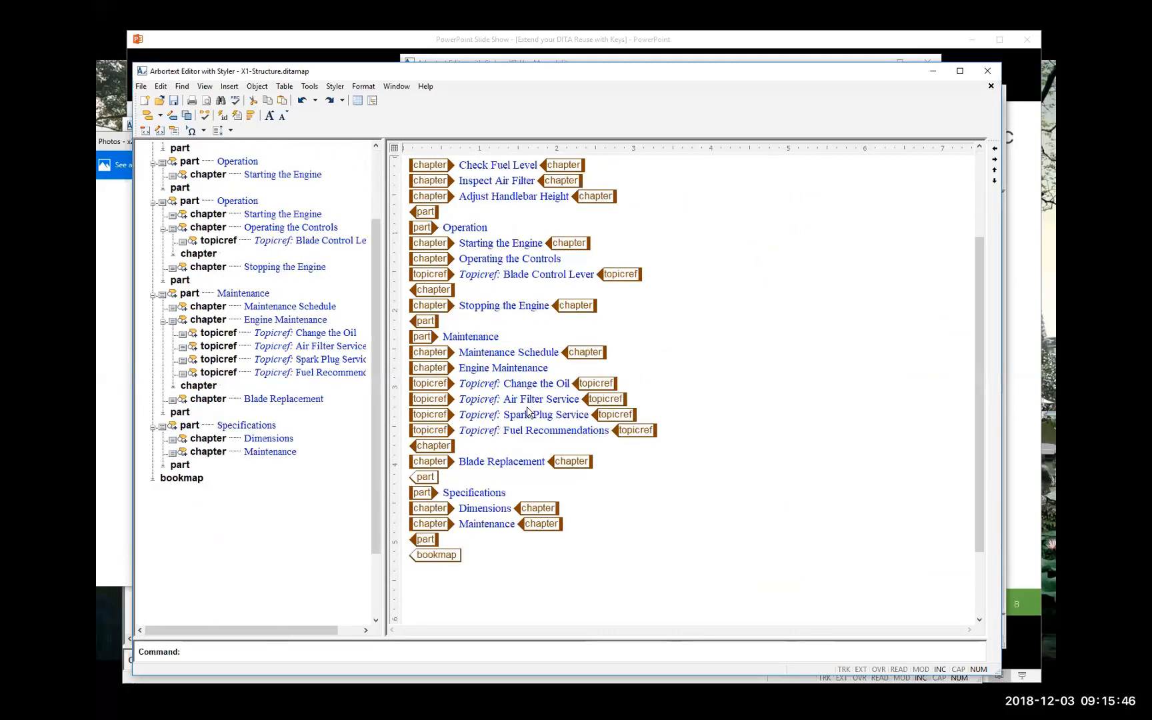
{"action": "scroll", "scroll_direction": "up", "scroll_amount": 3}
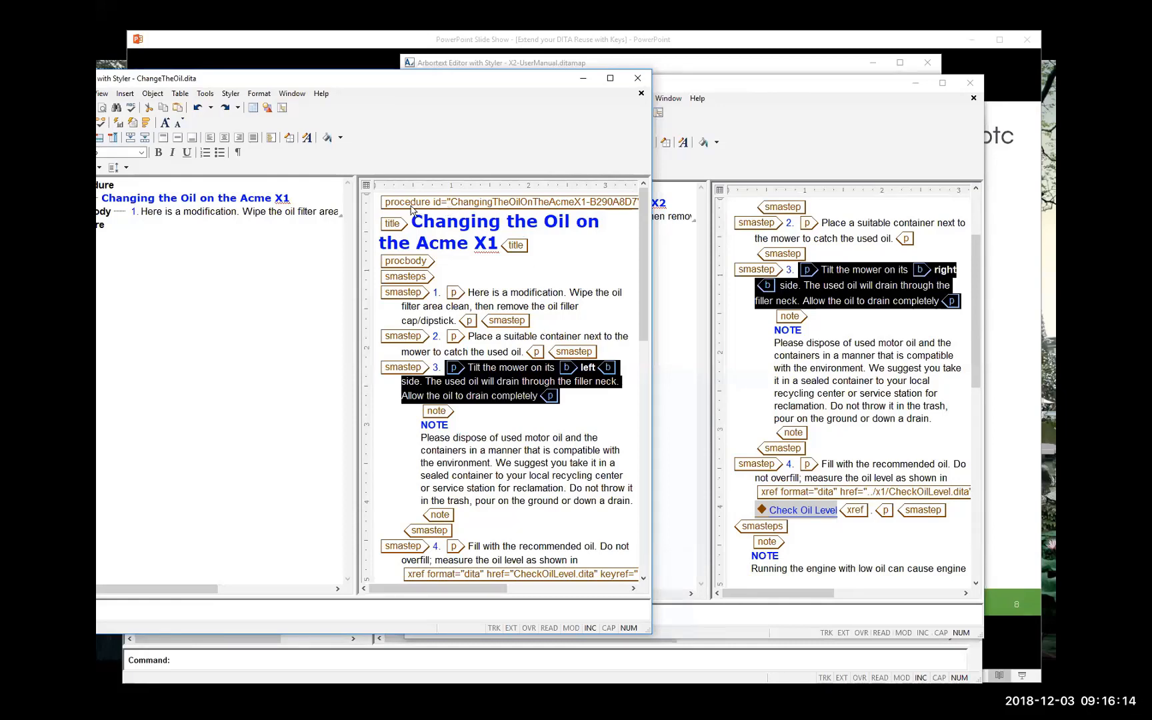
{"action": "mouse_move", "coordinate": [546, 274]}
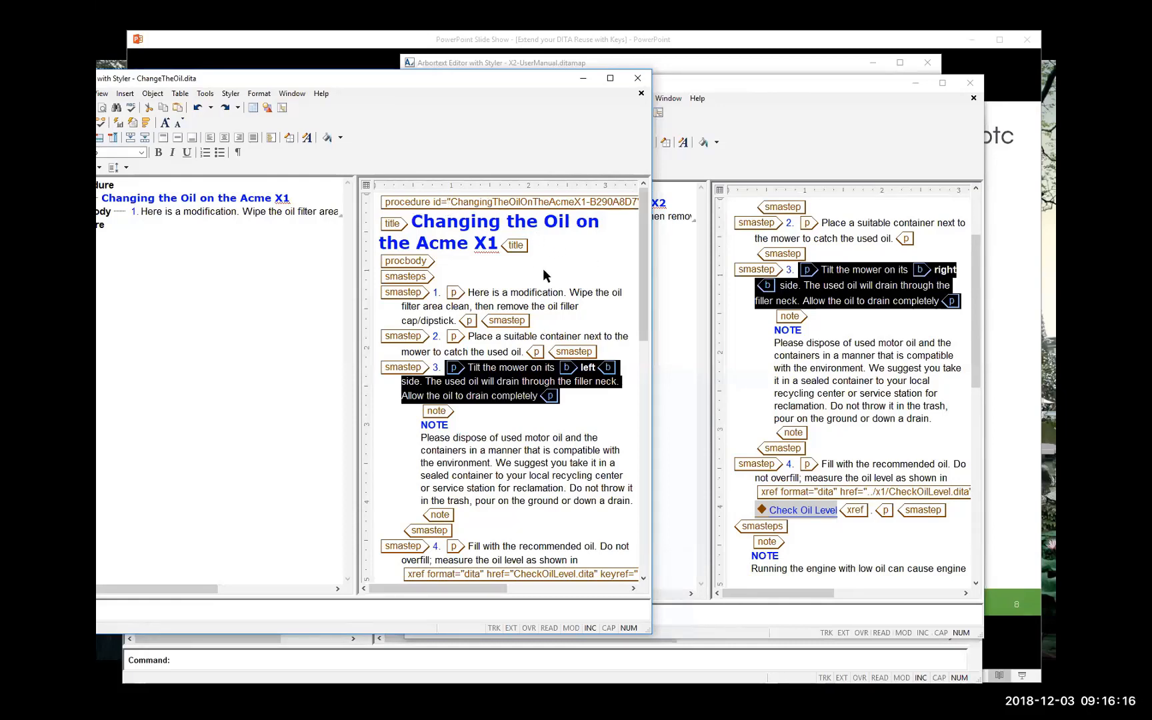
{"action": "mouse_move", "coordinate": [736, 232]}
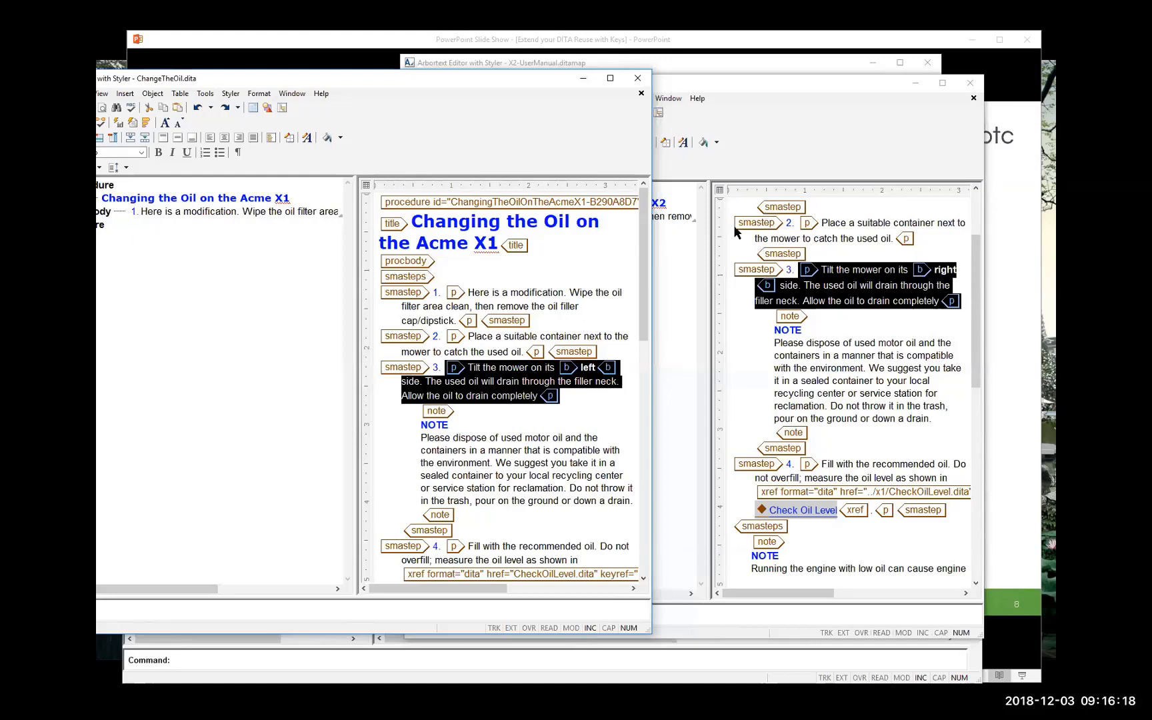
{"action": "mouse_move", "coordinate": [580, 235]}
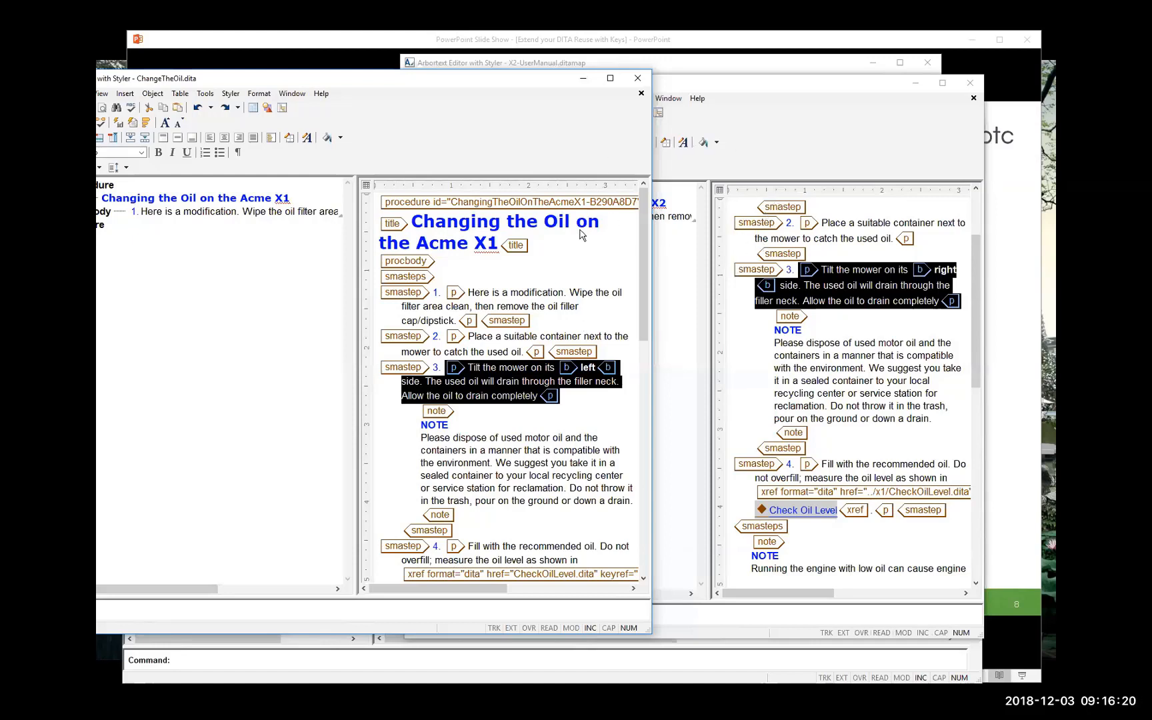
{"action": "mouse_move", "coordinate": [615, 158]}
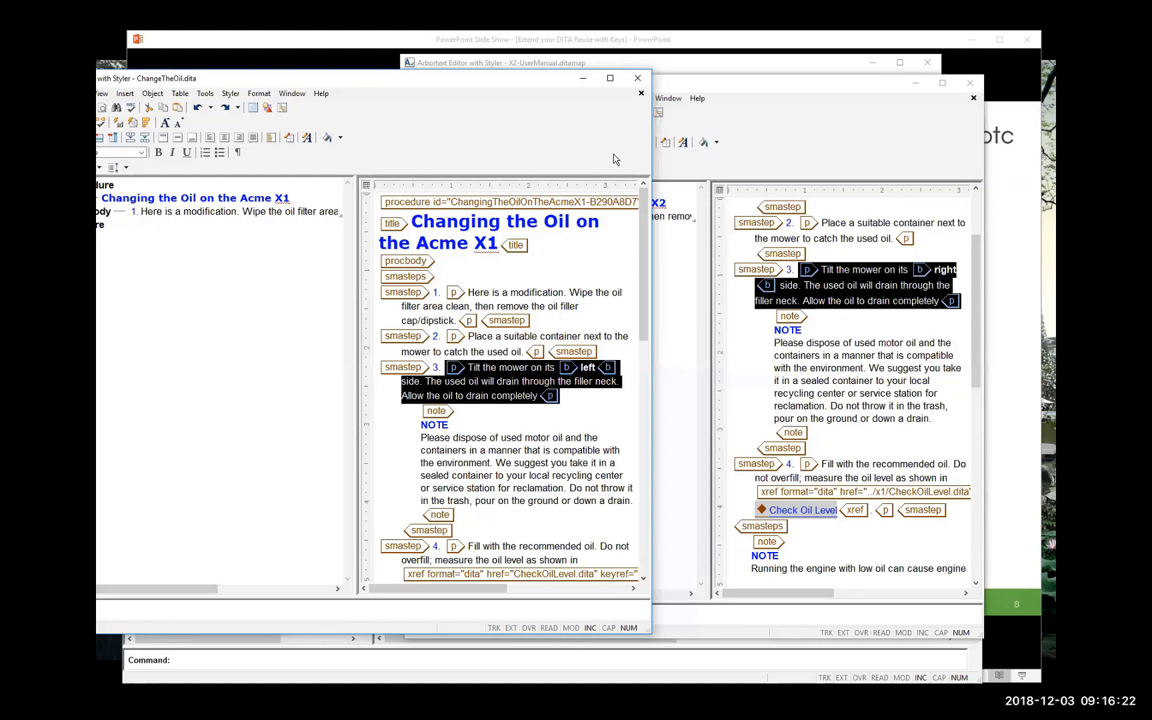
{"action": "mouse_move", "coordinate": [652, 66]}
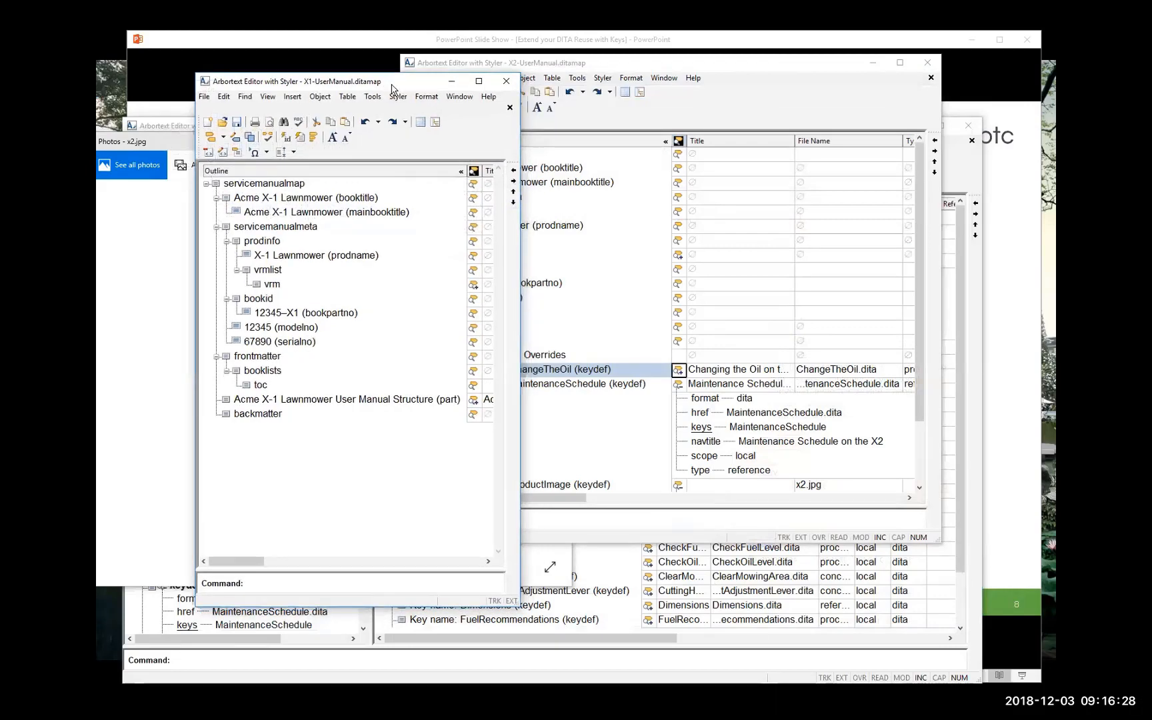
{"action": "mouse_move", "coordinate": [392, 225]}
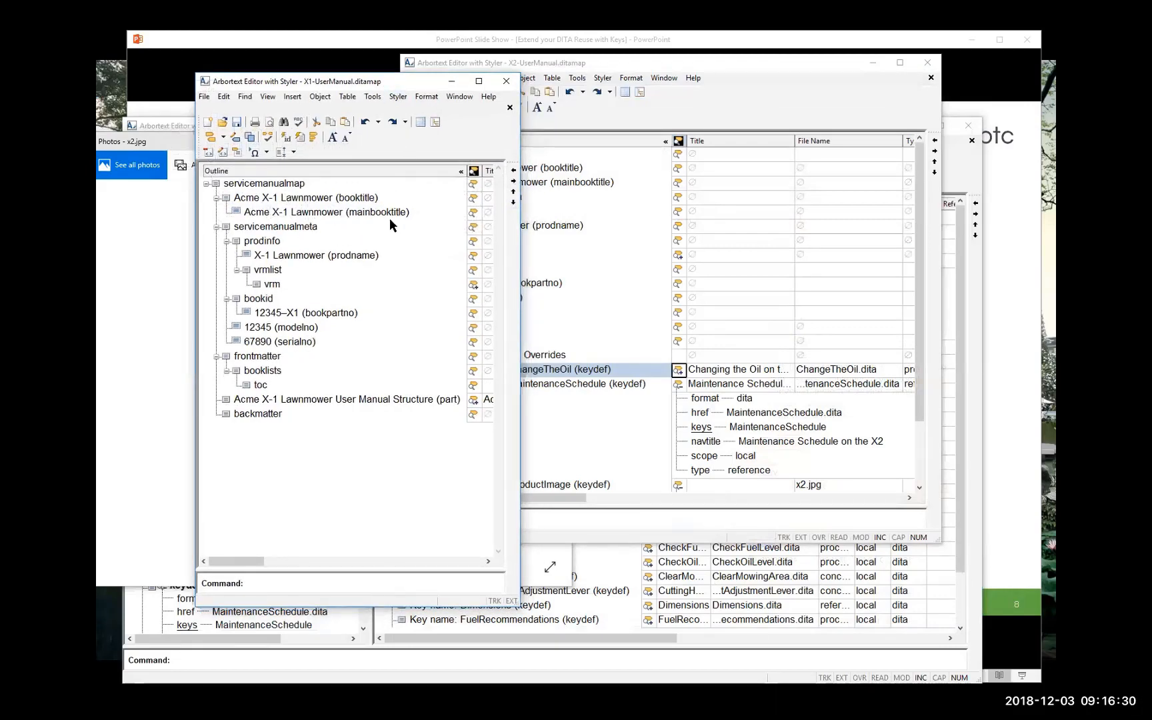
{"action": "mouse_move", "coordinate": [299, 400]}
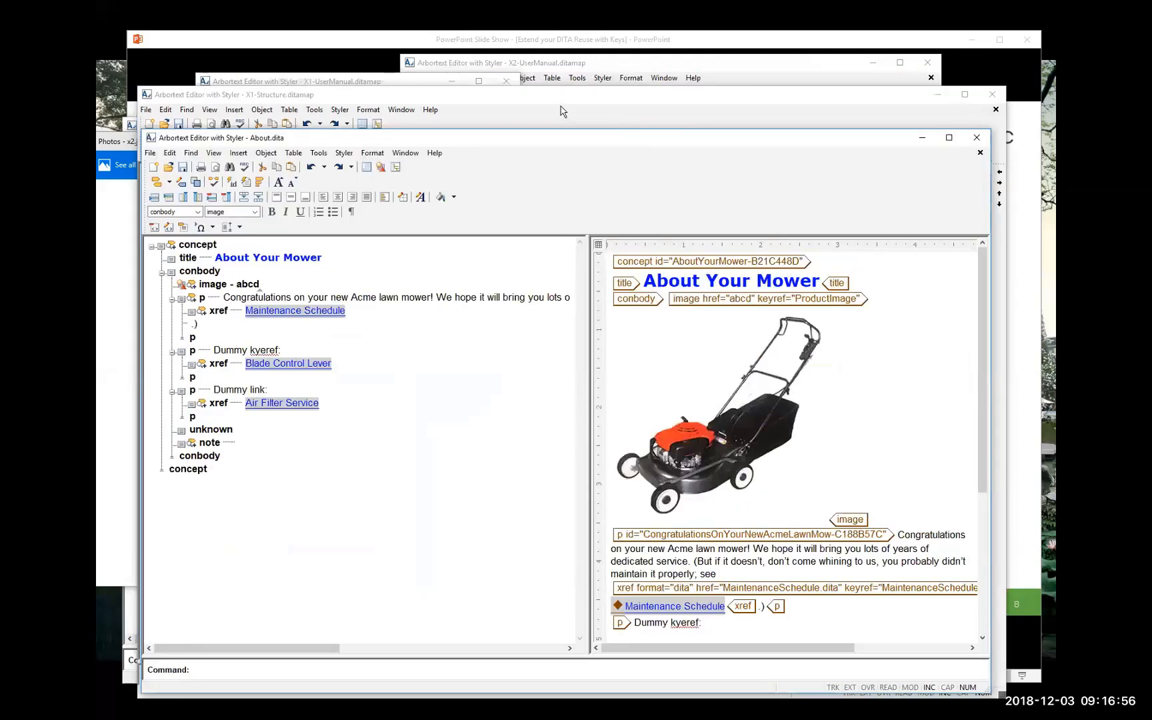
Step: Bring the X1-UserManual.ditamap window forward and scroll through the X2 map's key definitions
{"action": "left_click", "coordinate": [499, 62]}
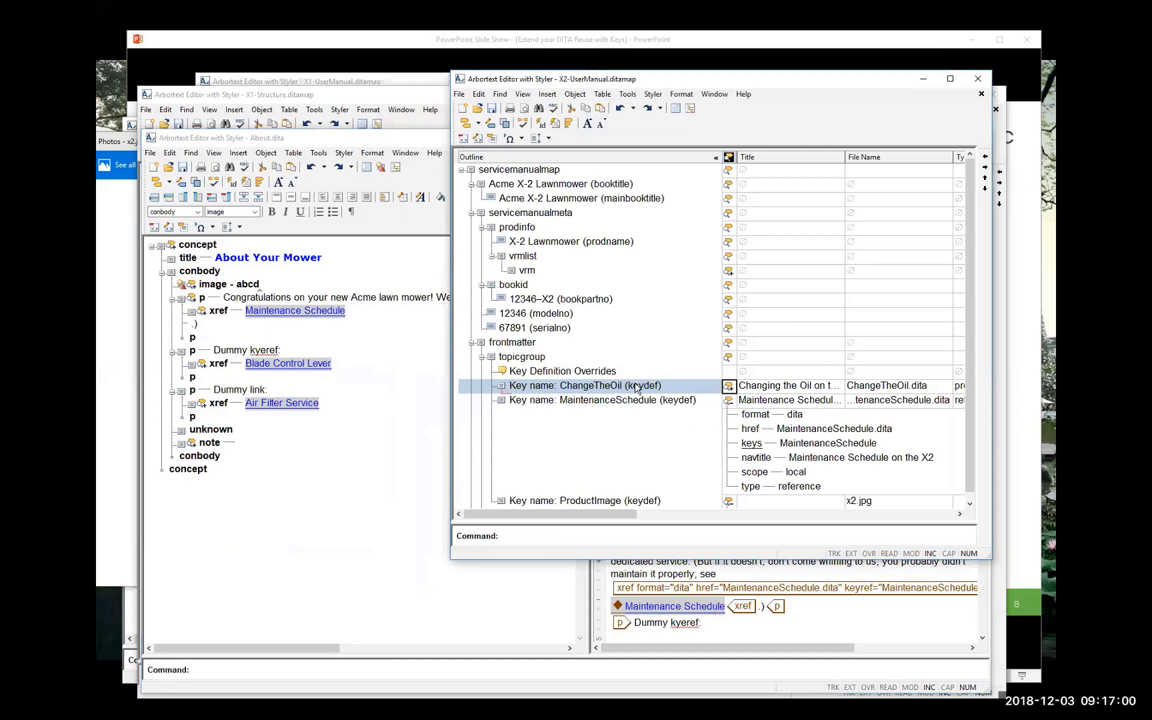
{"action": "mouse_move", "coordinate": [661, 404]}
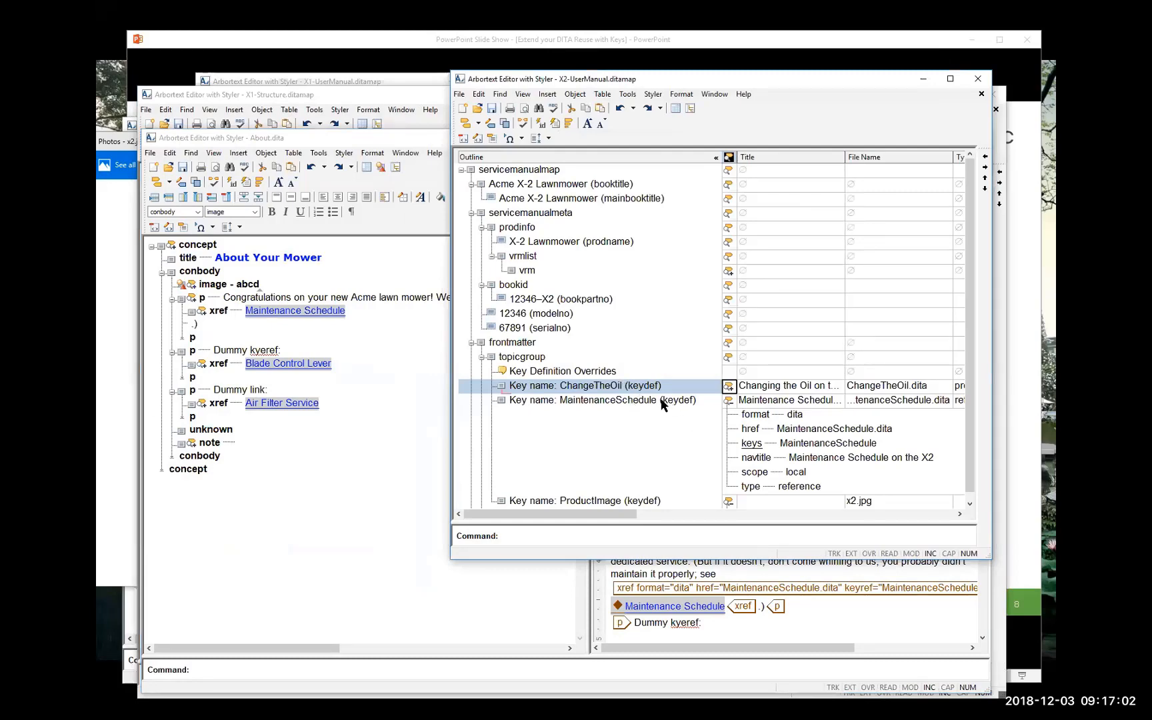
{"action": "scroll", "scroll_direction": "down", "scroll_amount": 3}
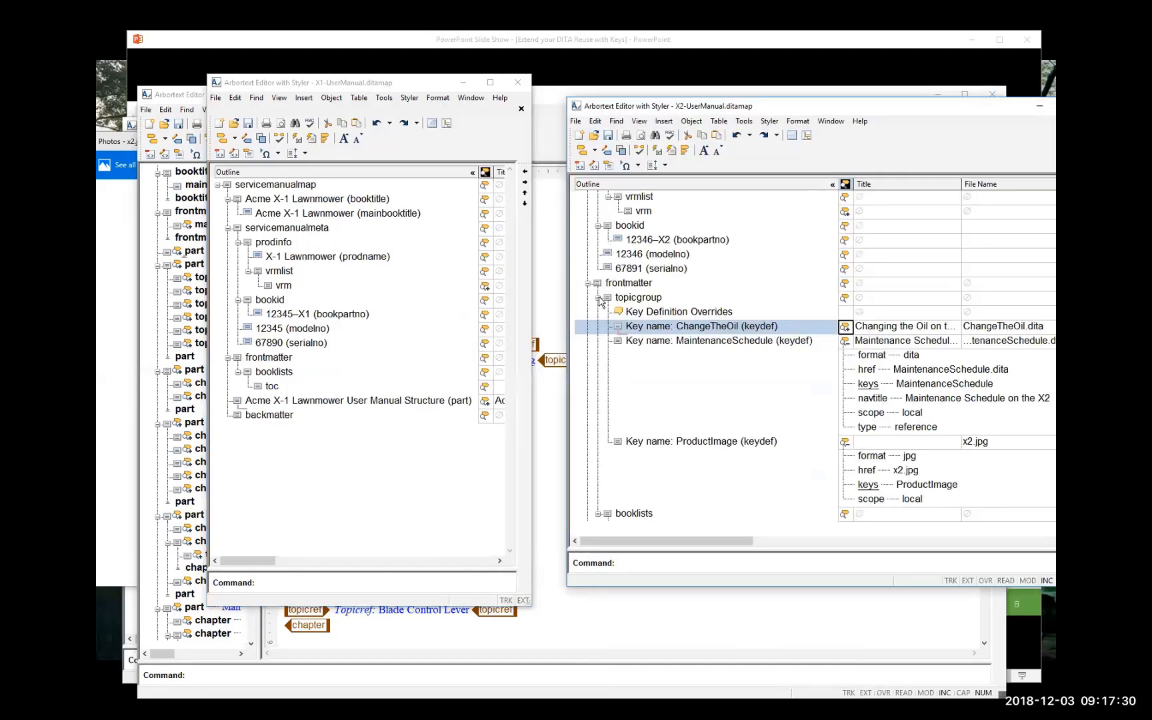
Step: Collapse the Key Definition Overrides topicgroup in the X2 map outline
{"action": "left_click", "coordinate": [600, 301]}
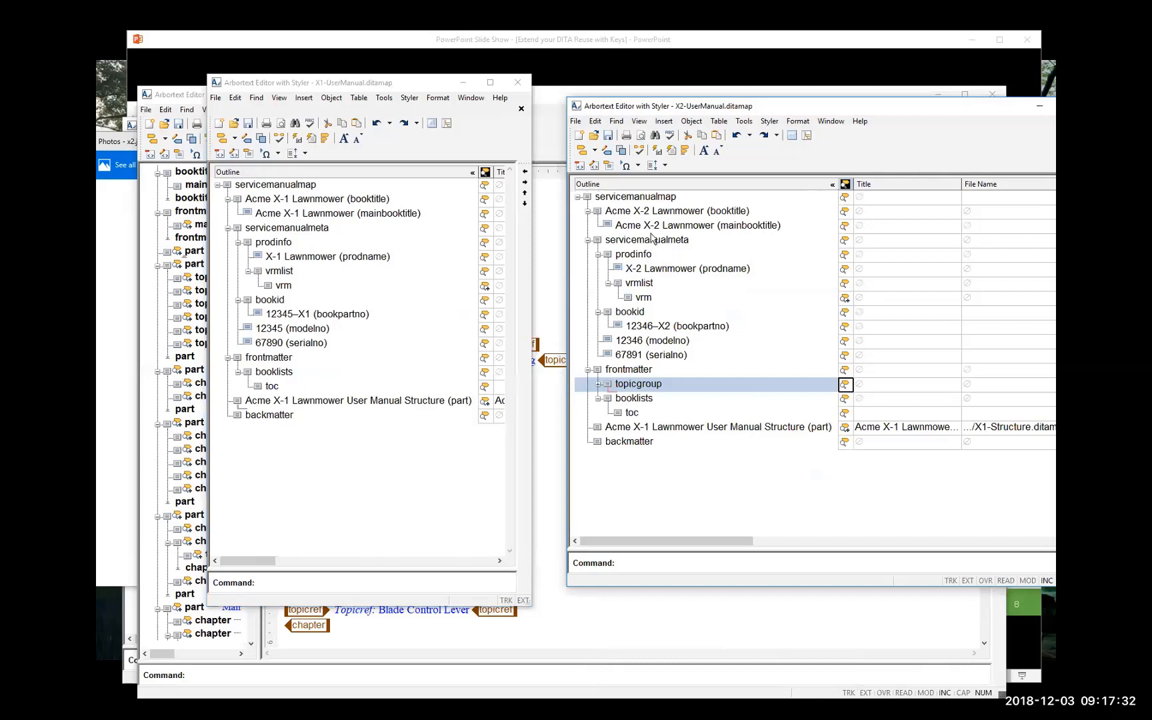
{"action": "mouse_move", "coordinate": [638, 330]}
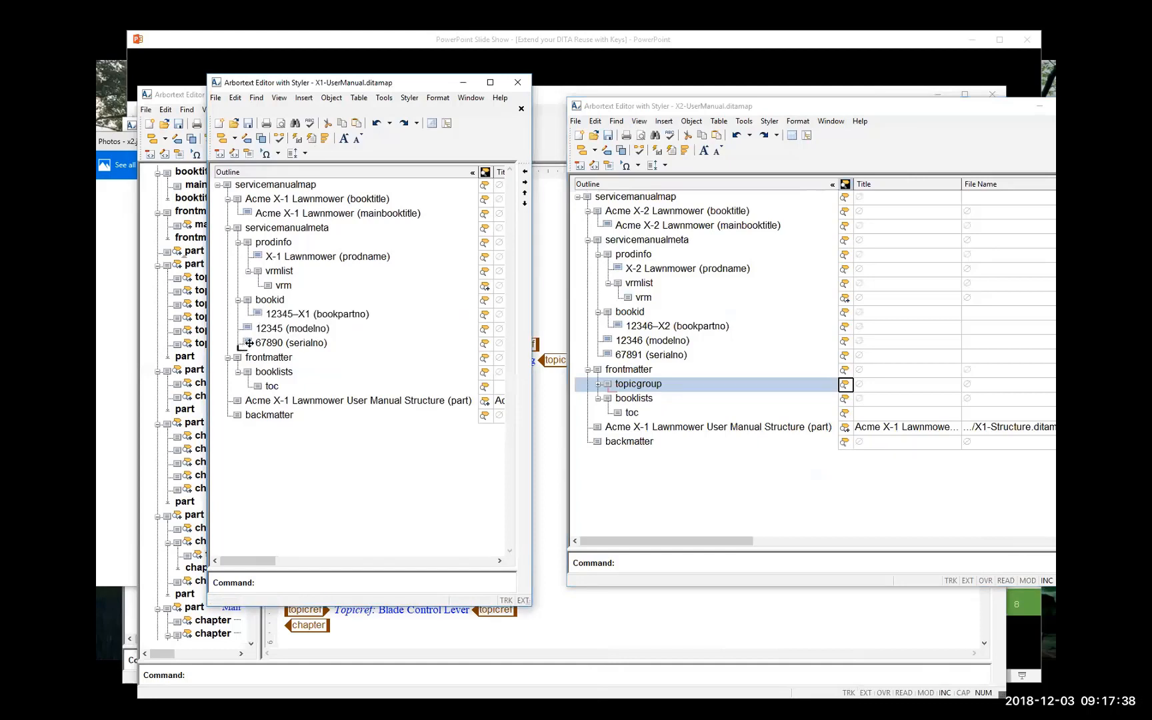
{"action": "mouse_move", "coordinate": [556, 228]}
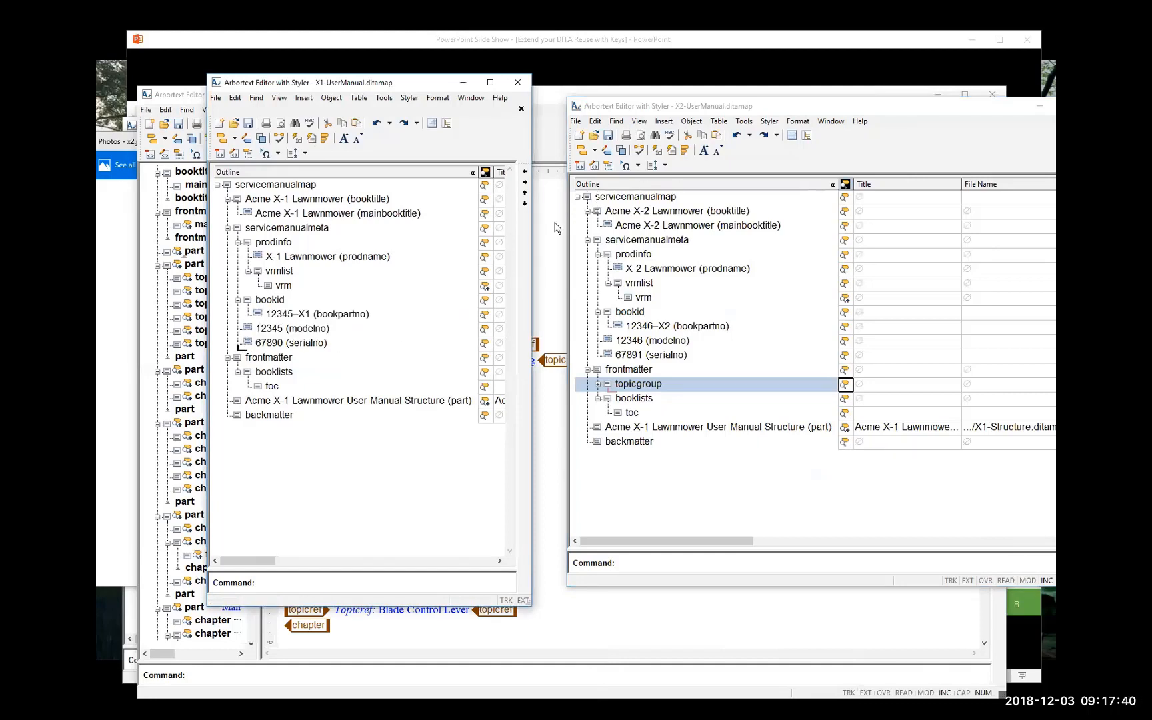
{"action": "mouse_move", "coordinate": [433, 316]}
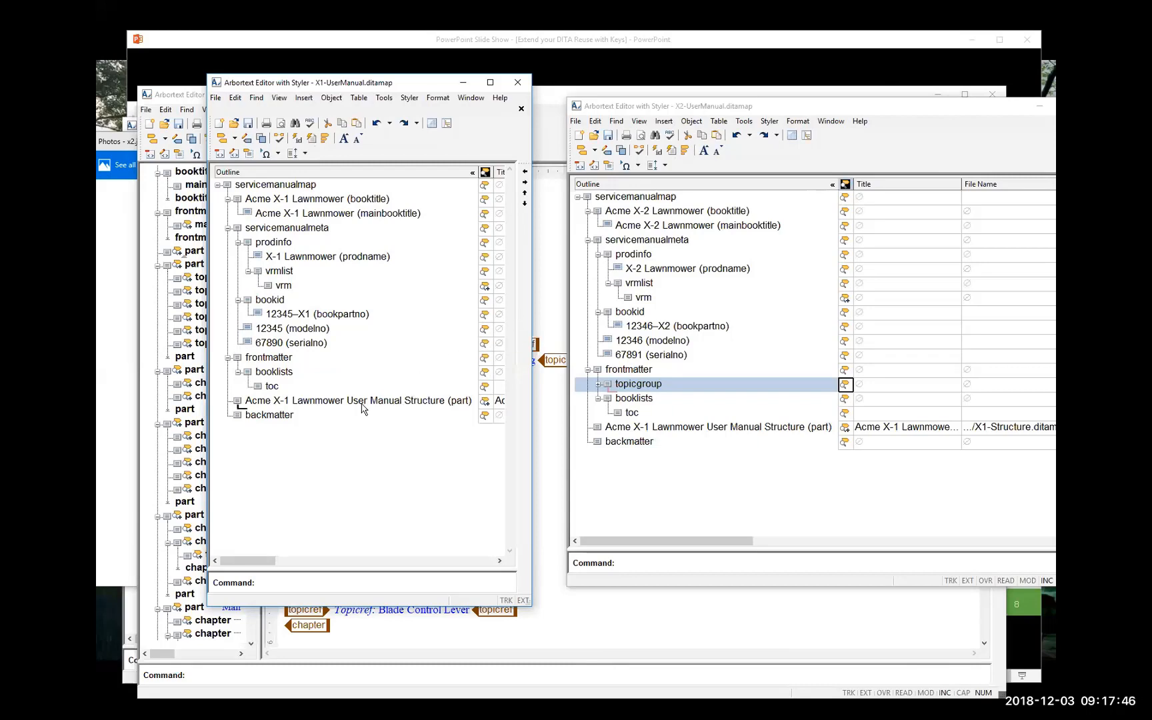
{"action": "mouse_move", "coordinate": [517, 400]}
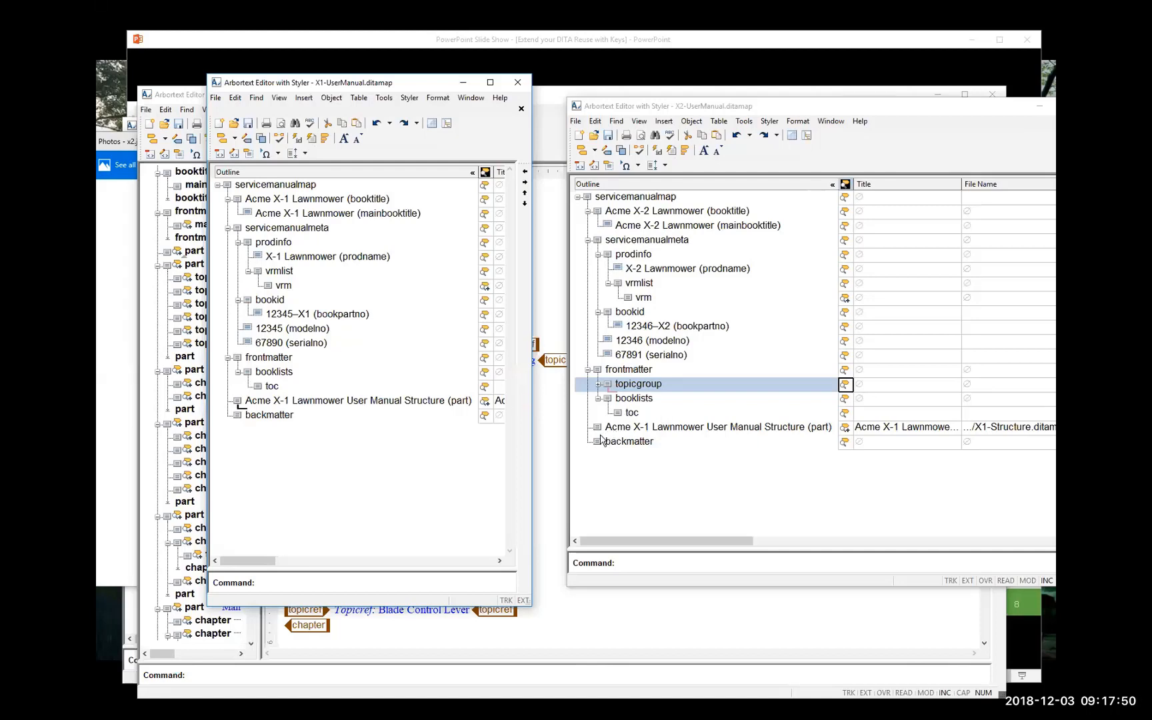
{"action": "mouse_move", "coordinate": [660, 447]}
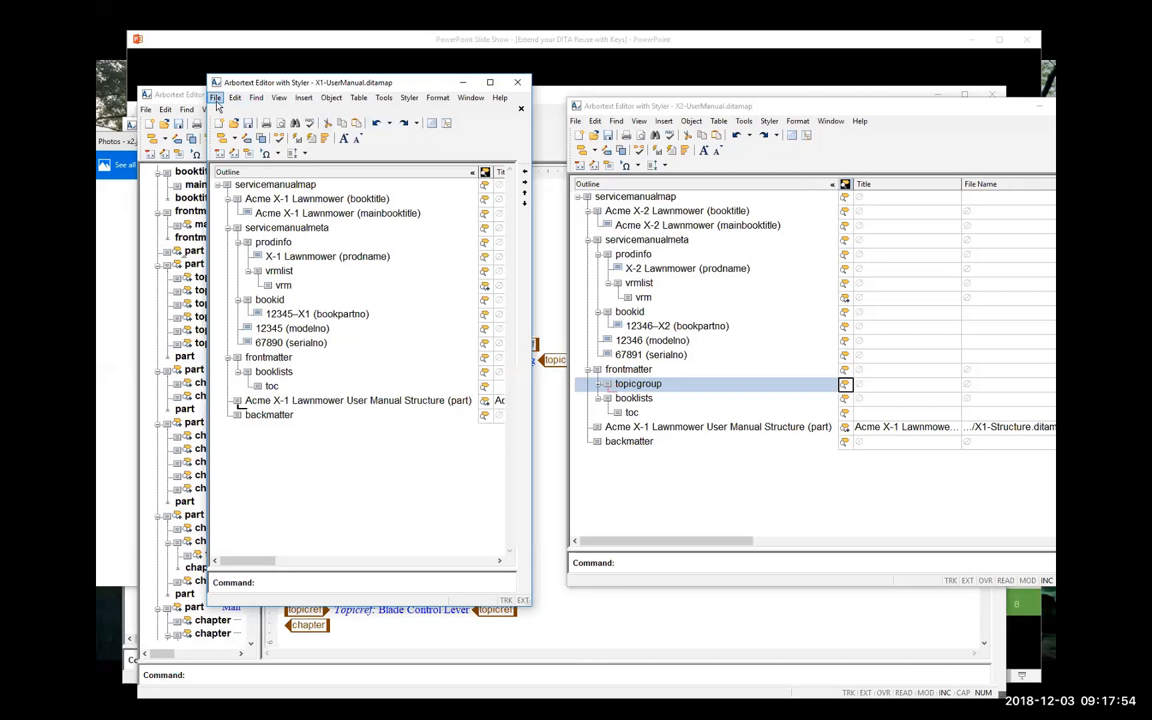
Step: Publish X1-UserManual.ditamap as a PDF file using the default settings
{"action": "left_click", "coordinate": [216, 97]}
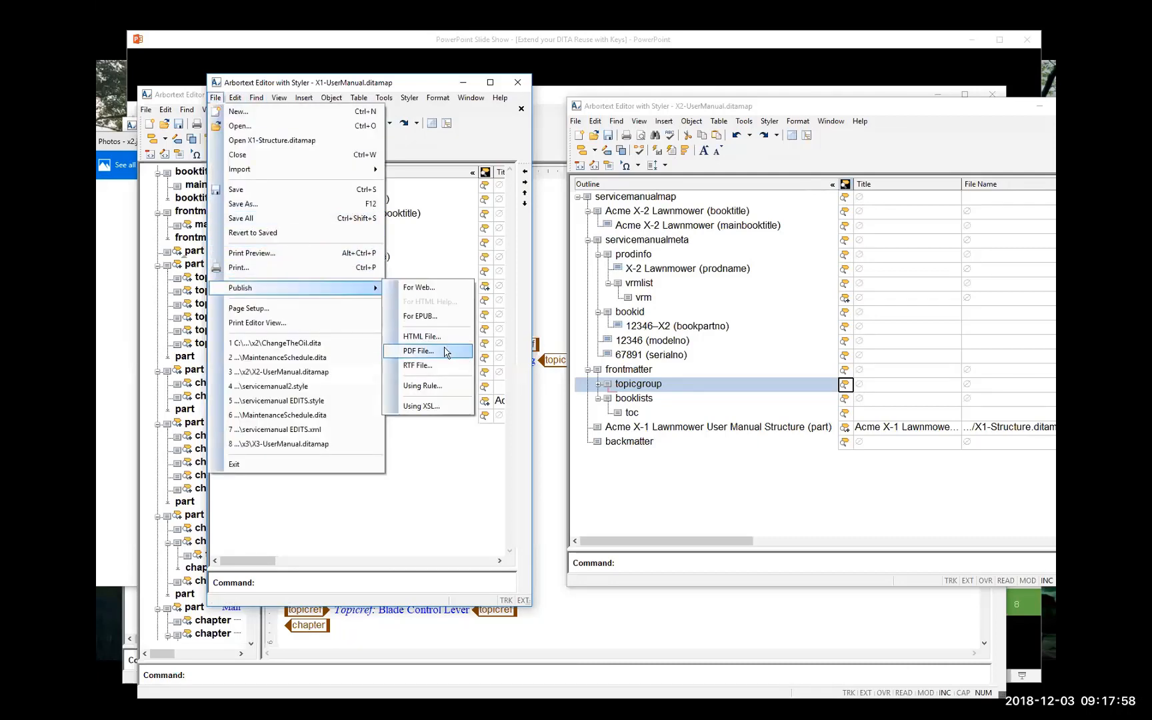
{"action": "left_click", "coordinate": [419, 350]}
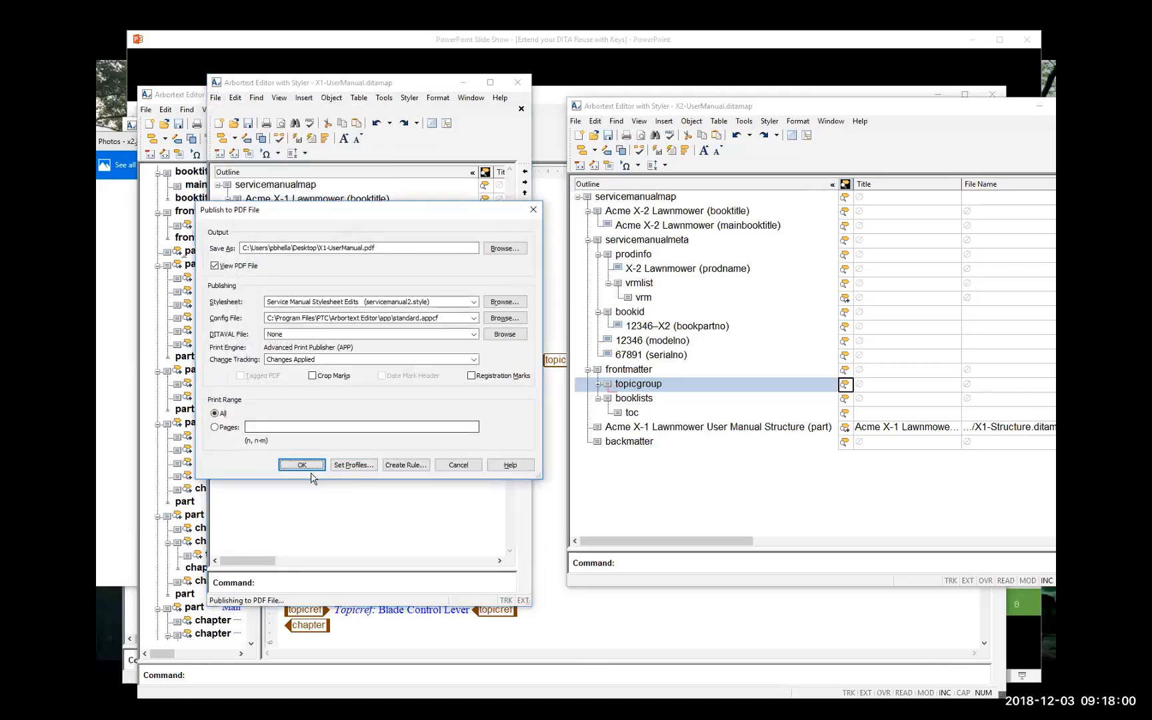
{"action": "left_click", "coordinate": [302, 464]}
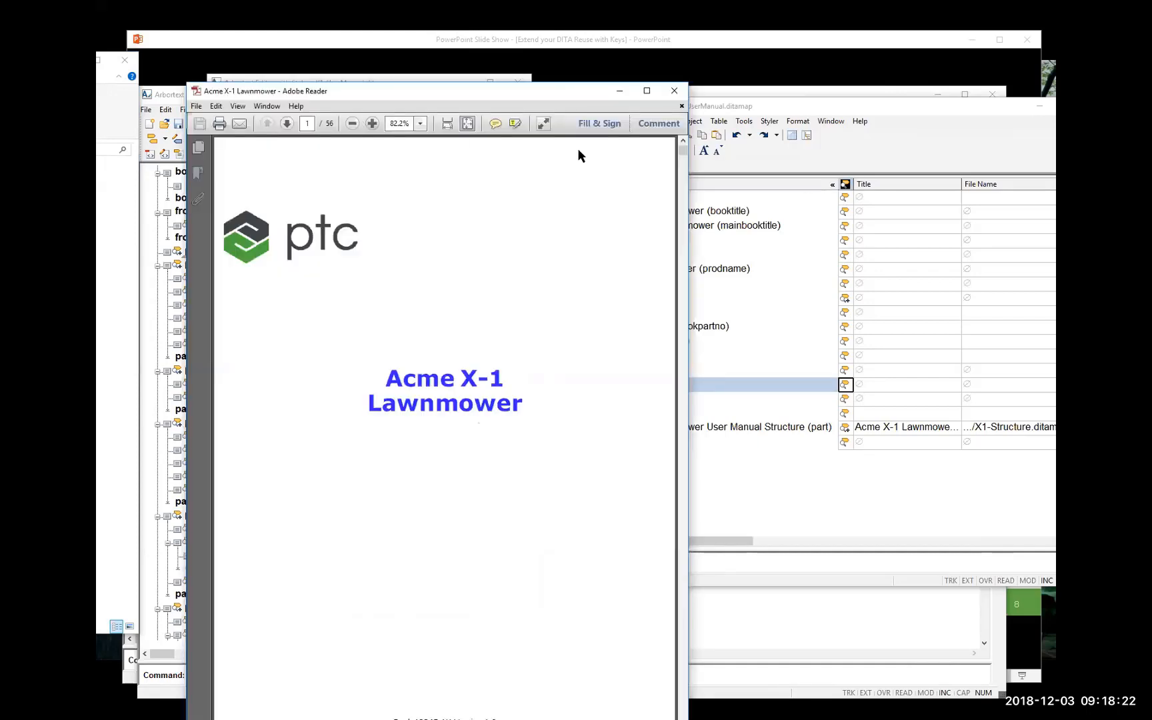
{"action": "mouse_move", "coordinate": [349, 88]}
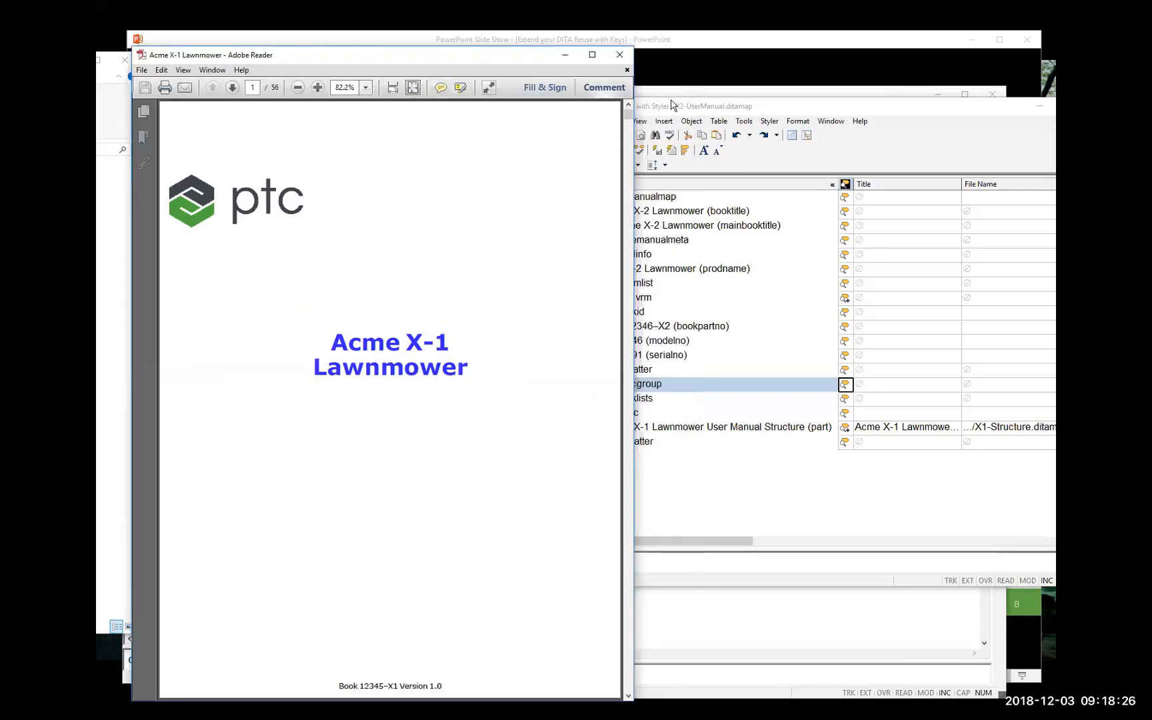
Step: Publish the X2 map to PDF with default settings, approving replacement of X2-UserManual.pdf
{"action": "left_click", "coordinate": [575, 121]}
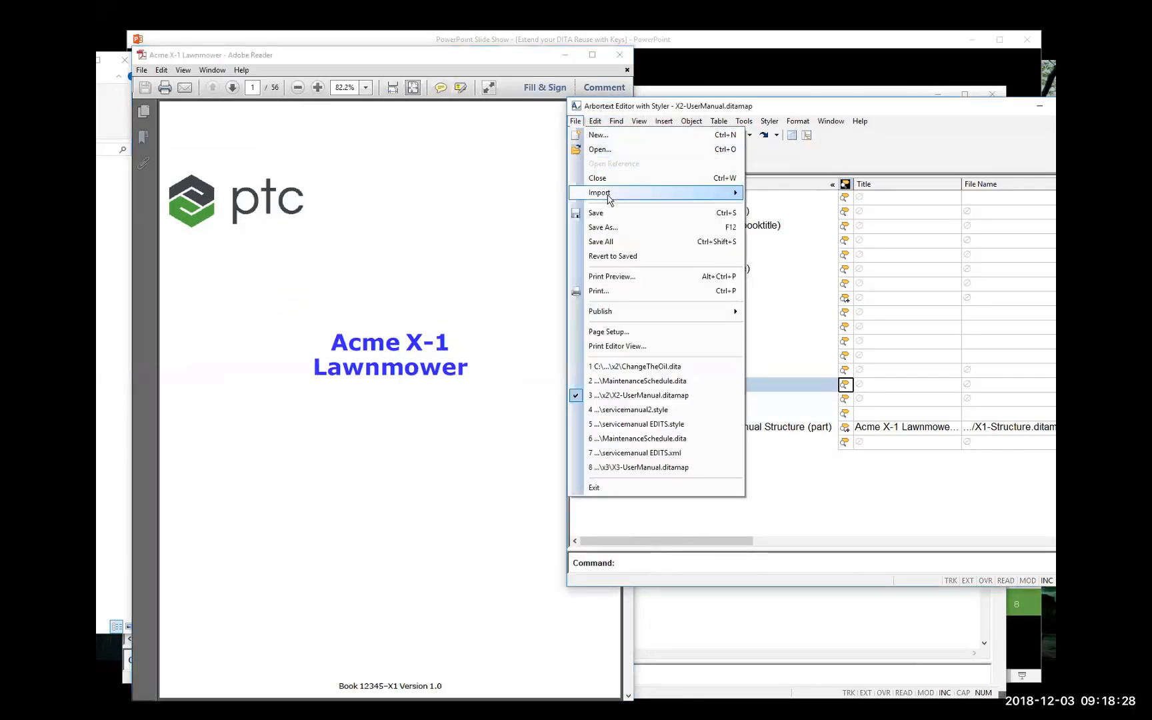
{"action": "mouse_move", "coordinate": [599, 310]}
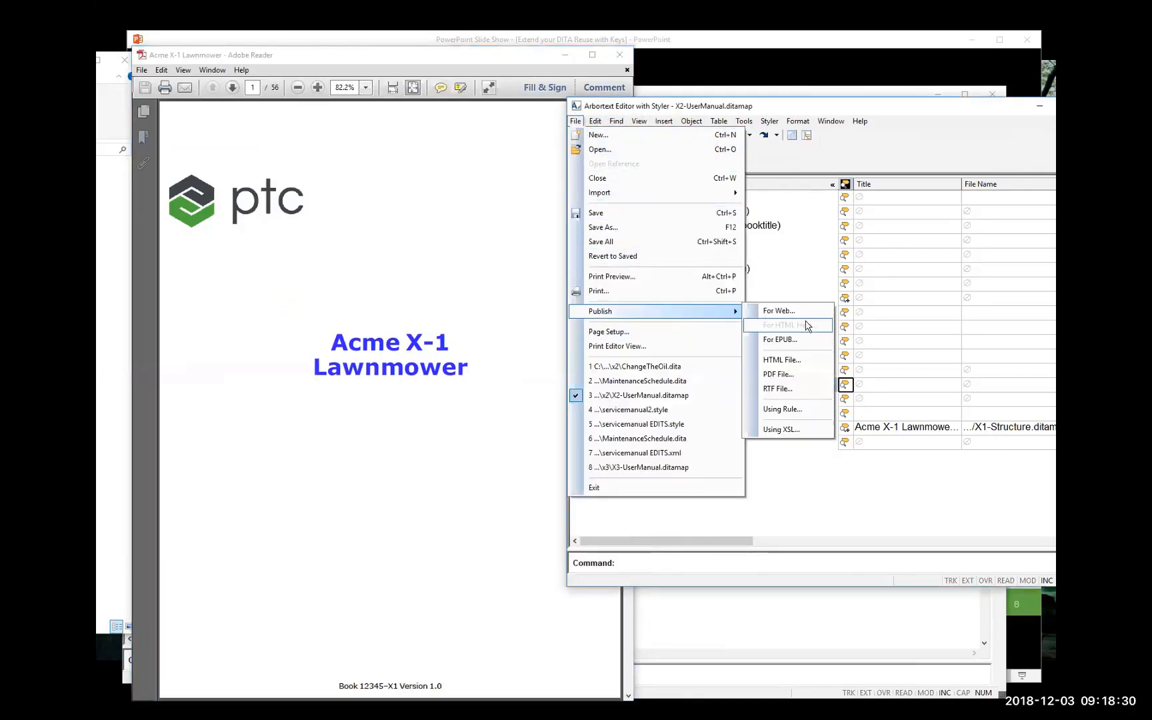
{"action": "left_click", "coordinate": [776, 374]}
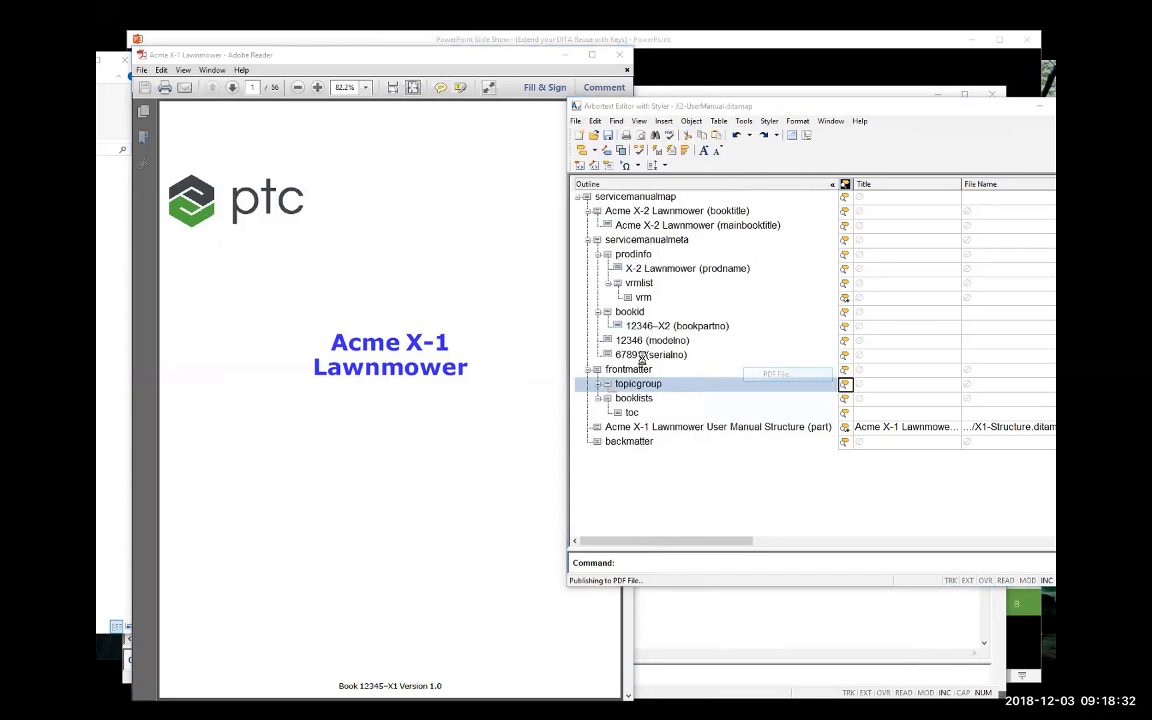
{"action": "left_click", "coordinate": [775, 374]}
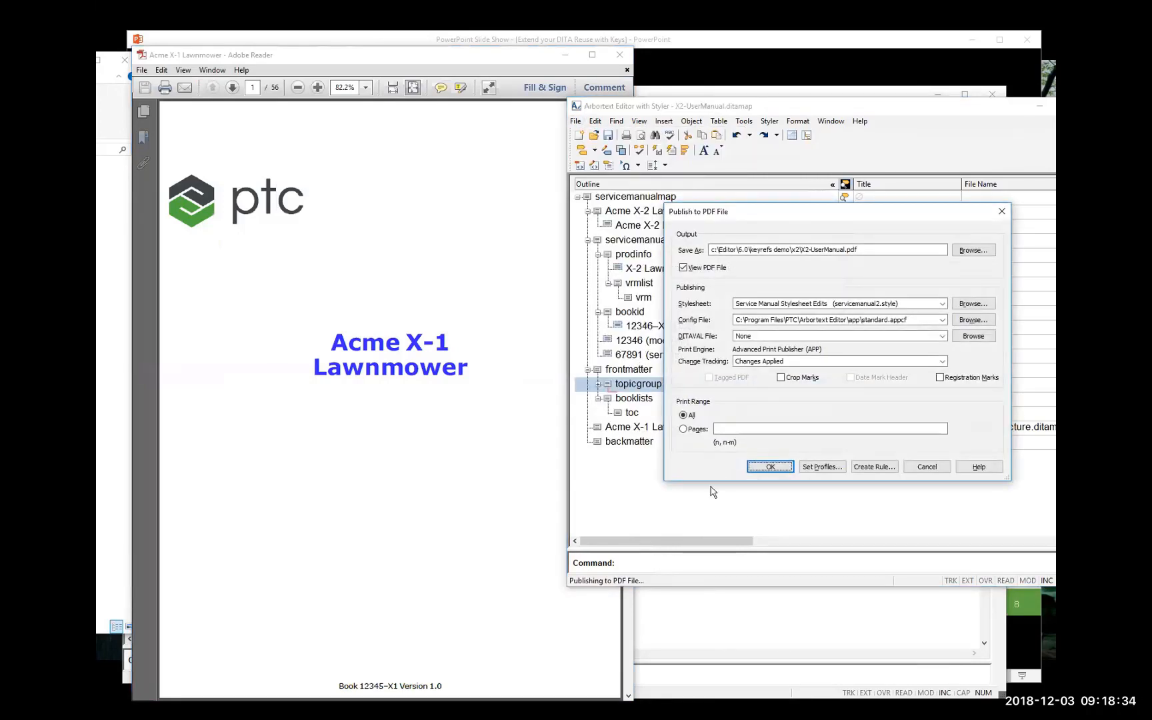
{"action": "left_click", "coordinate": [769, 467]}
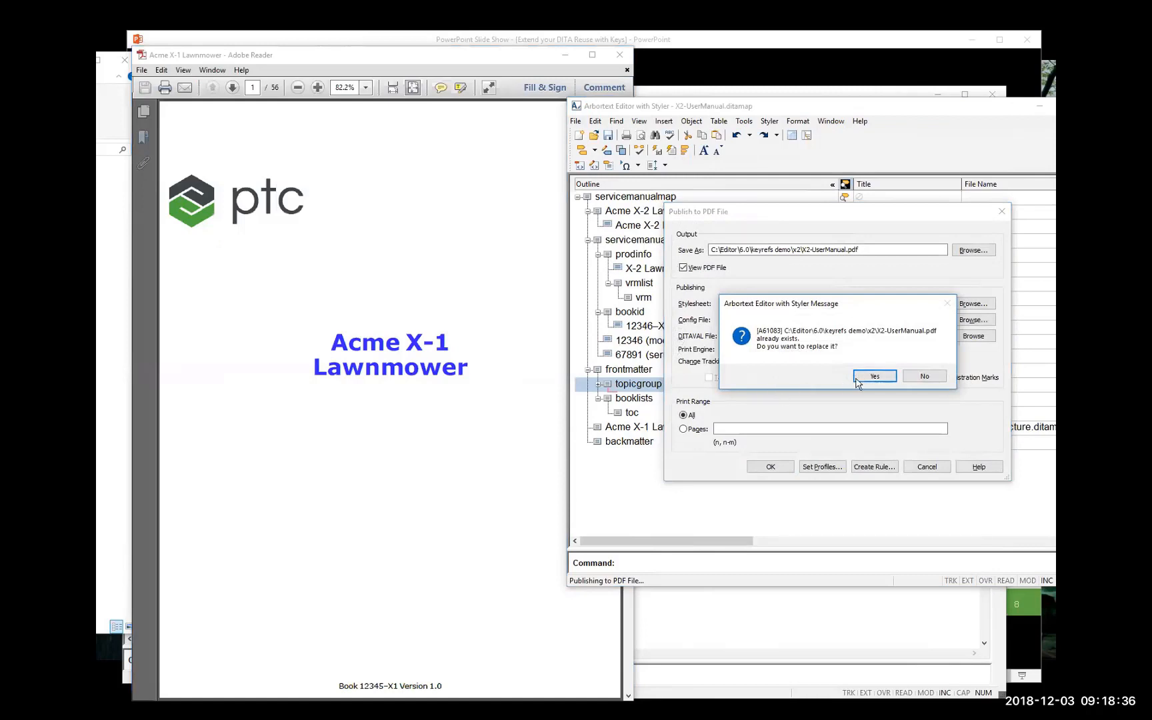
{"action": "left_click", "coordinate": [873, 375]}
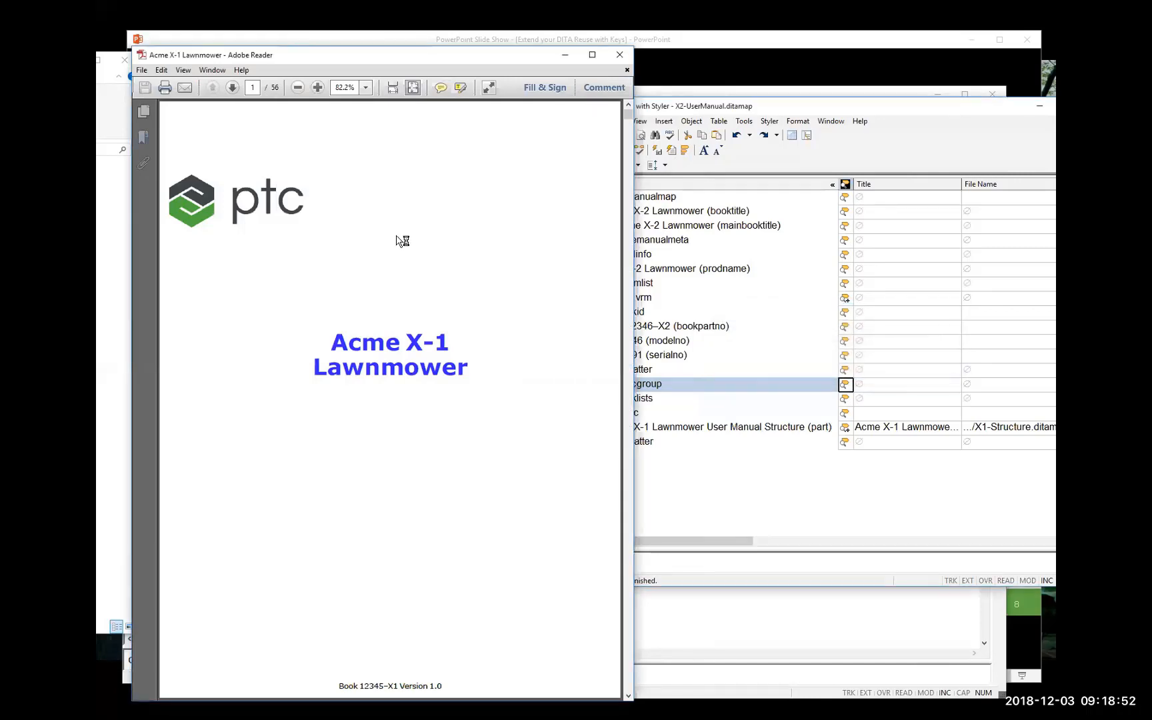
Step: Page the X-1 manual past About Your Mower to its page 43 Maintenance Schedule
{"action": "left_click", "coordinate": [251, 87]}
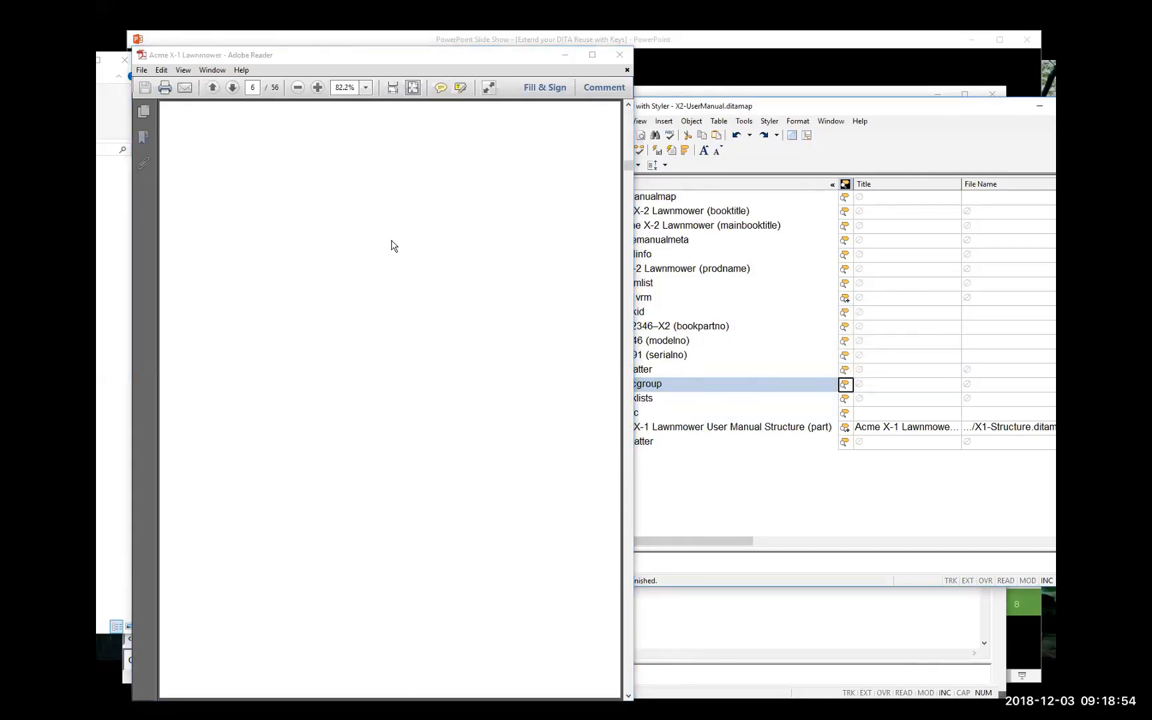
{"action": "left_click", "coordinate": [211, 87]}
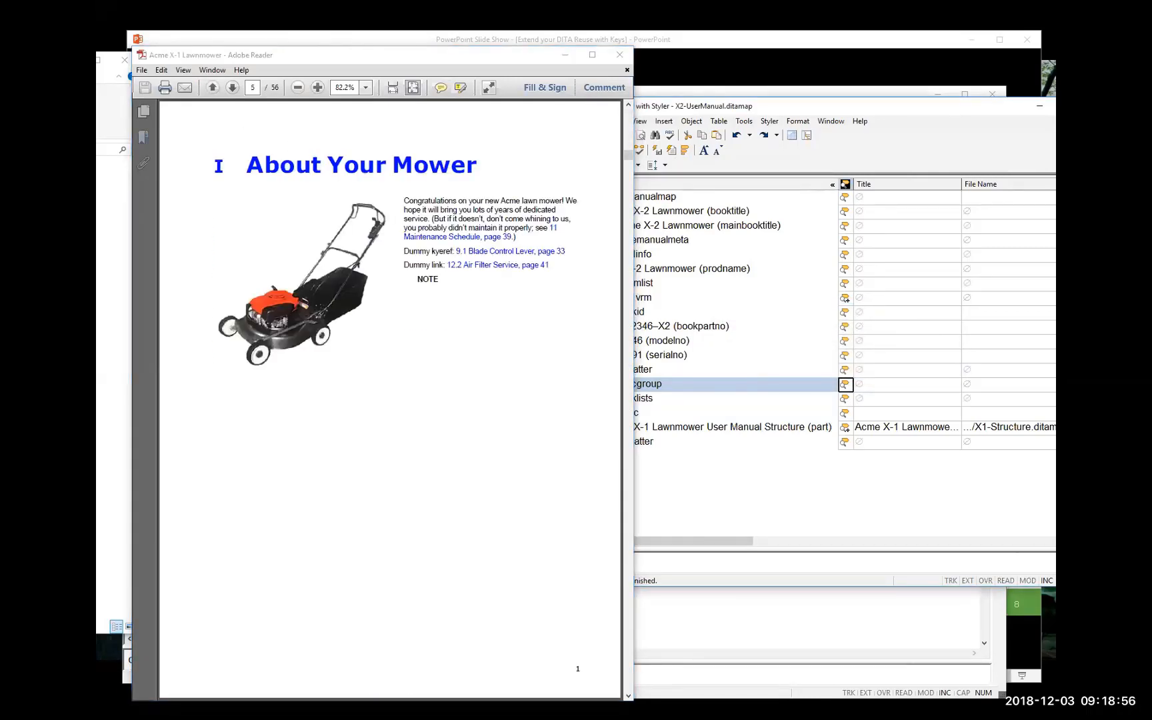
{"action": "mouse_move", "coordinate": [184, 309]}
{"action": "type", "text": "0"}
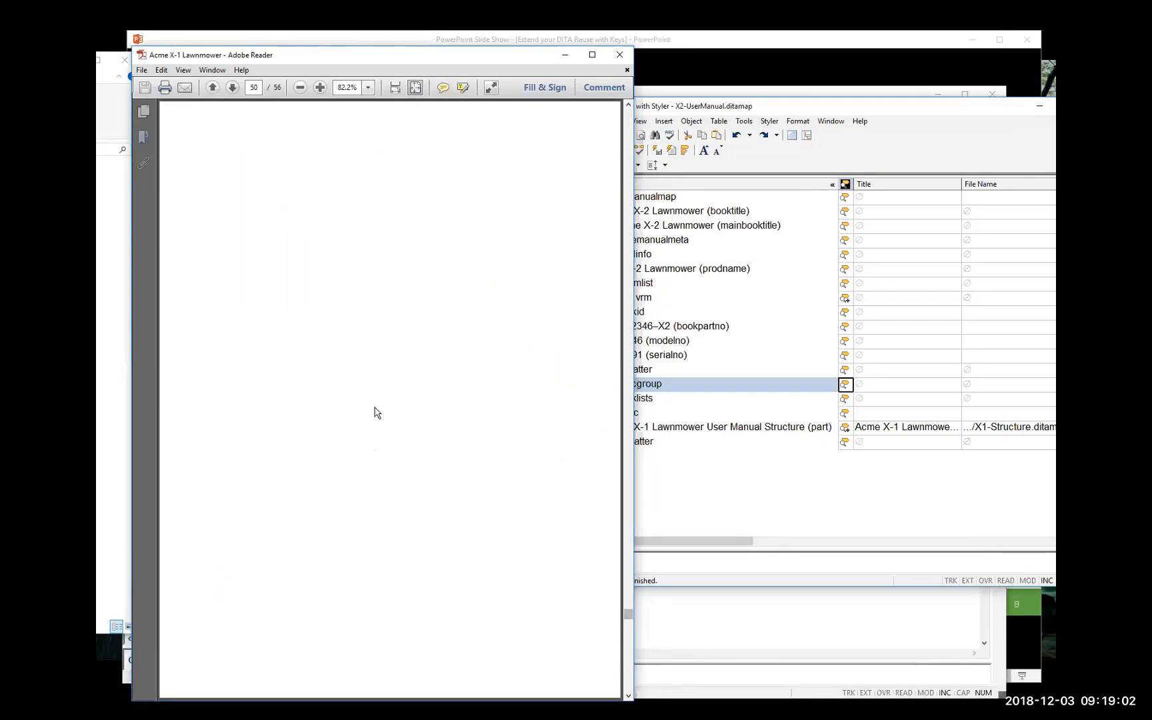
{"action": "left_click", "coordinate": [231, 87]}
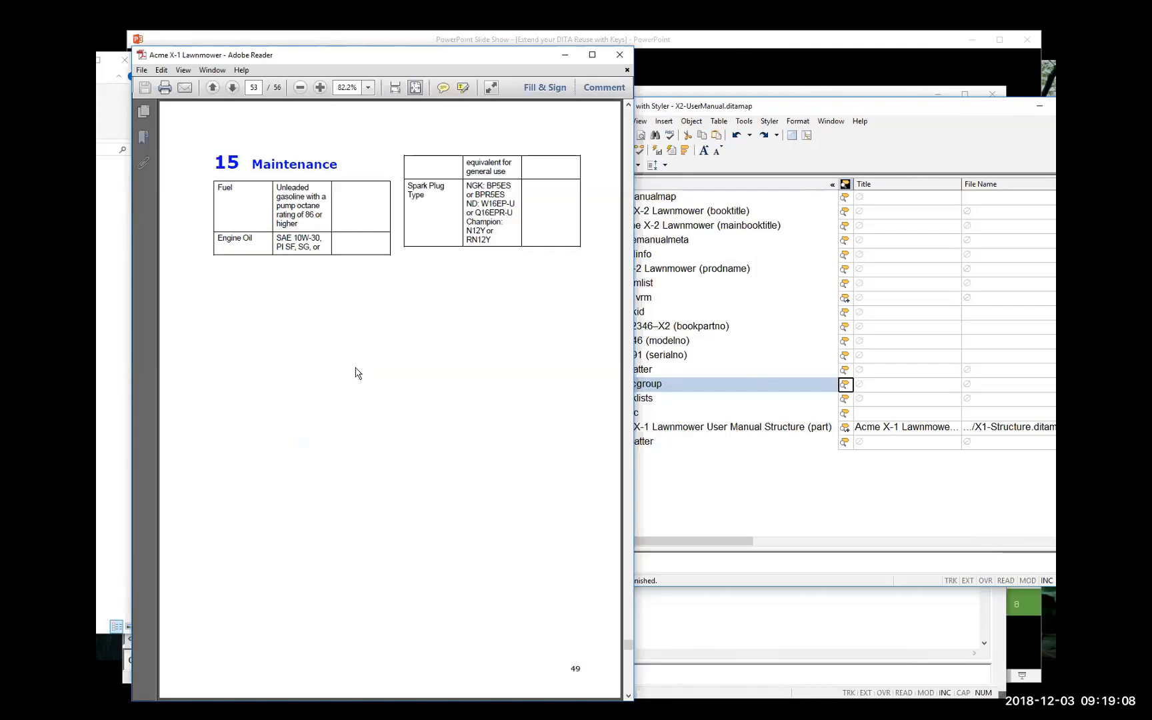
{"action": "left_click", "coordinate": [211, 88]}
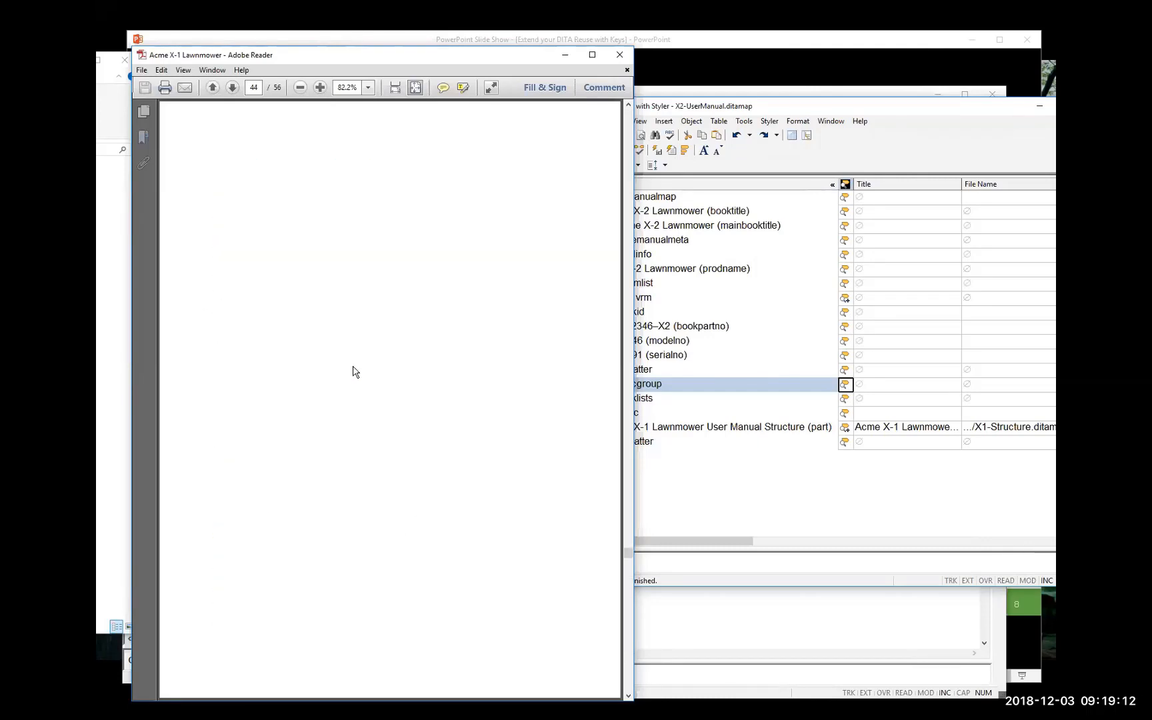
{"action": "left_click", "coordinate": [212, 87]}
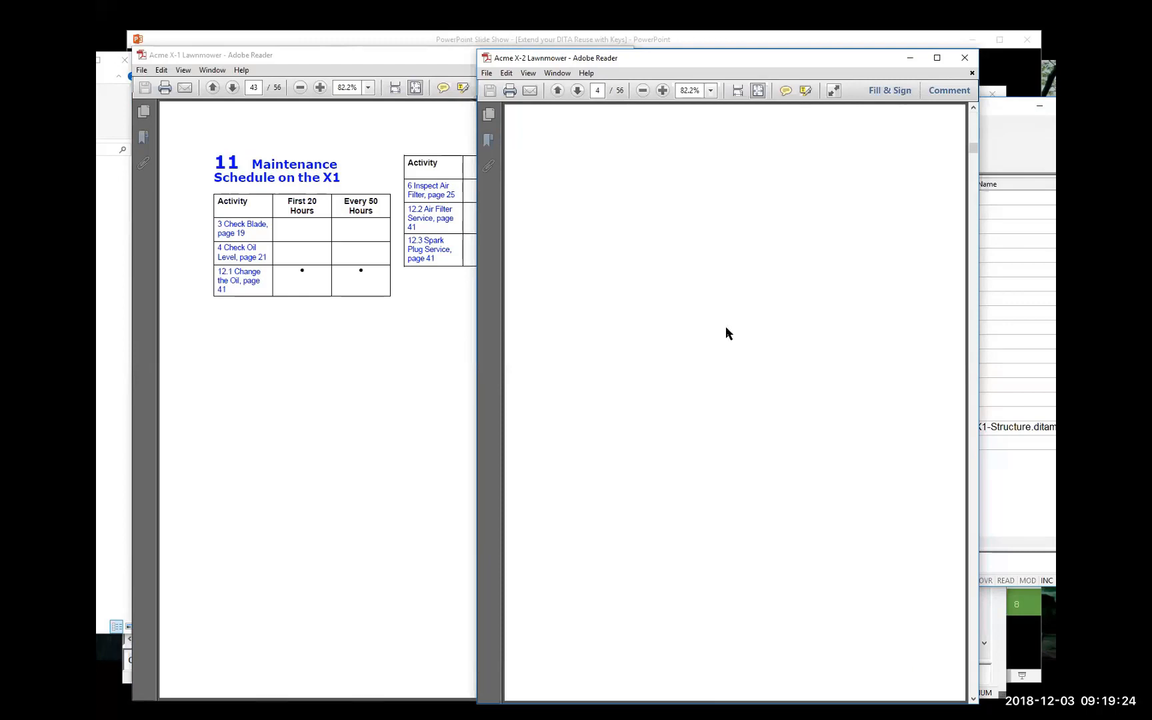
Step: Search the X-2 manual for 'schedule' and step to its X2 Maintenance Schedule page
{"action": "left_click", "coordinate": [577, 91]}
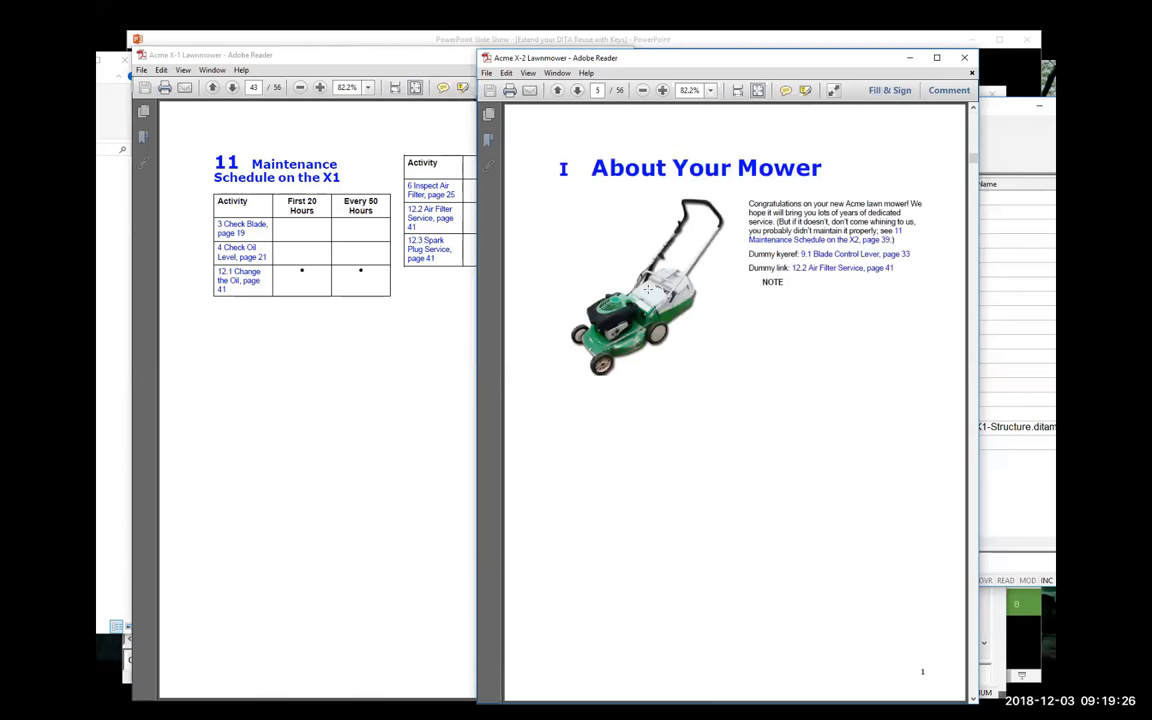
{"action": "mouse_move", "coordinate": [701, 219]}
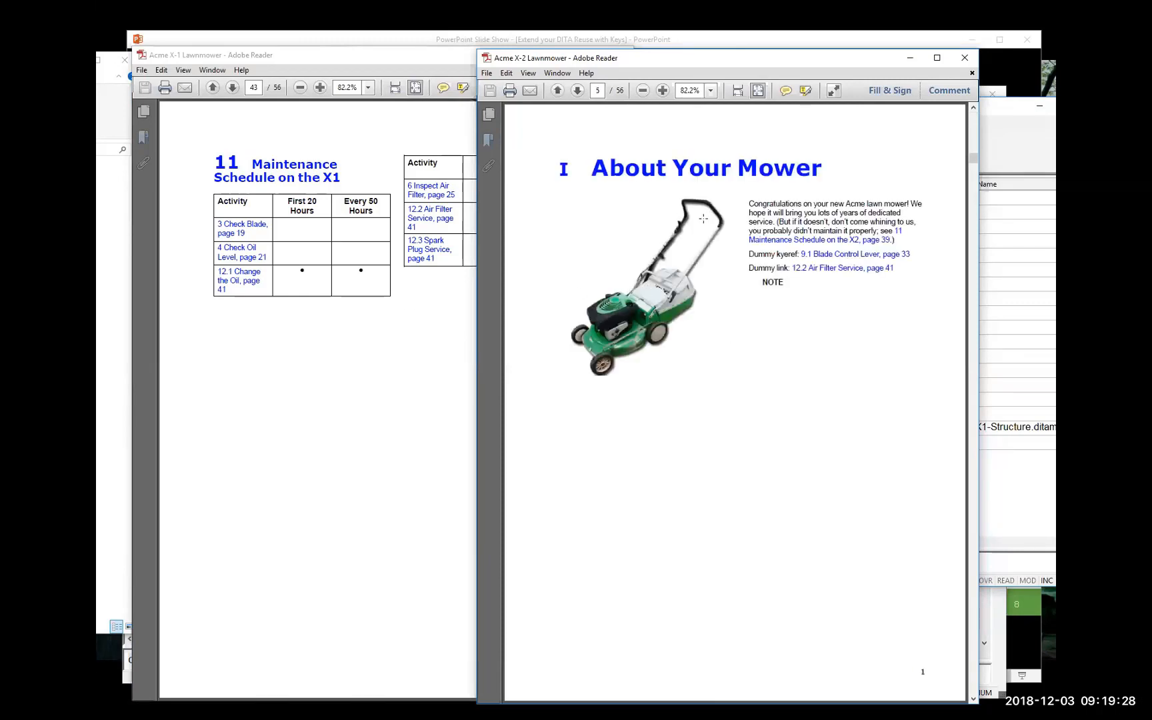
{"action": "key", "text": "ctrl+f"}
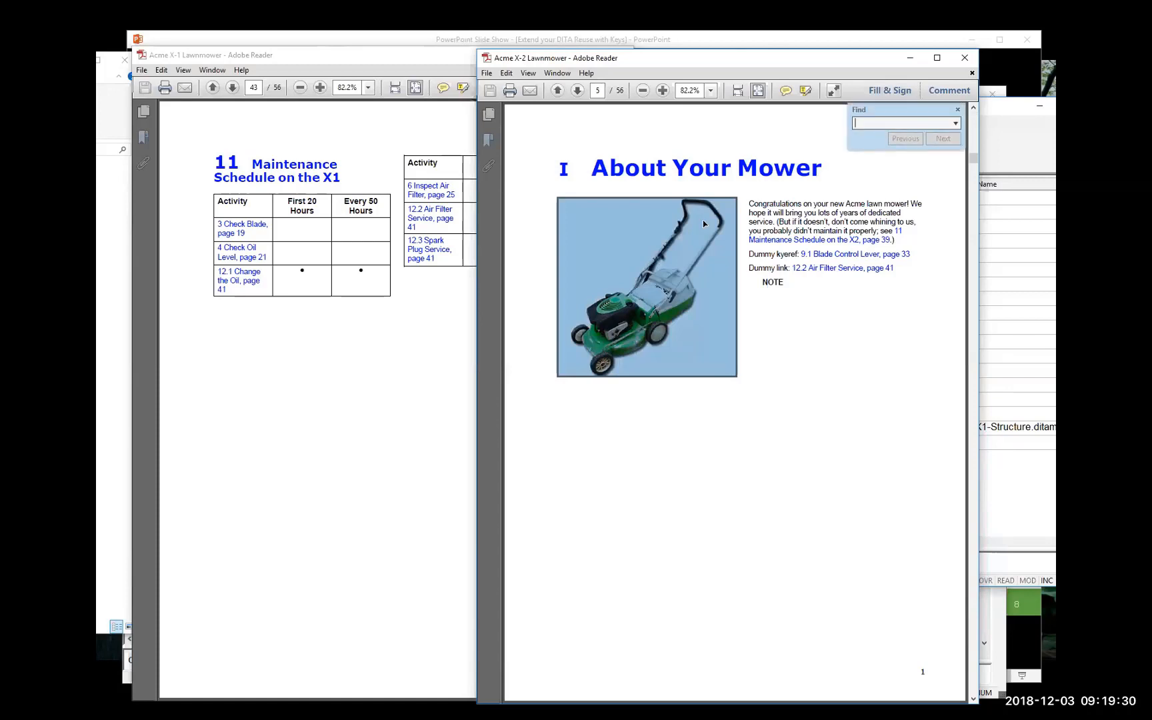
{"action": "type", "text": "schedule"}
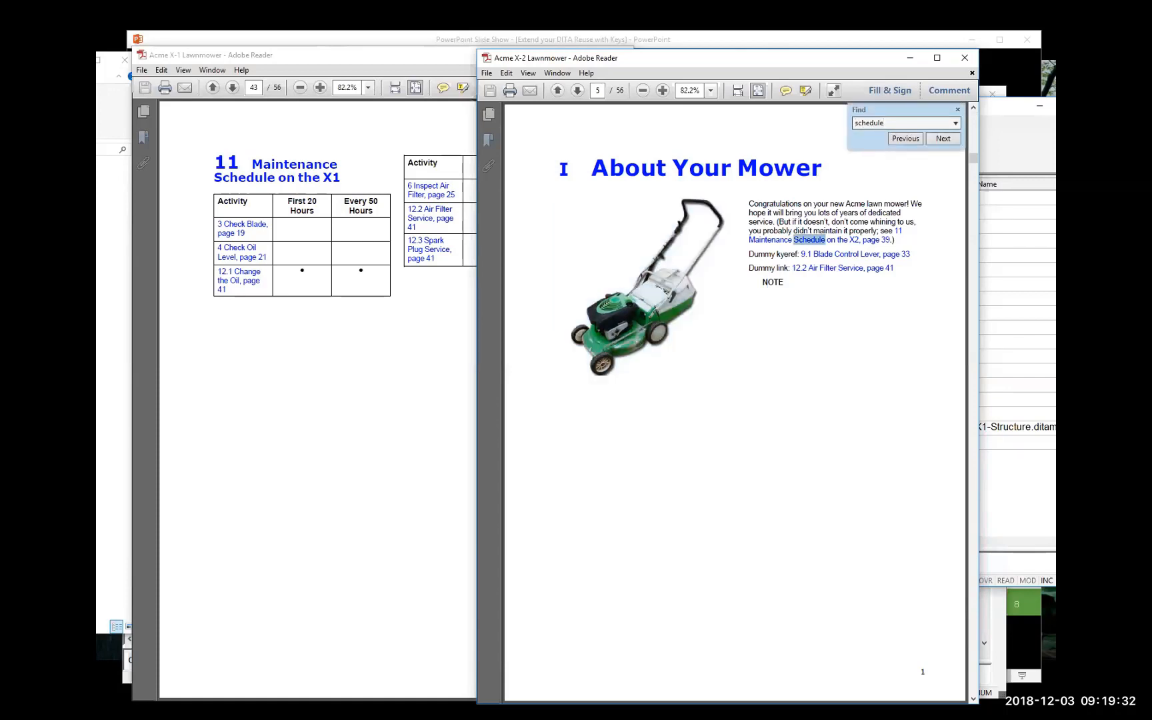
{"action": "left_click", "coordinate": [943, 138]}
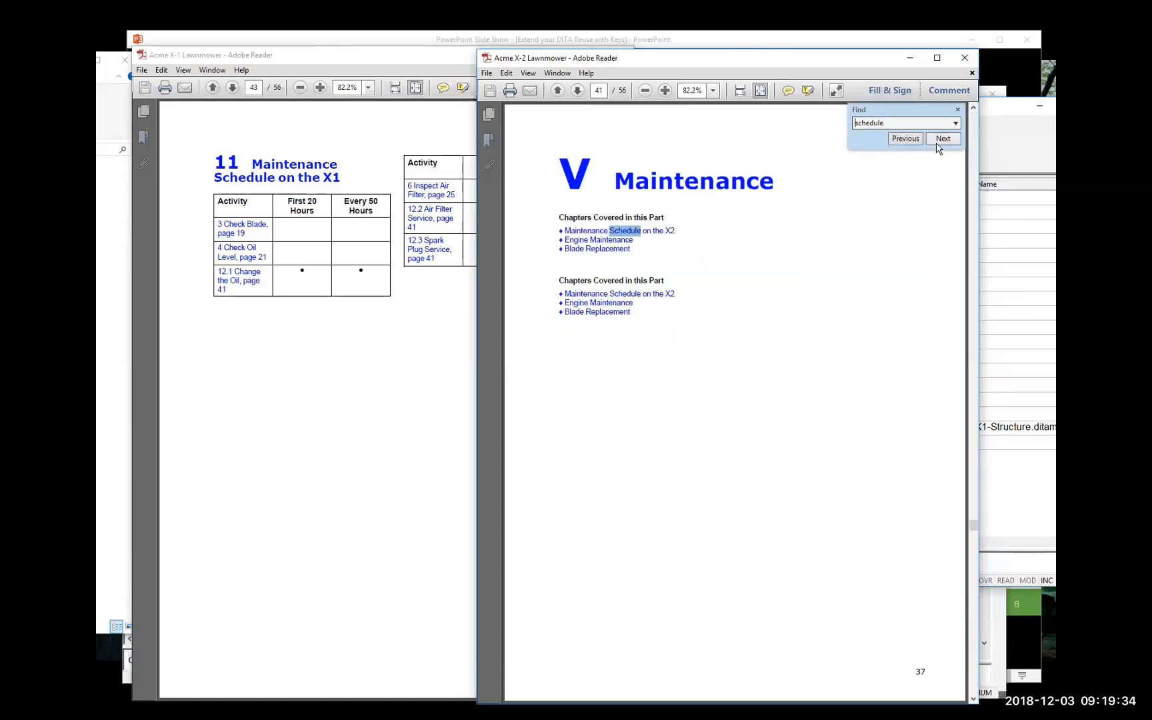
{"action": "left_click", "coordinate": [943, 138]}
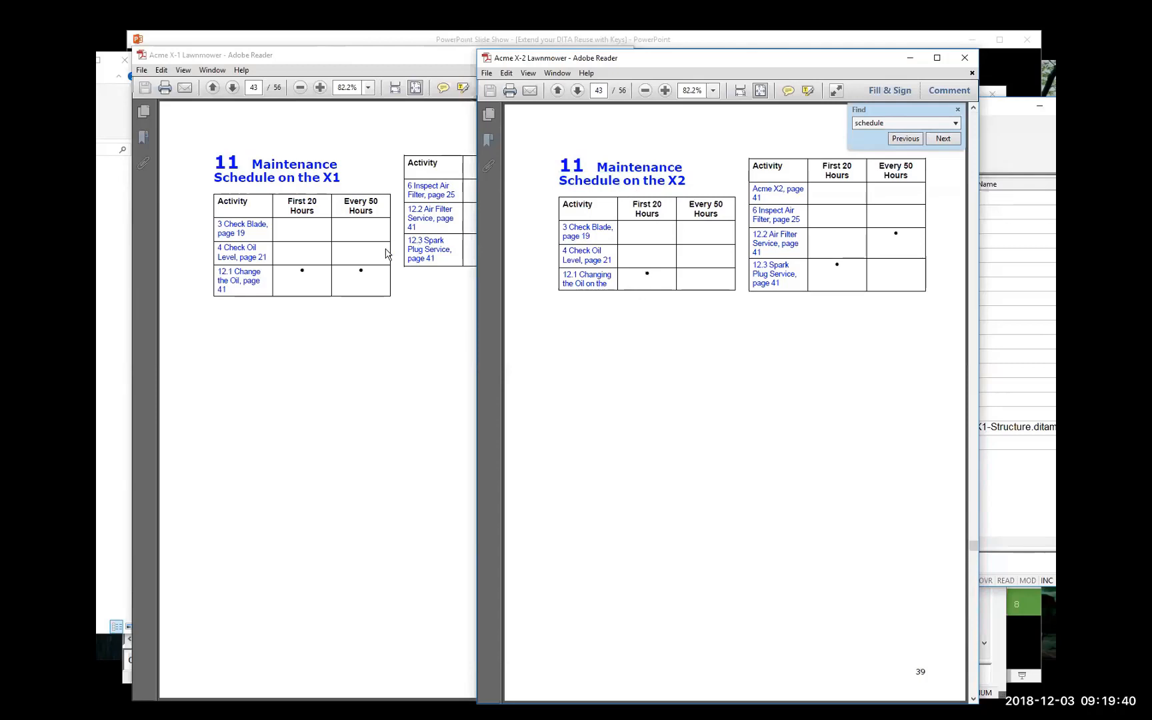
{"action": "mouse_move", "coordinate": [351, 287]}
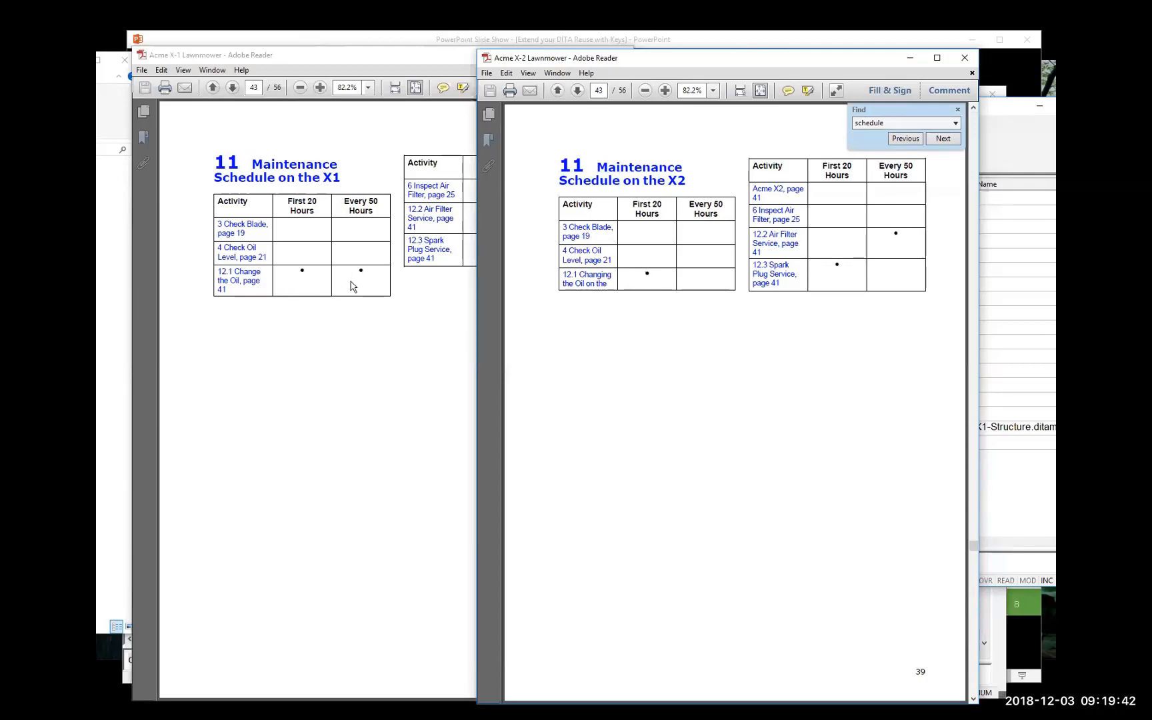
{"action": "mouse_move", "coordinate": [673, 282]}
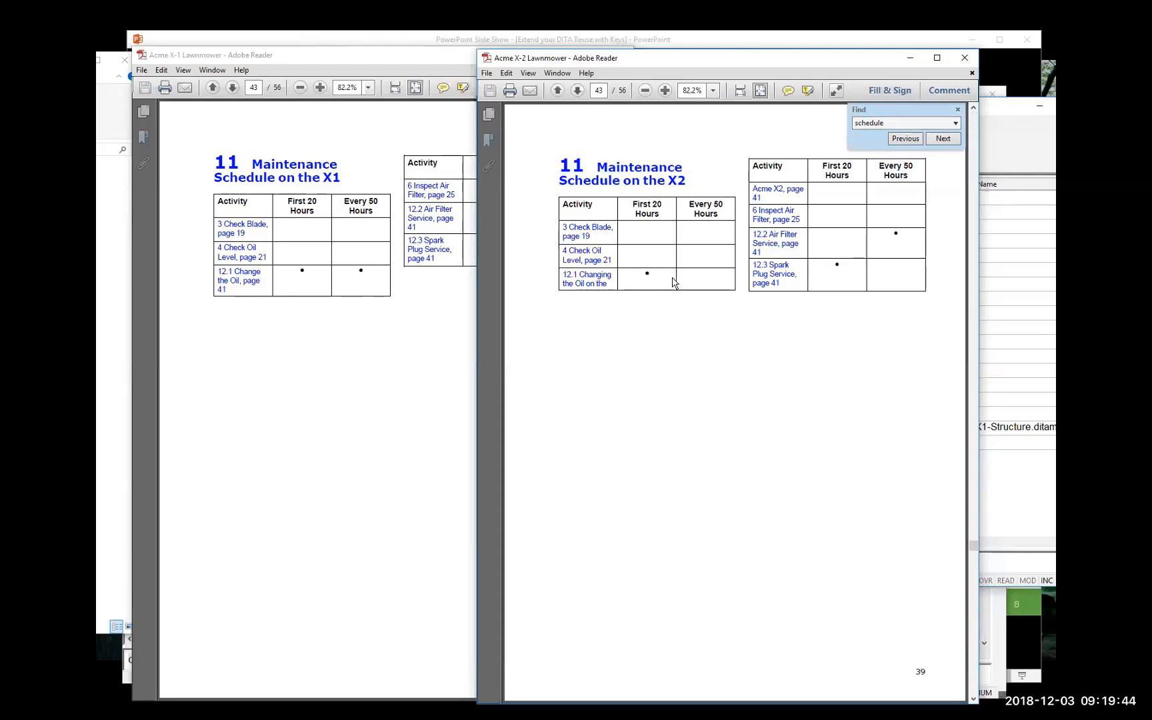
{"action": "mouse_move", "coordinate": [648, 273]}
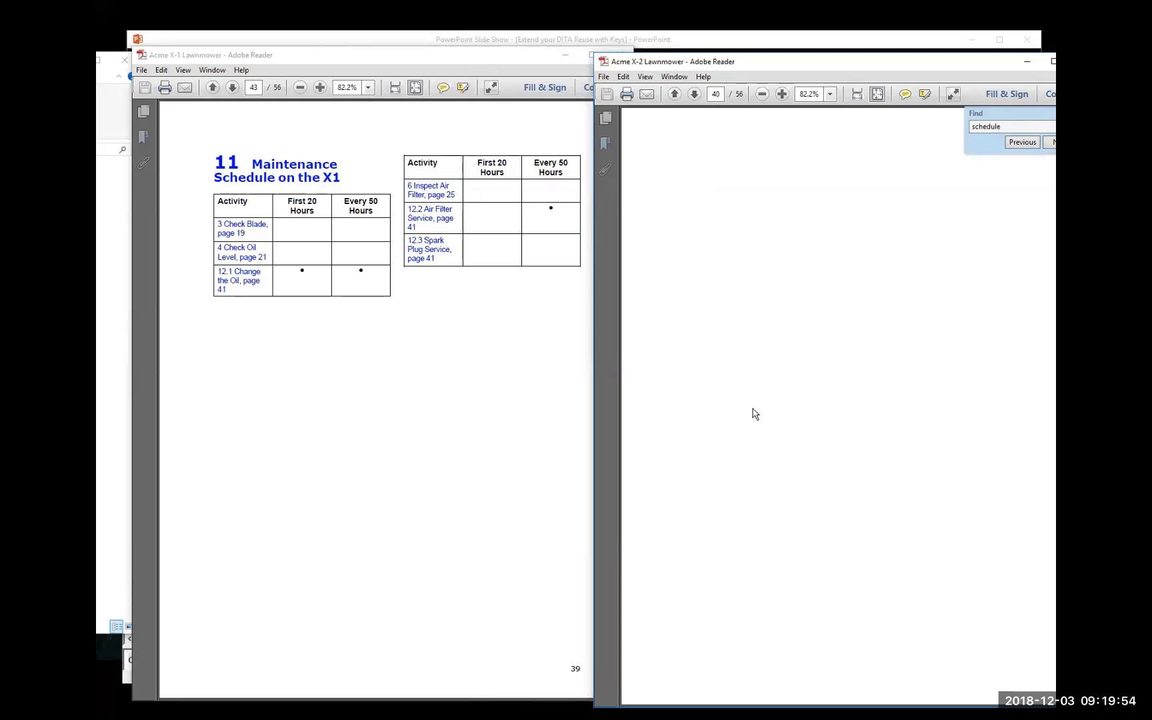
Step: Return both manuals to their cover pages side by side
{"action": "left_click", "coordinate": [1020, 142]}
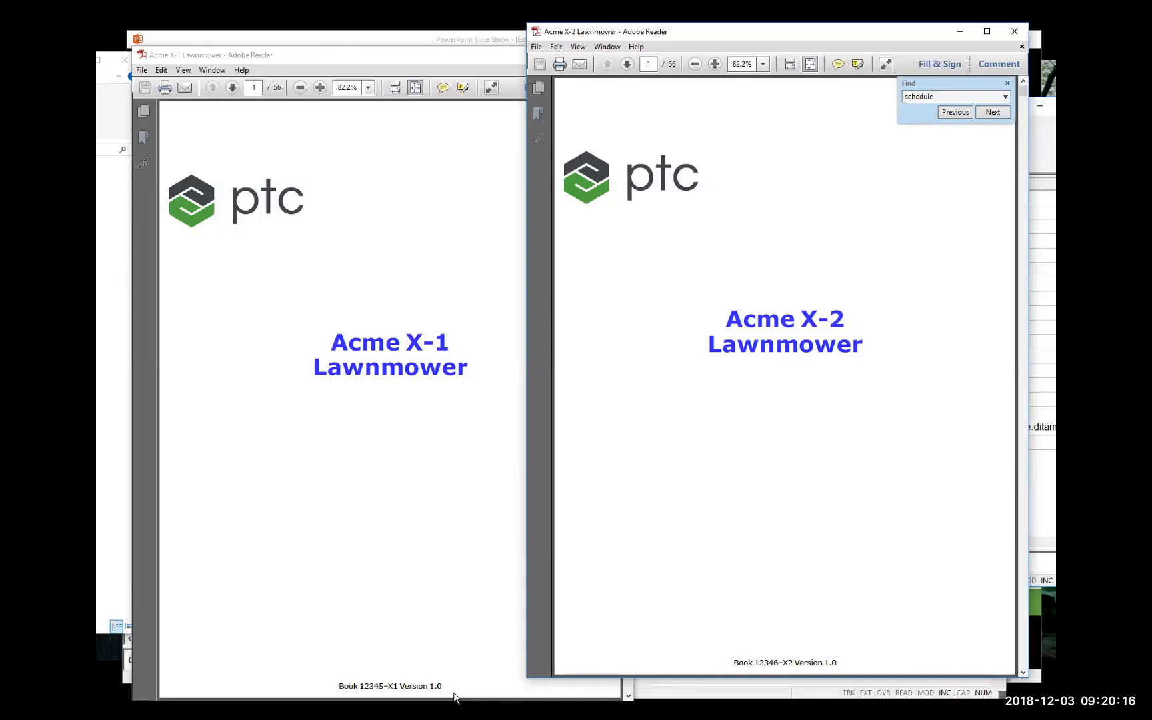
{"action": "mouse_move", "coordinate": [661, 516]}
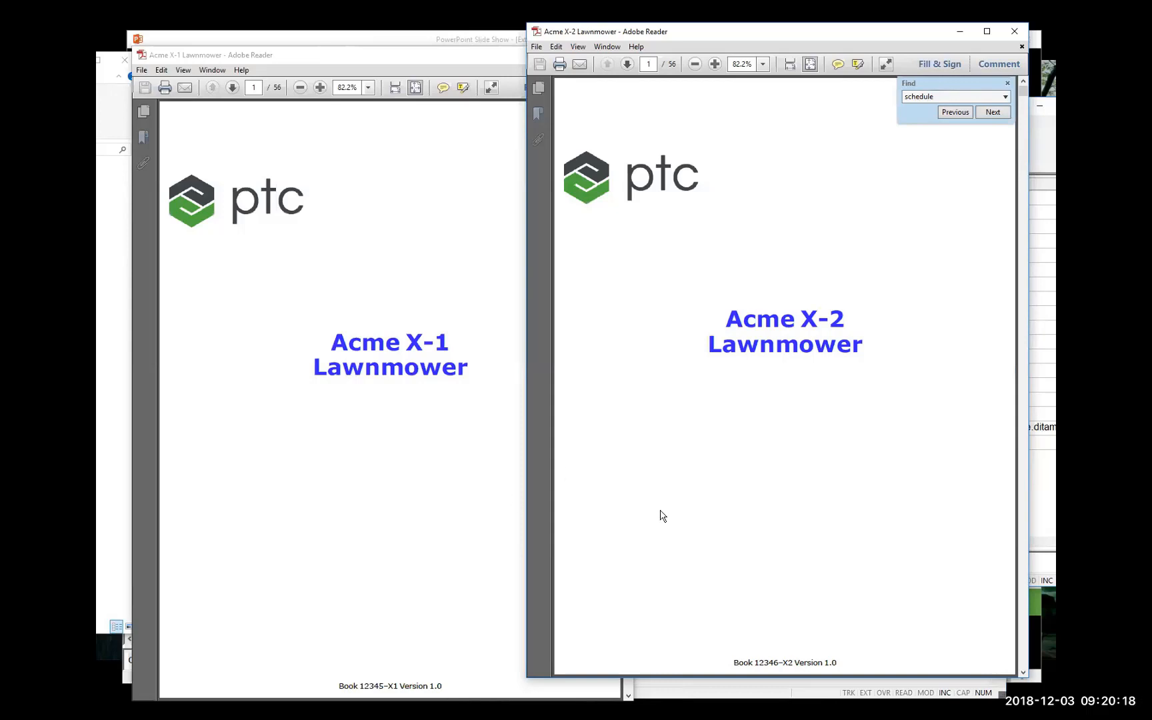
{"action": "mouse_move", "coordinate": [786, 314]}
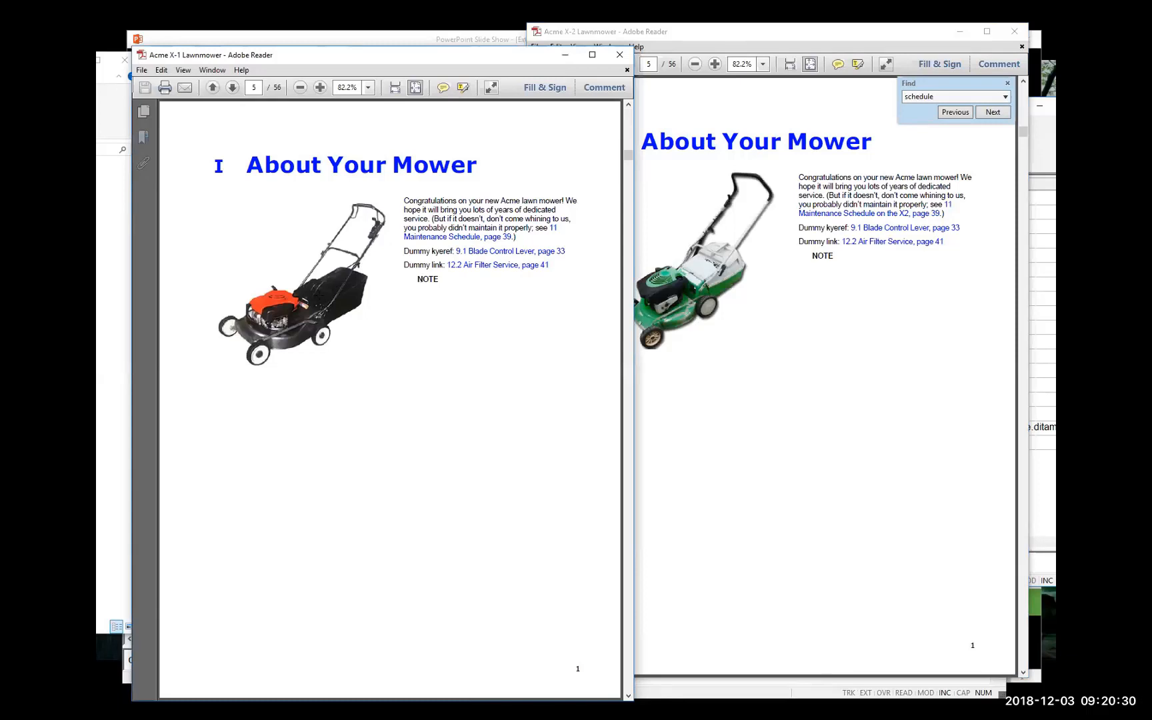
{"action": "mouse_move", "coordinate": [478, 301]}
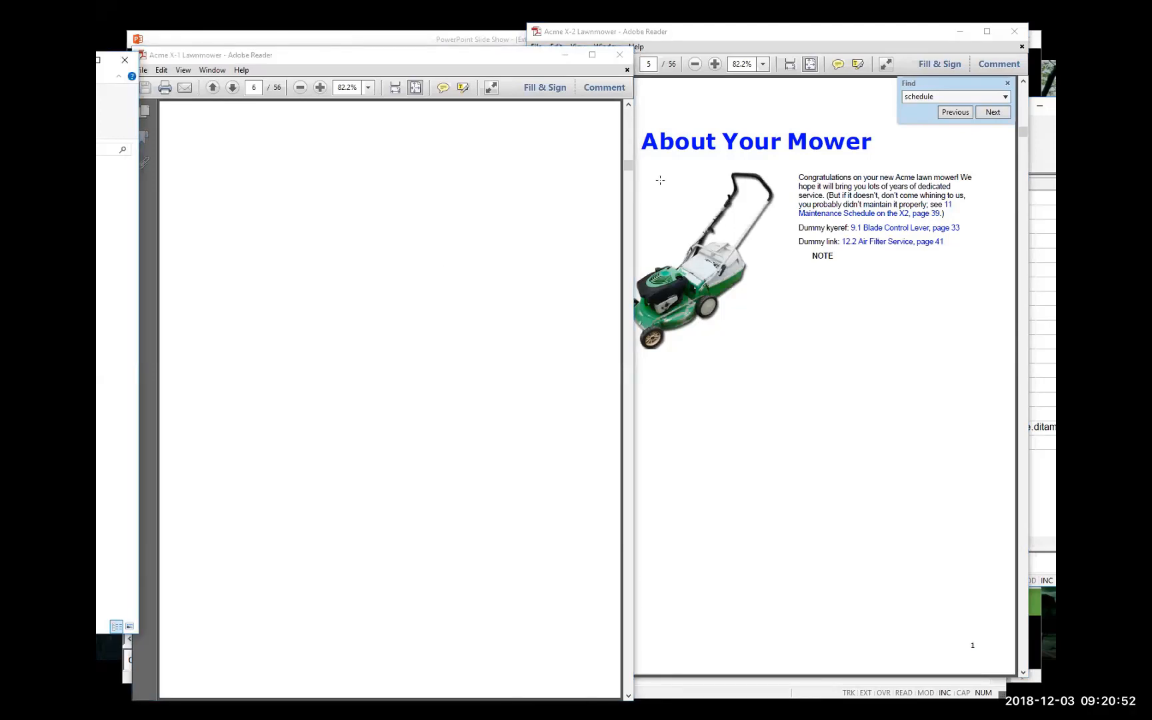
{"action": "mouse_move", "coordinate": [649, 130]}
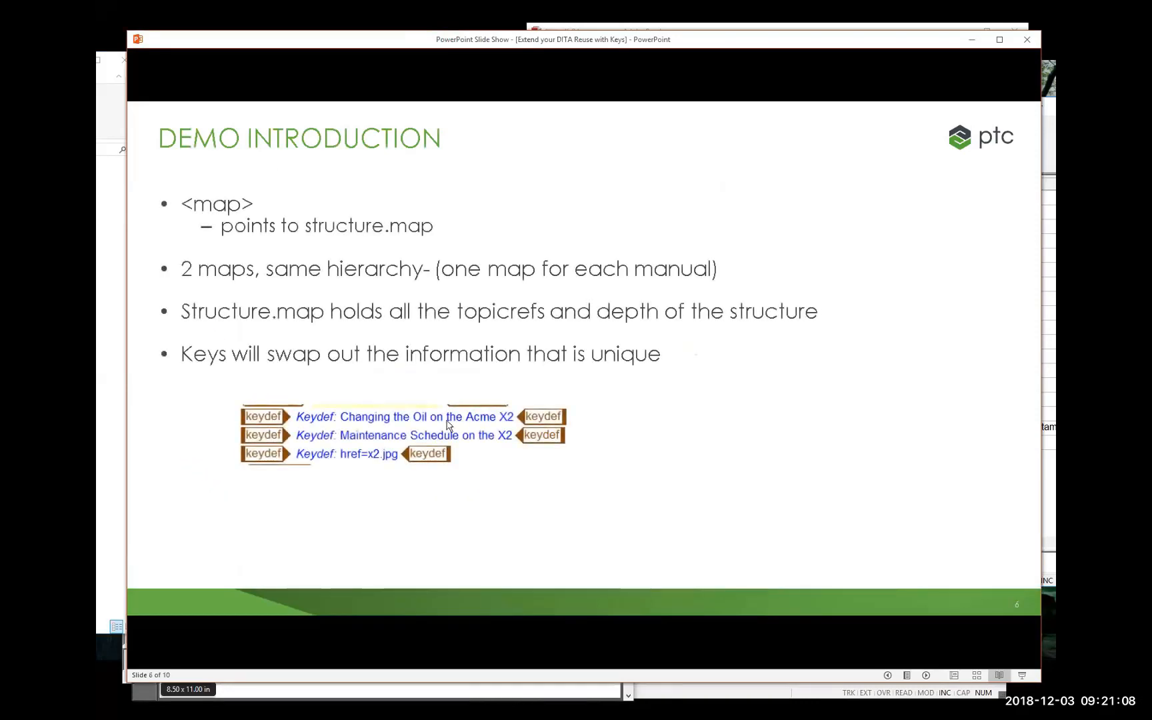
{"action": "mouse_move", "coordinate": [366, 417]}
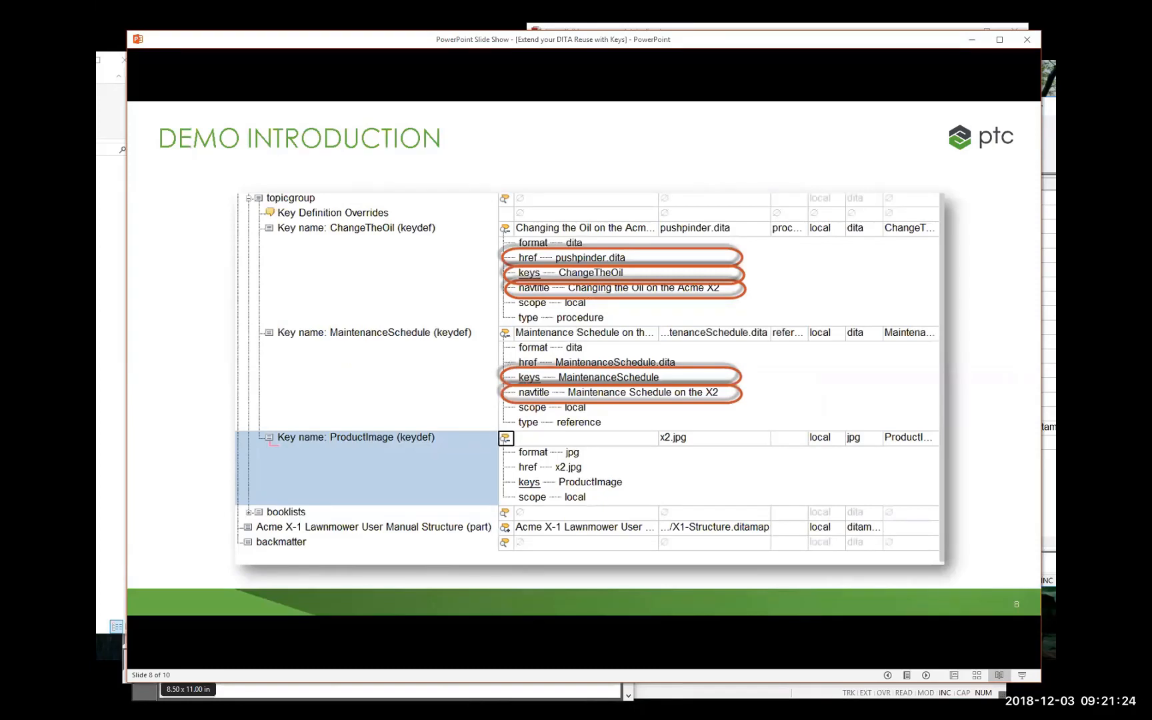
Step: Advance past the key definitions slide in the Demo Introduction show
{"action": "key", "text": "right"}
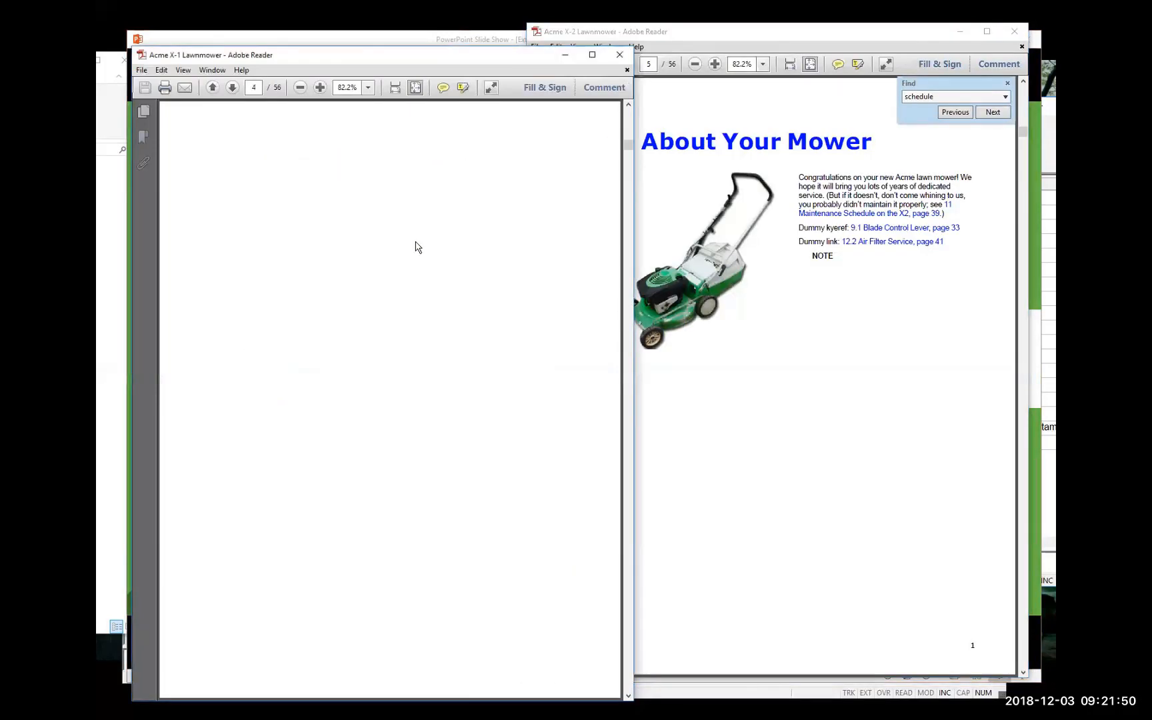
Step: Page the X-1 manual down to page 5, About Your Mower
{"action": "left_click", "coordinate": [231, 87]}
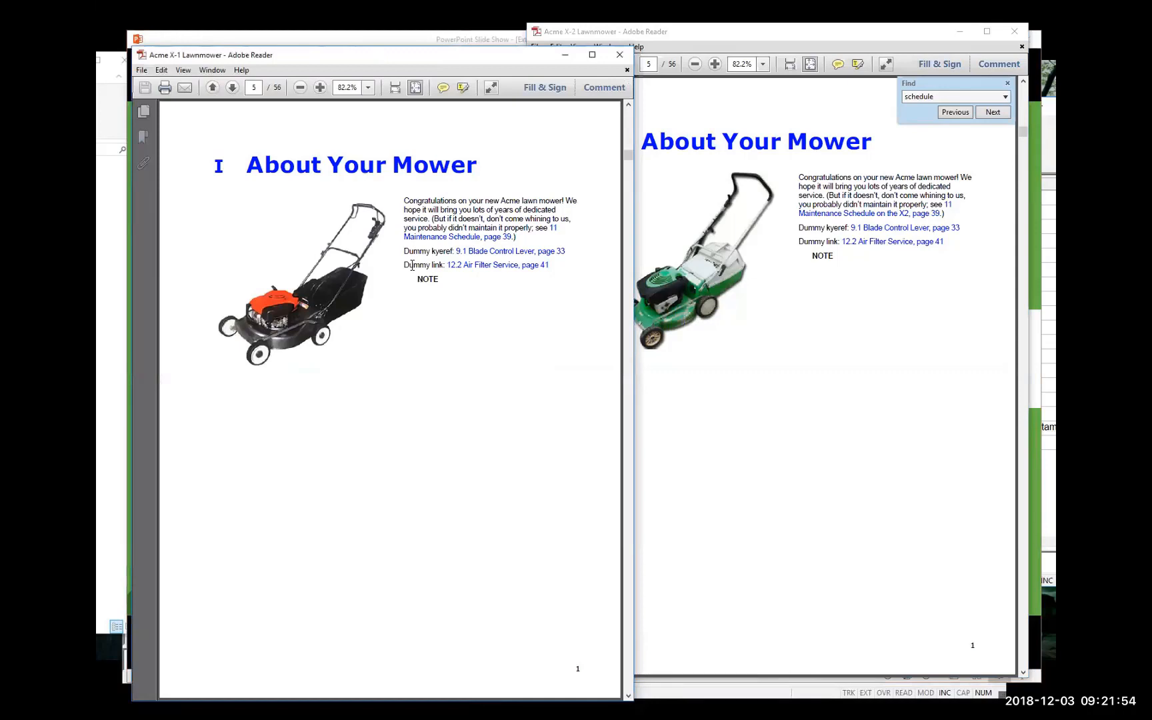
{"action": "mouse_move", "coordinate": [459, 317]}
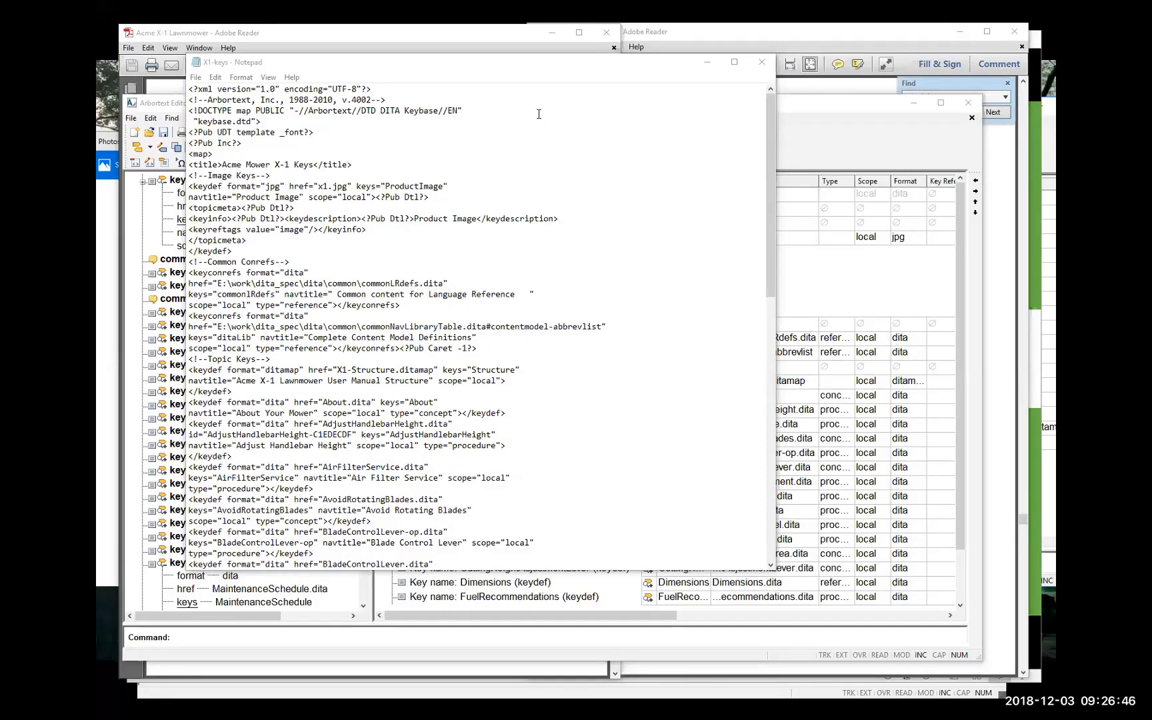
{"action": "mouse_move", "coordinate": [771, 340]}
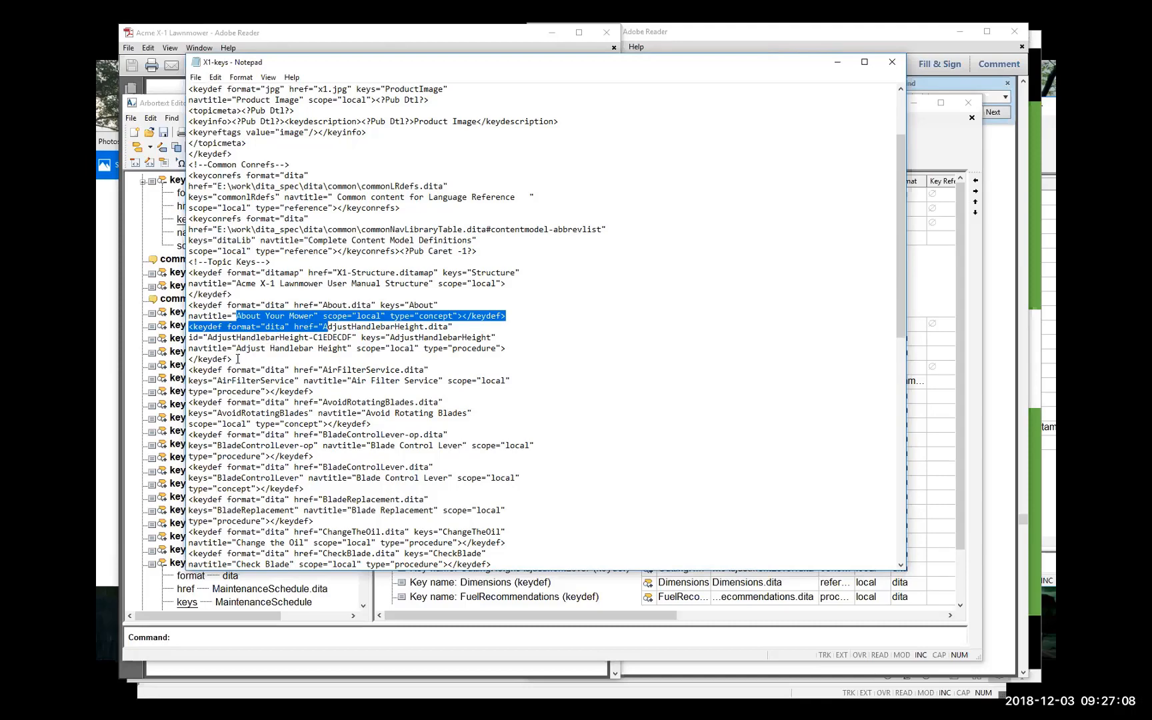
Step: Scroll the X1-keys source back up to the keybase DOCTYPE declaration
{"action": "scroll", "scroll_direction": "up", "scroll_amount": 3}
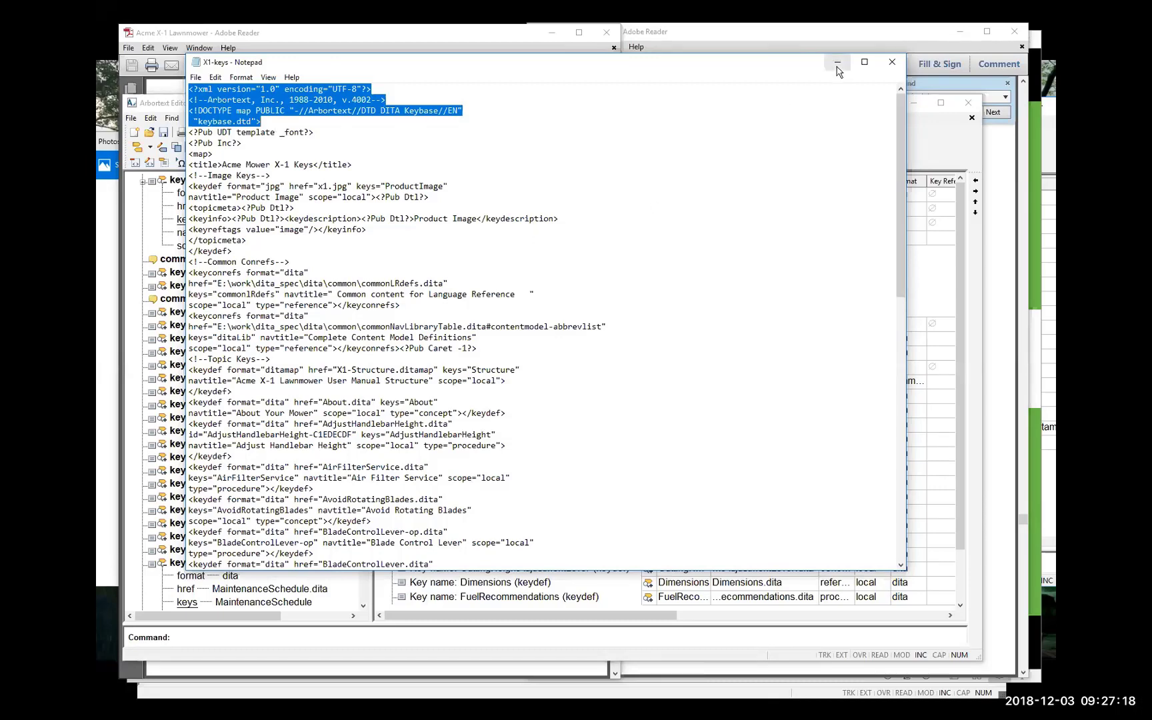
Step: Minimize Notepad and bring the X1-keys map window back to the front
{"action": "left_click", "coordinate": [835, 62]}
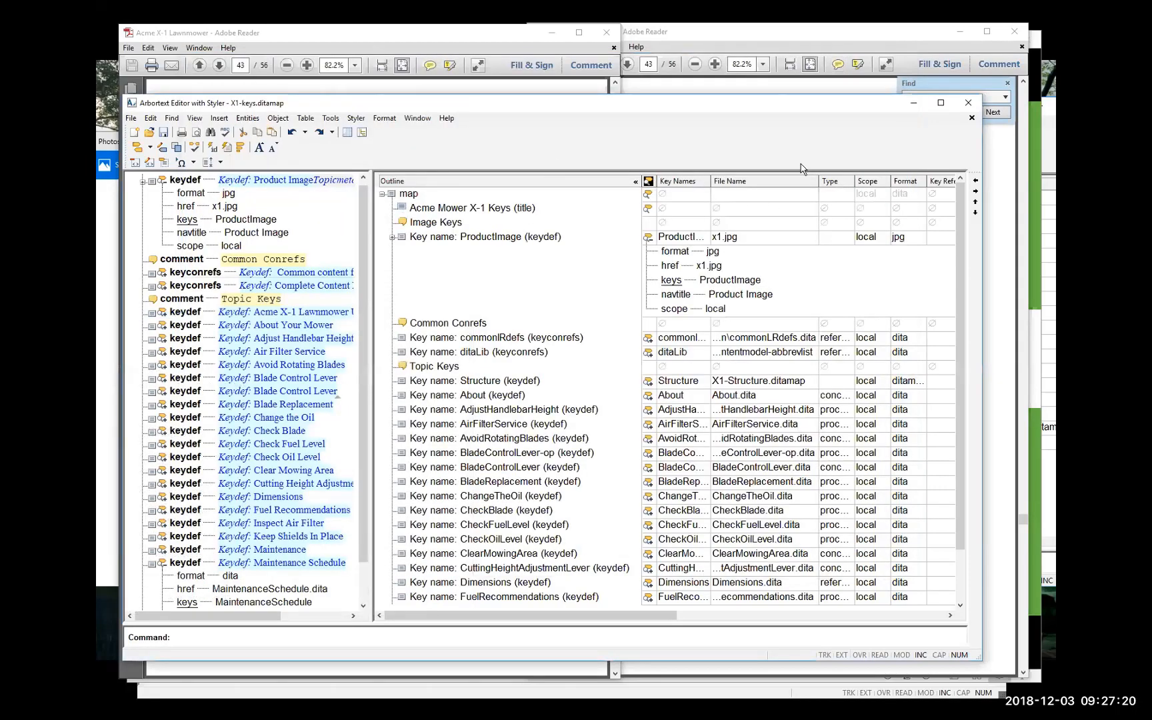
{"action": "mouse_move", "coordinate": [549, 114]}
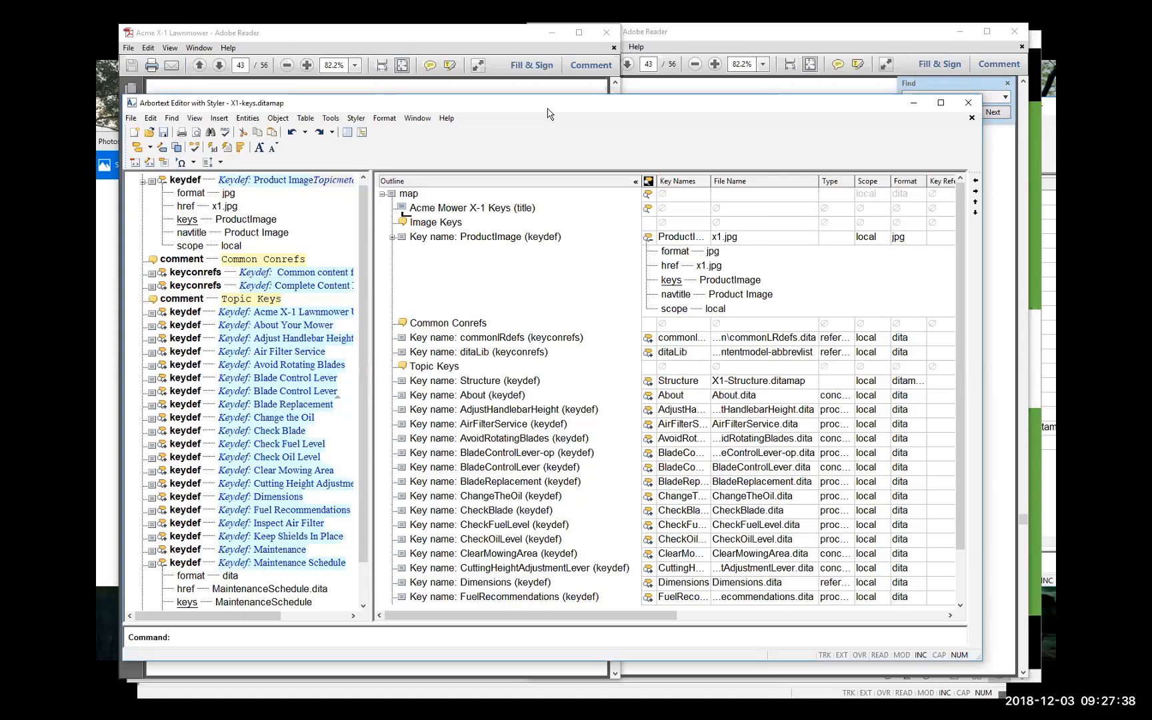
{"action": "mouse_move", "coordinate": [704, 91]}
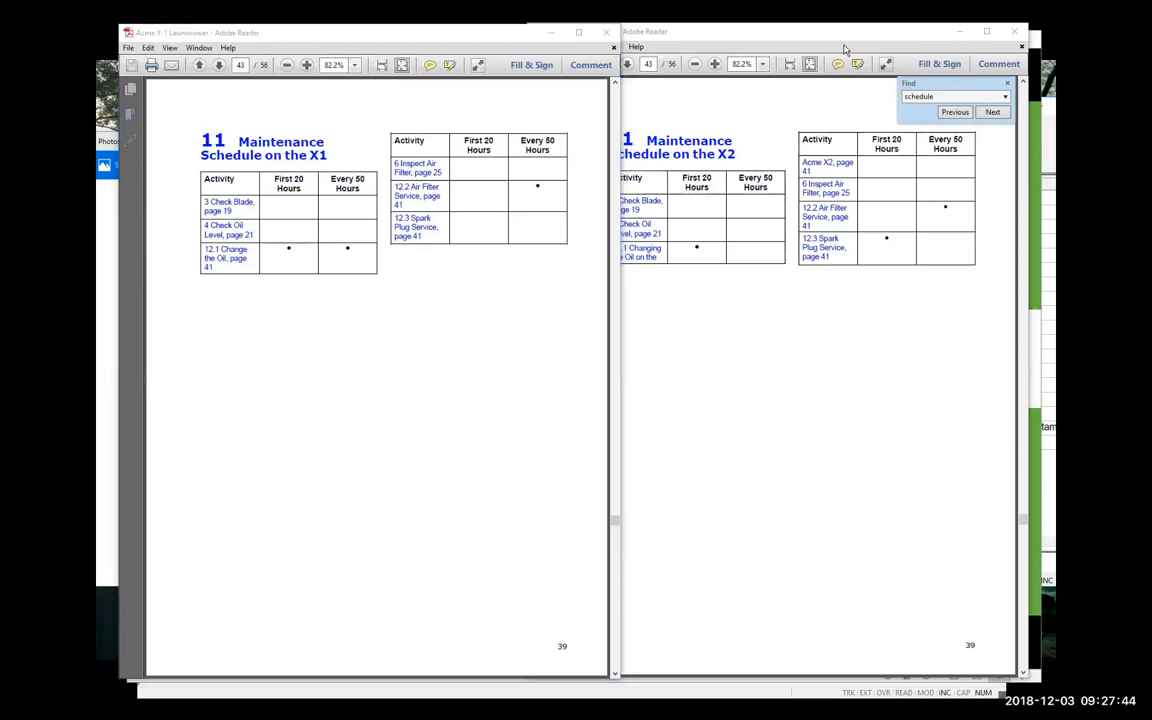
{"action": "left_click", "coordinate": [986, 31]}
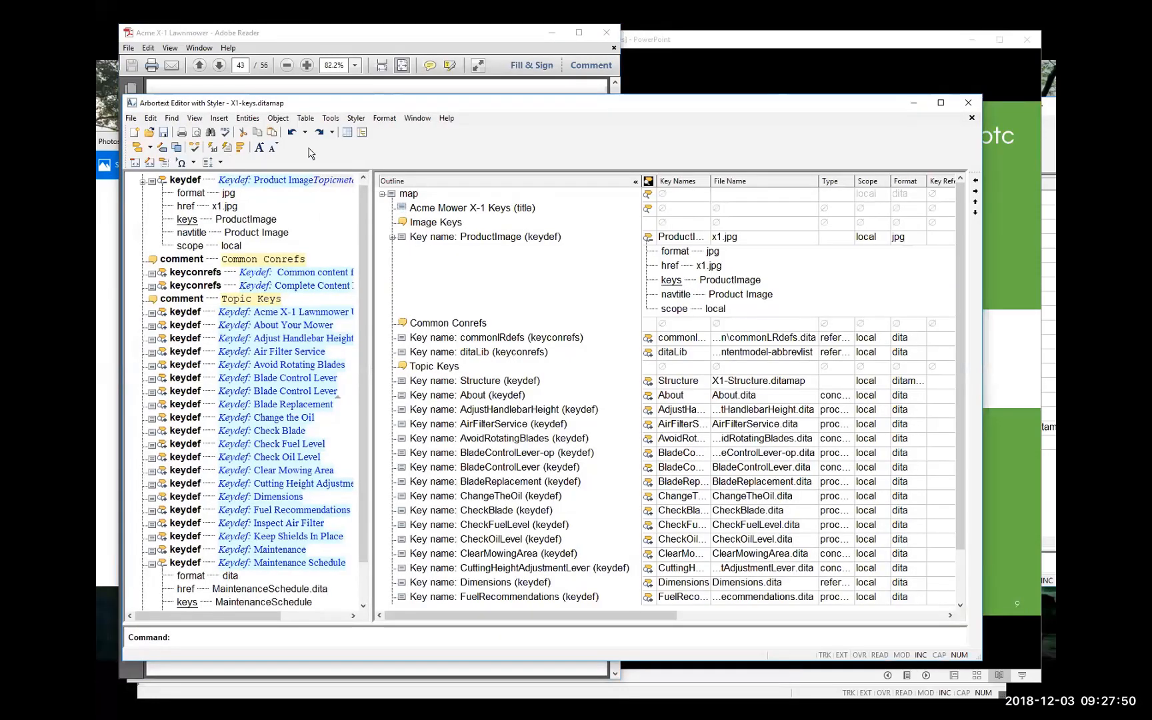
Step: Reopen X2-UserManual.ditamap from the recent files list
{"action": "left_click", "coordinate": [150, 118]}
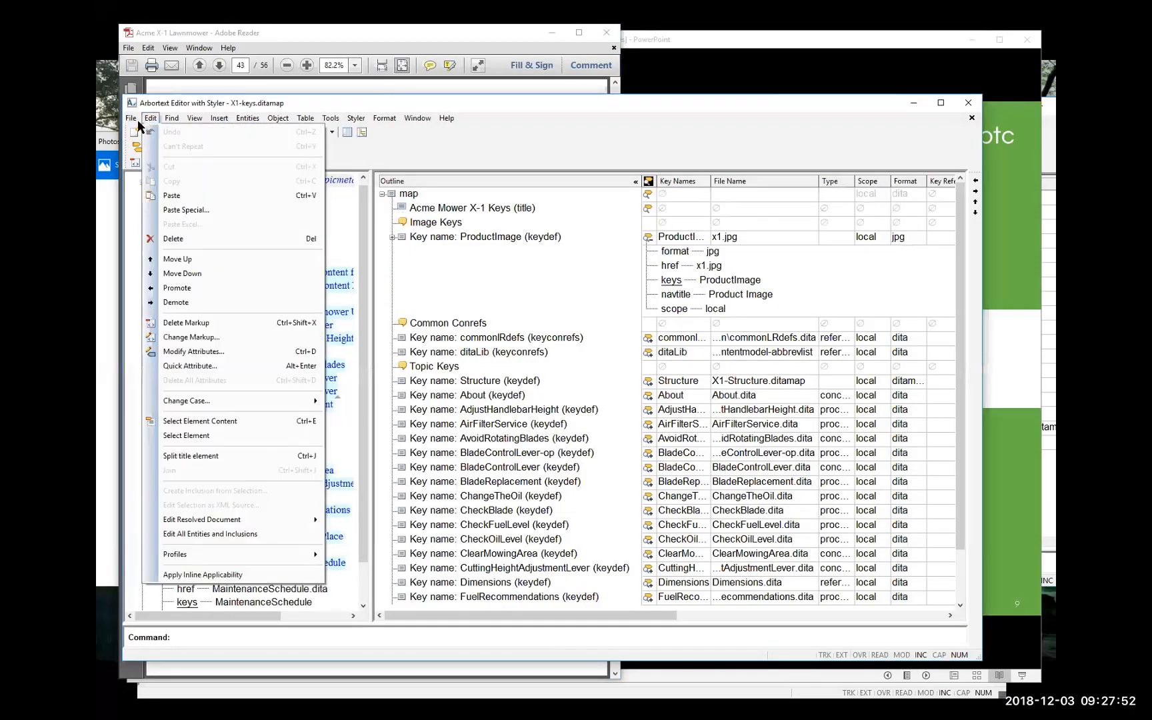
{"action": "left_click", "coordinate": [130, 118]}
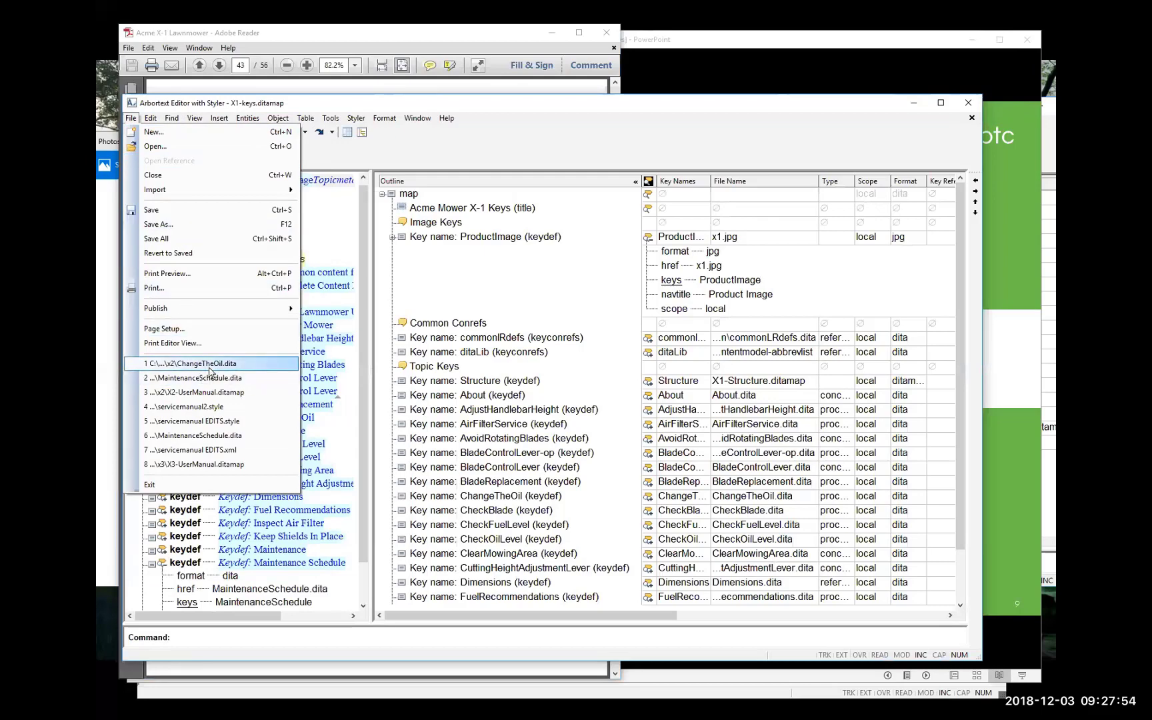
{"action": "left_click", "coordinate": [194, 380]}
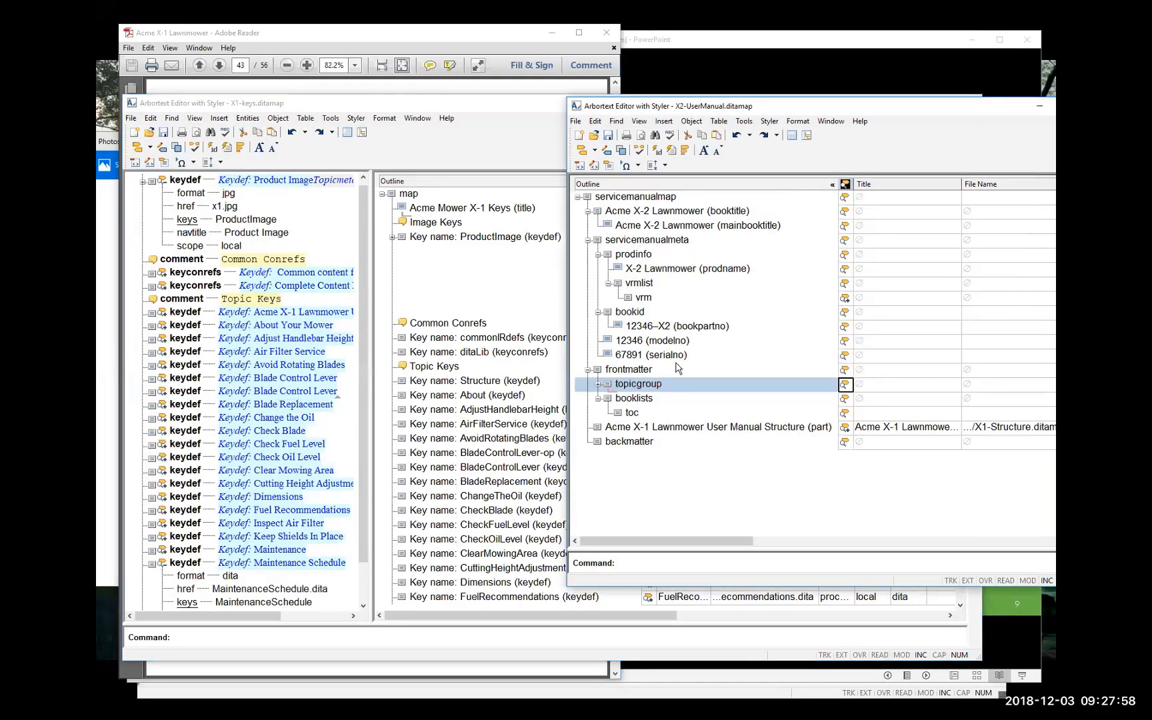
{"action": "mouse_move", "coordinate": [661, 418]}
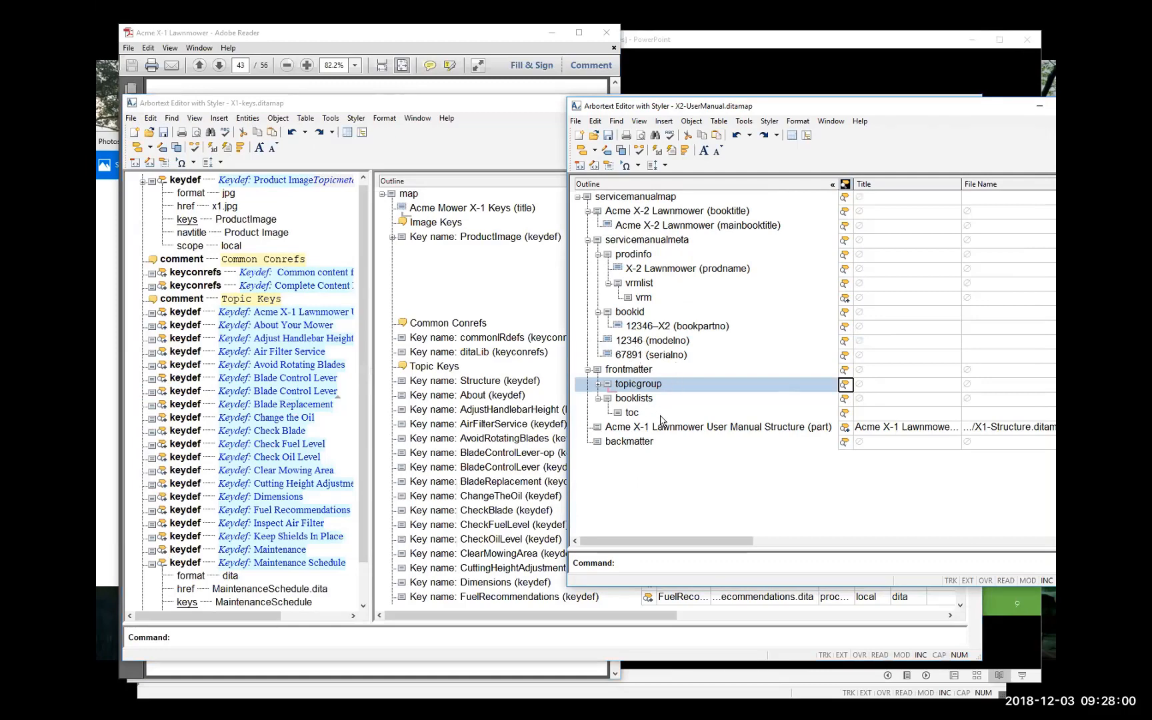
{"action": "mouse_move", "coordinate": [701, 348]}
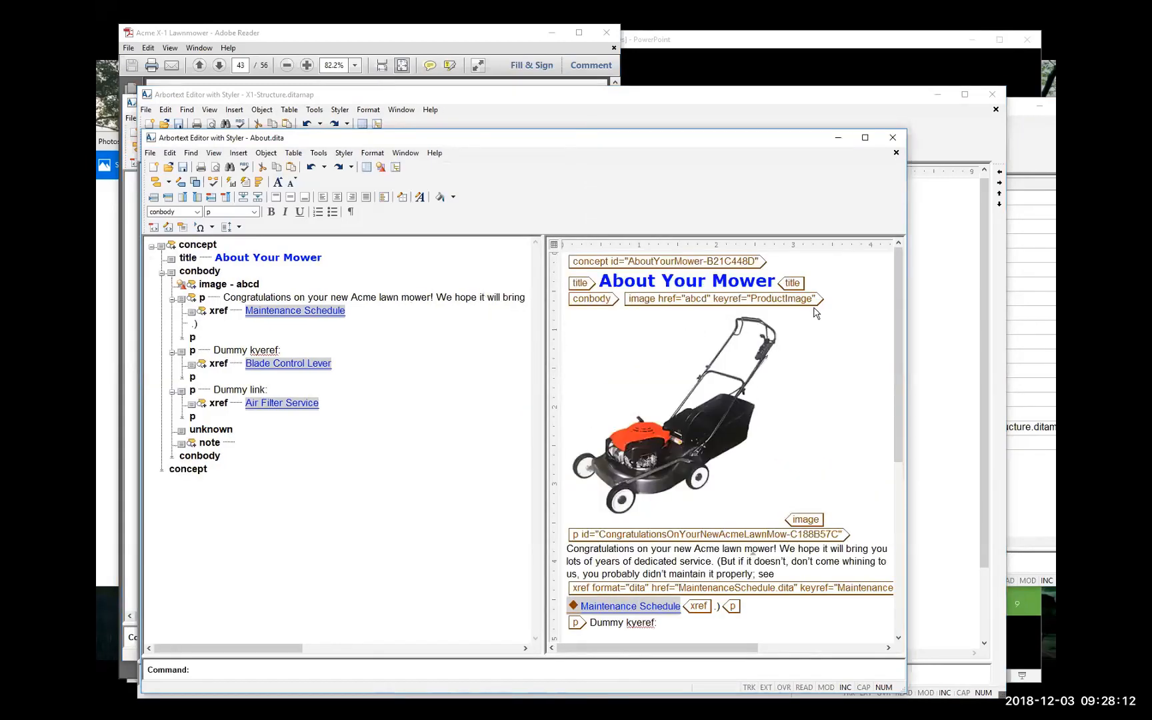
Step: Select the product image in About.dita, then confirm the keyref X2 Maintenance Schedule target
{"action": "left_click", "coordinate": [722, 298]}
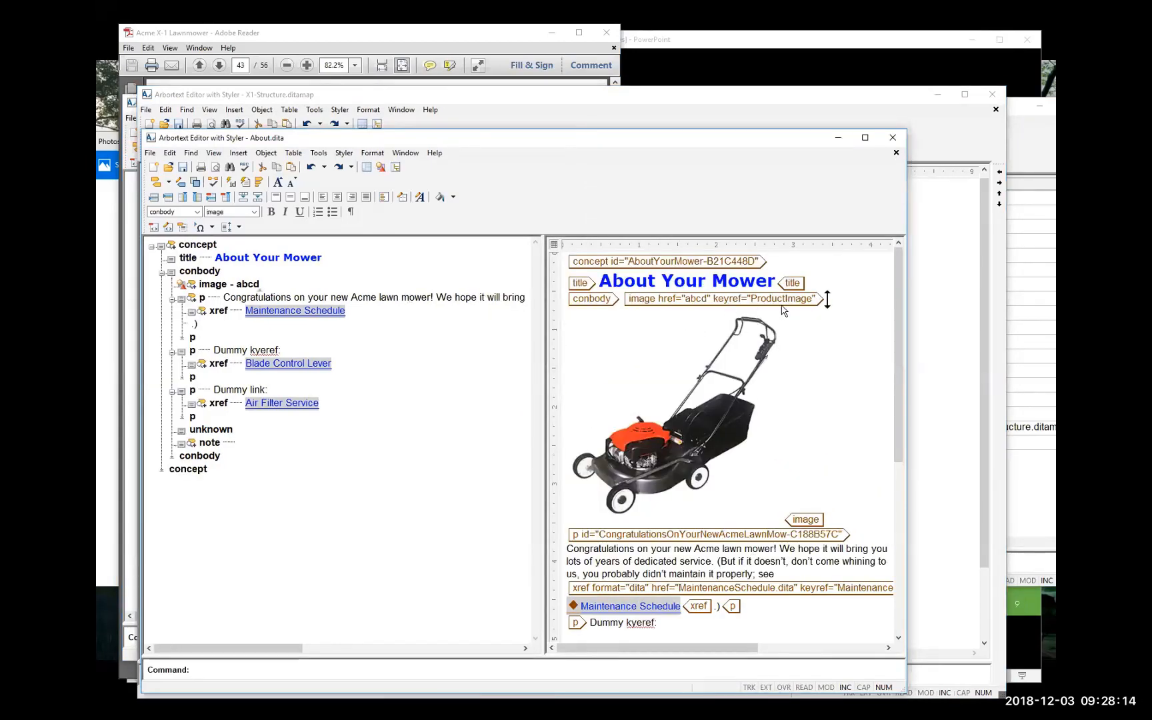
{"action": "mouse_move", "coordinate": [659, 348]}
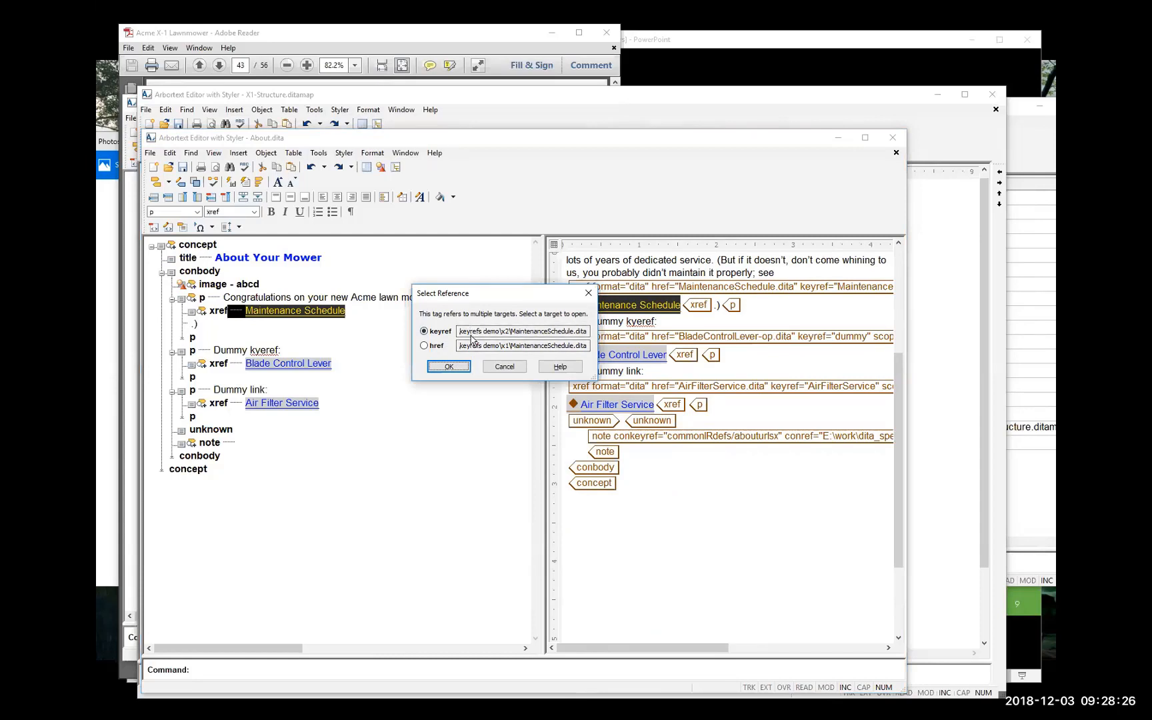
{"action": "mouse_move", "coordinate": [495, 359]}
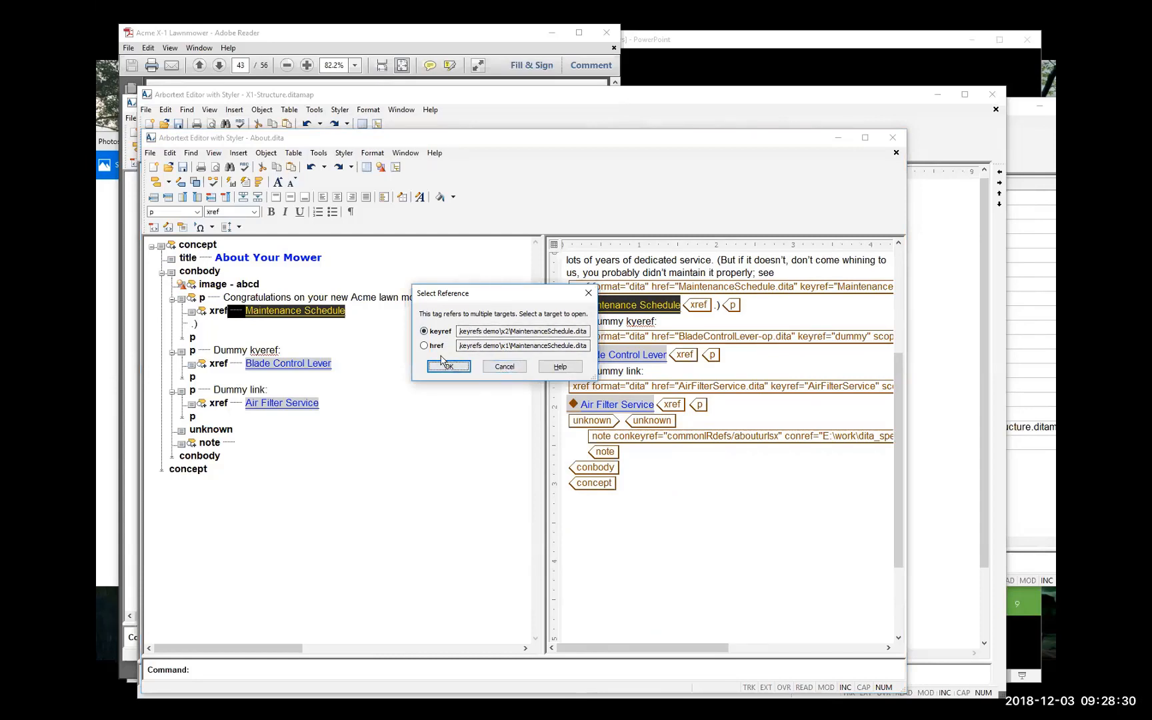
{"action": "left_click", "coordinate": [447, 367]}
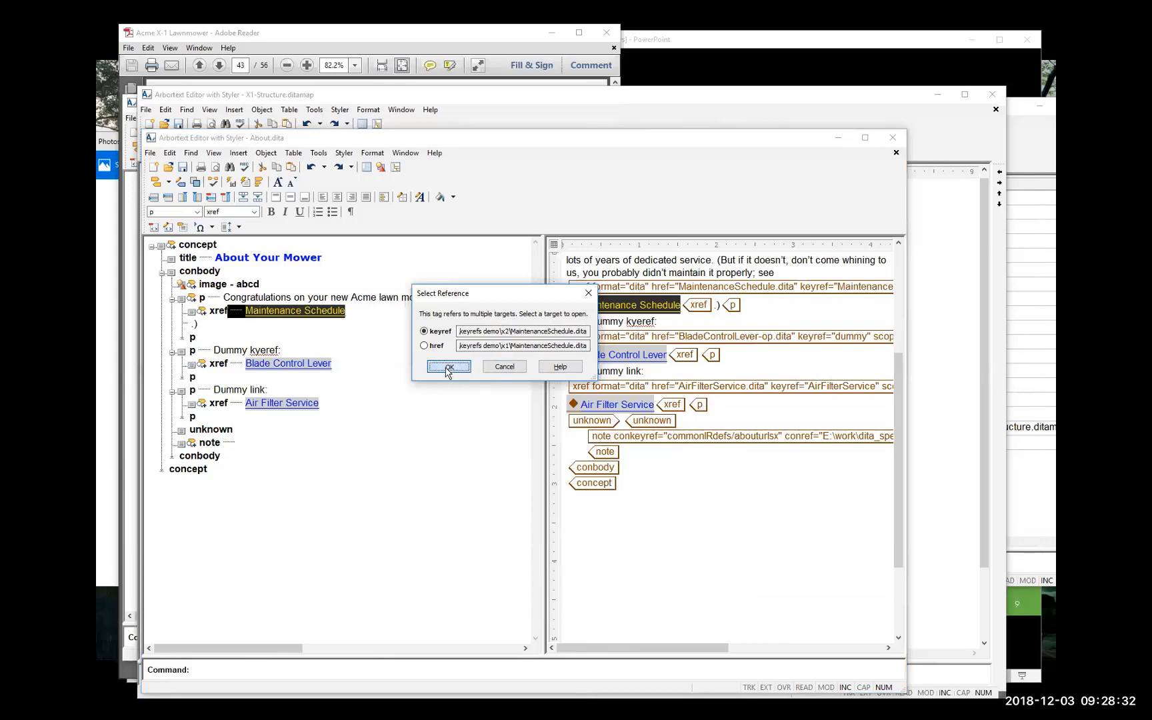
{"action": "mouse_move", "coordinate": [504, 366]}
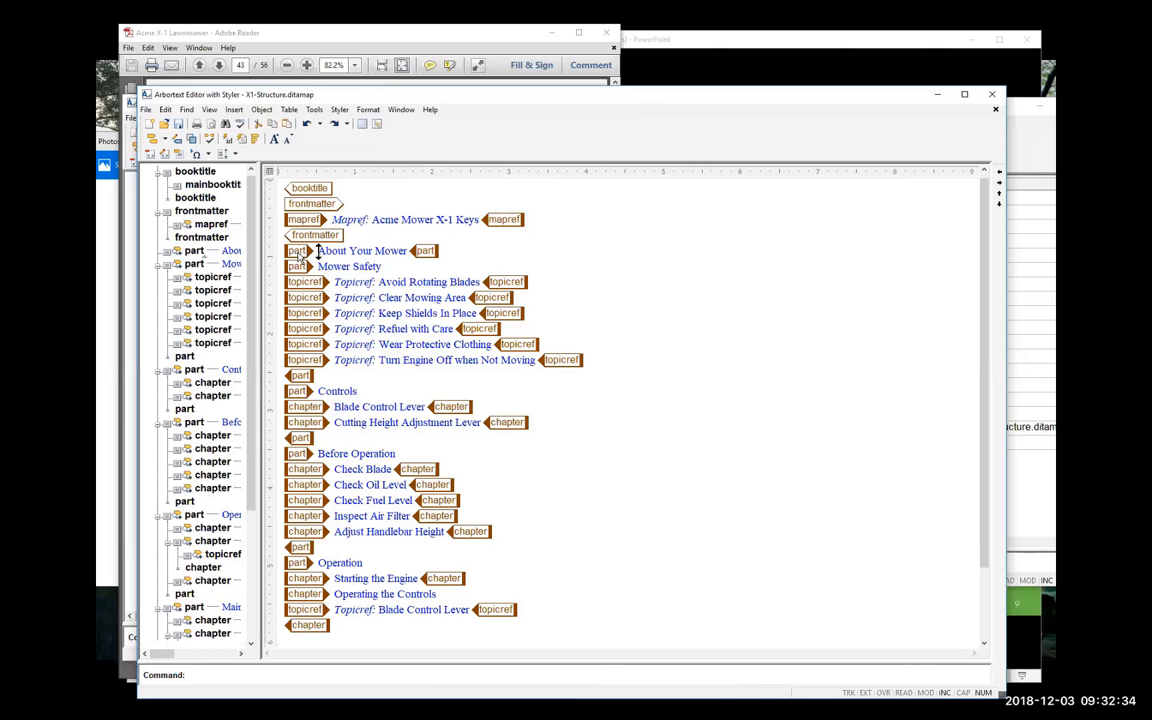
{"action": "mouse_move", "coordinate": [662, 161]}
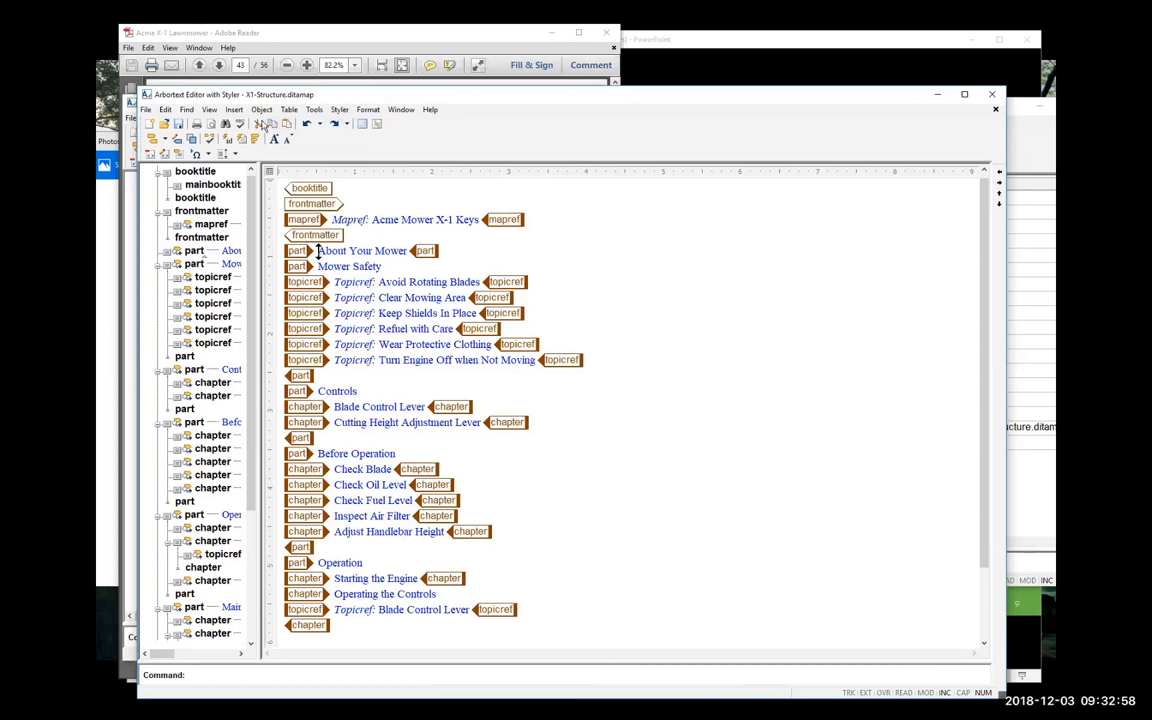
{"action": "left_click", "coordinate": [261, 109]}
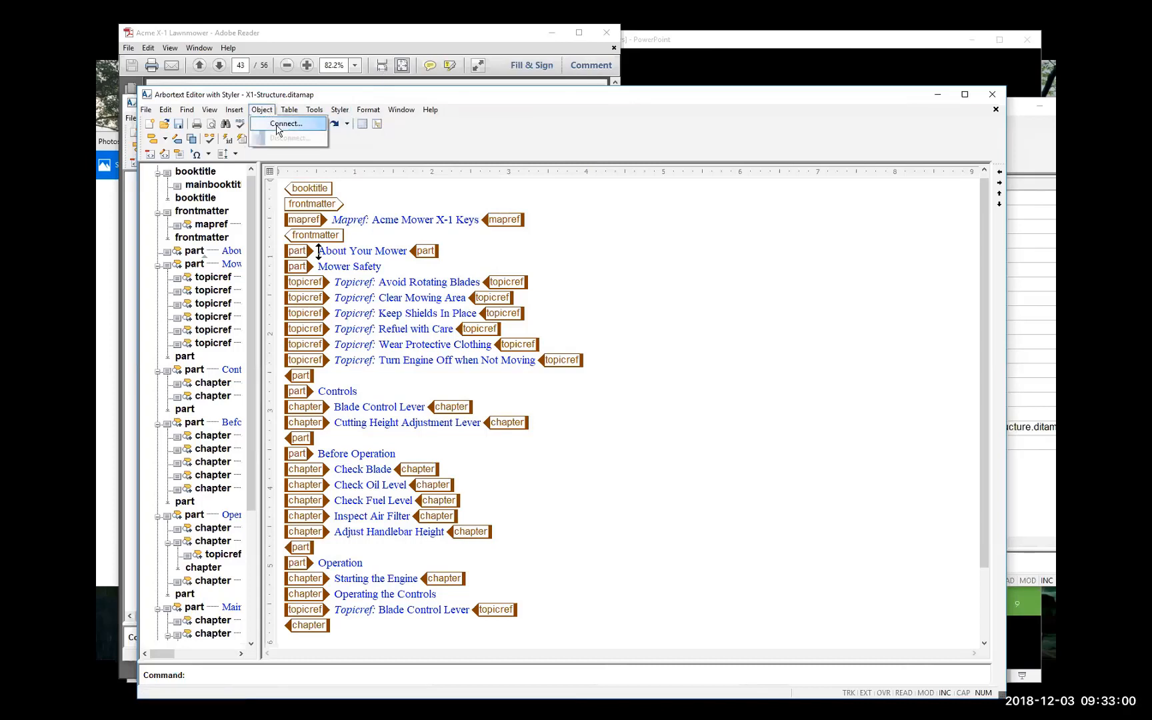
{"action": "left_click", "coordinate": [286, 122]}
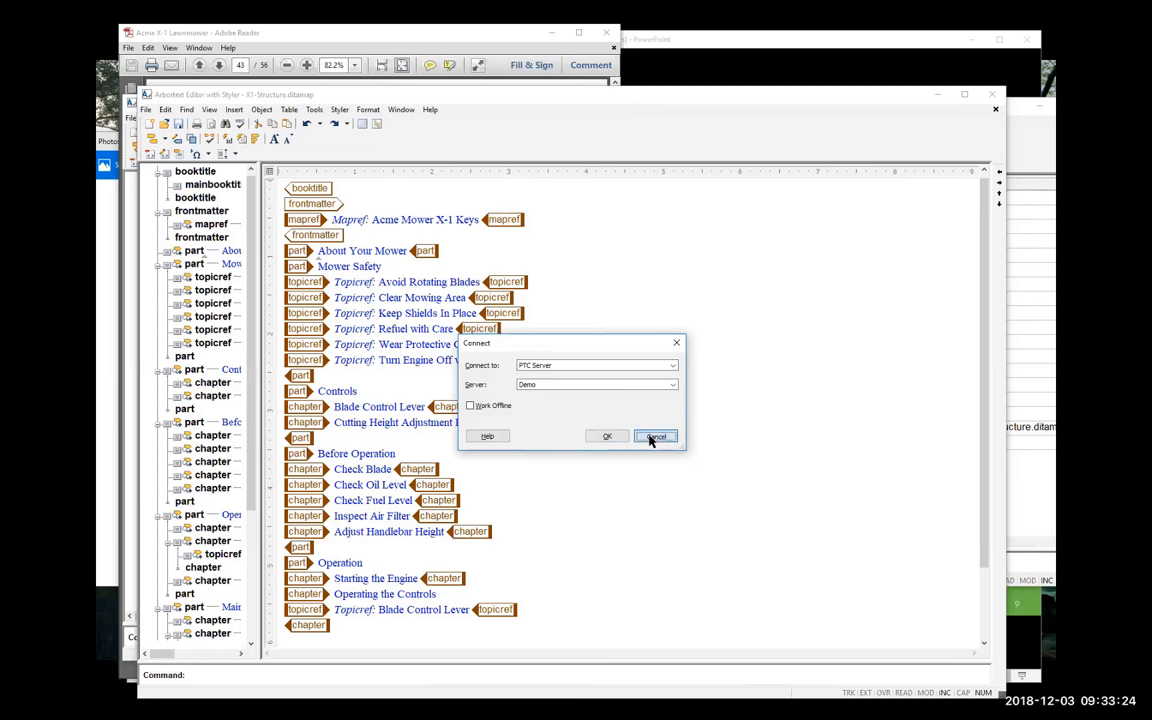
{"action": "left_click", "coordinate": [653, 436]}
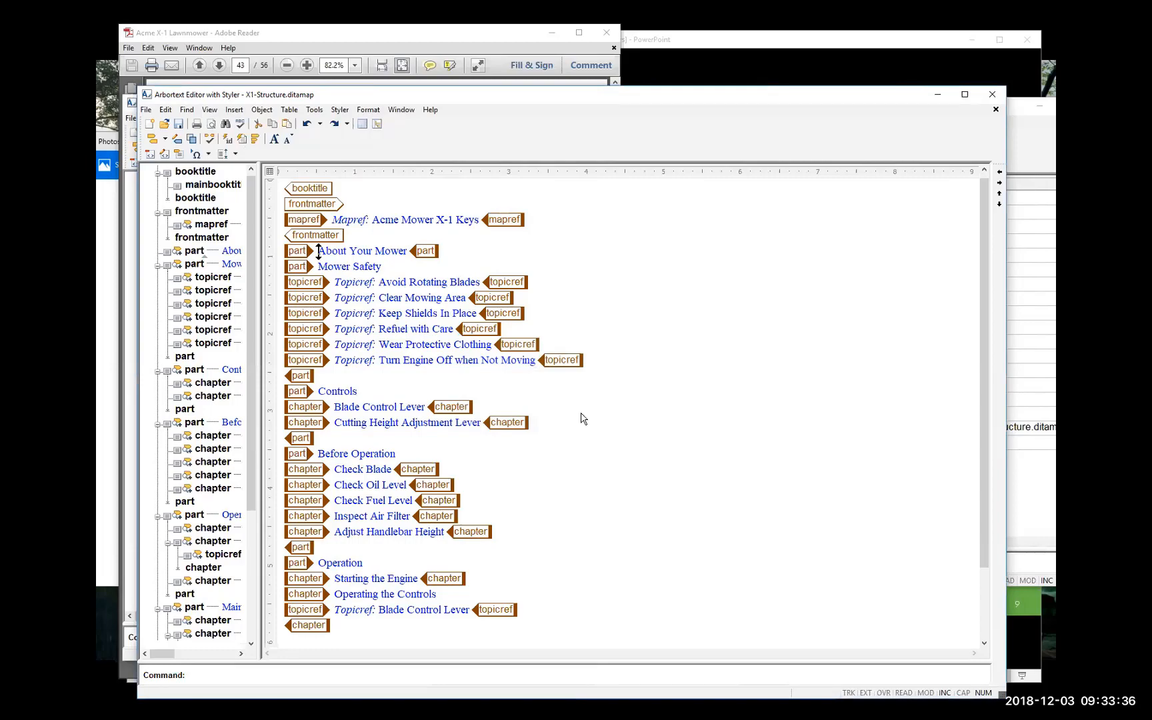
{"action": "mouse_move", "coordinate": [536, 150]}
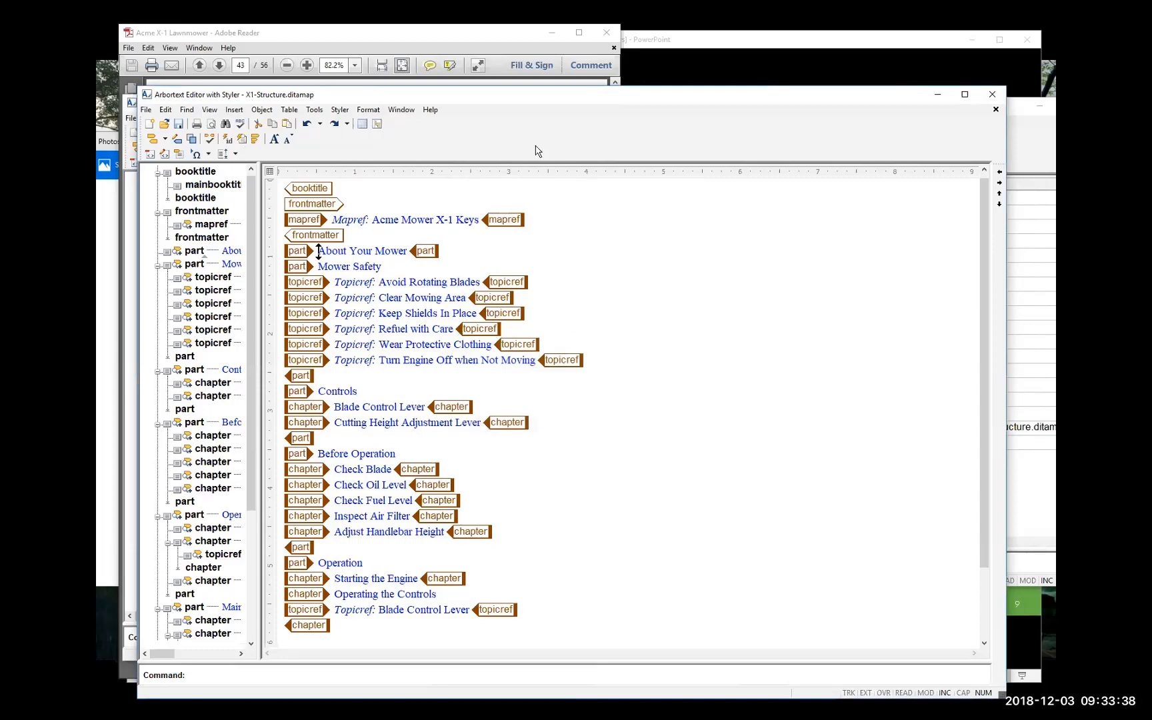